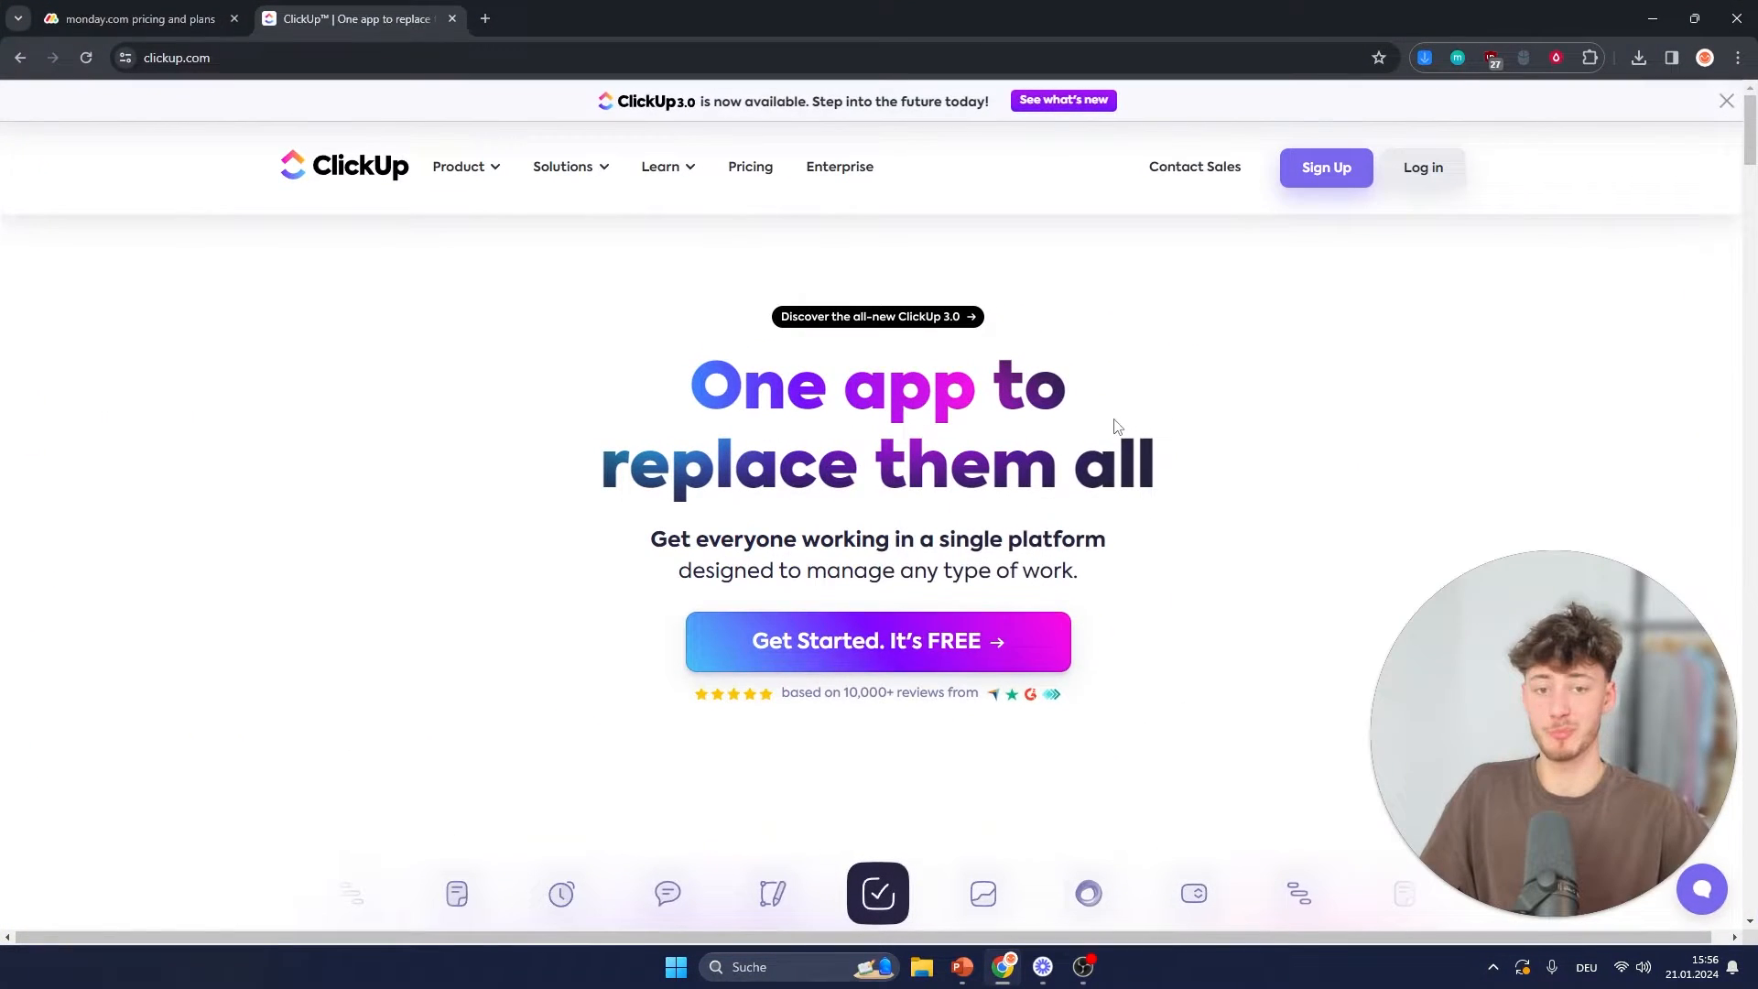
Step: Return to the monday.com home page and browse down to its work management product section
click(134, 18)
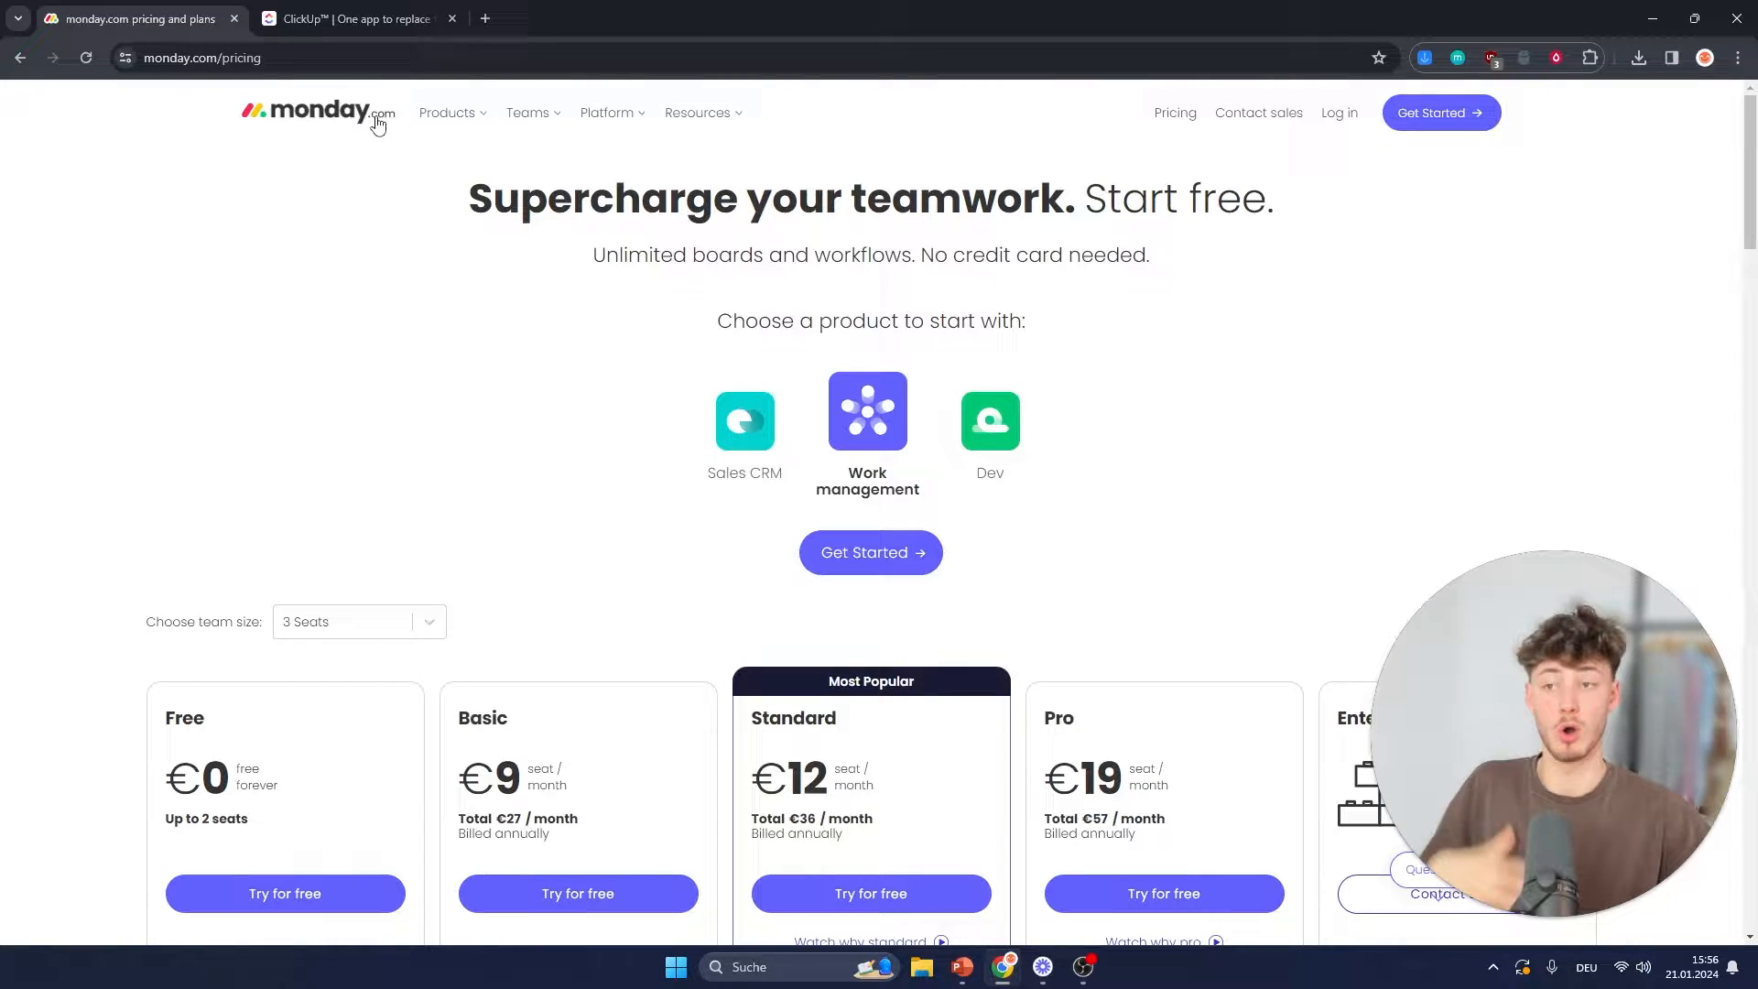
click(317, 111)
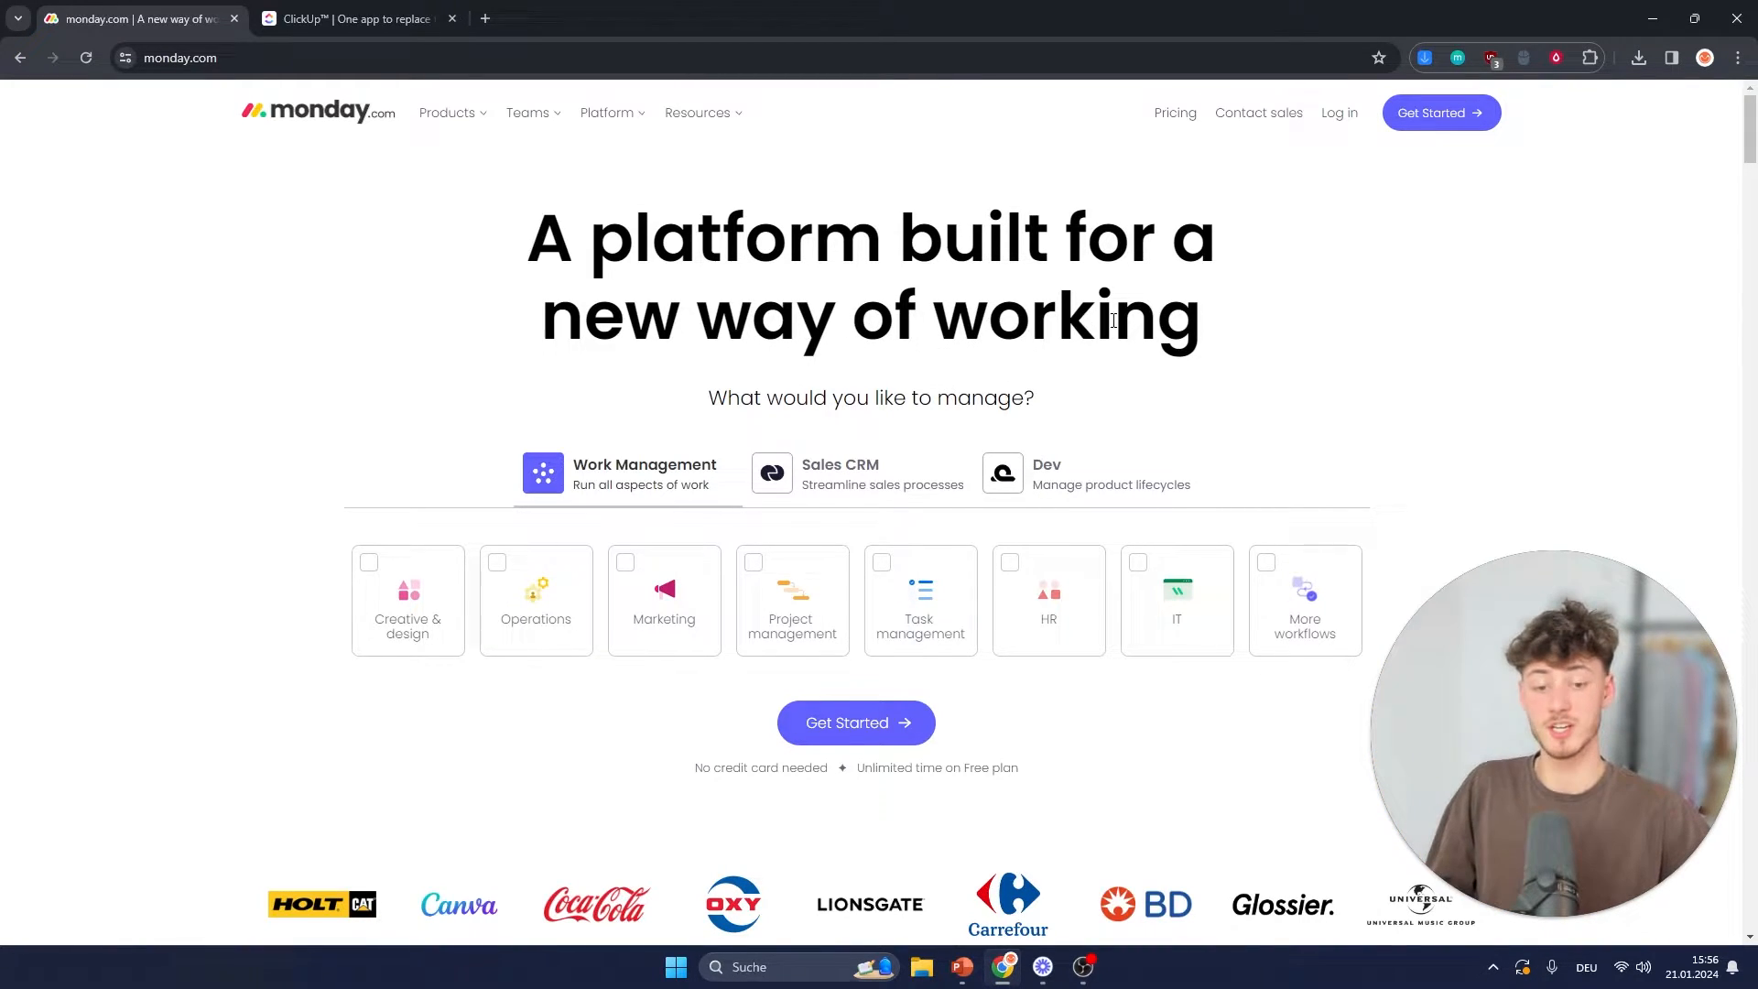
scroll(down, 3)
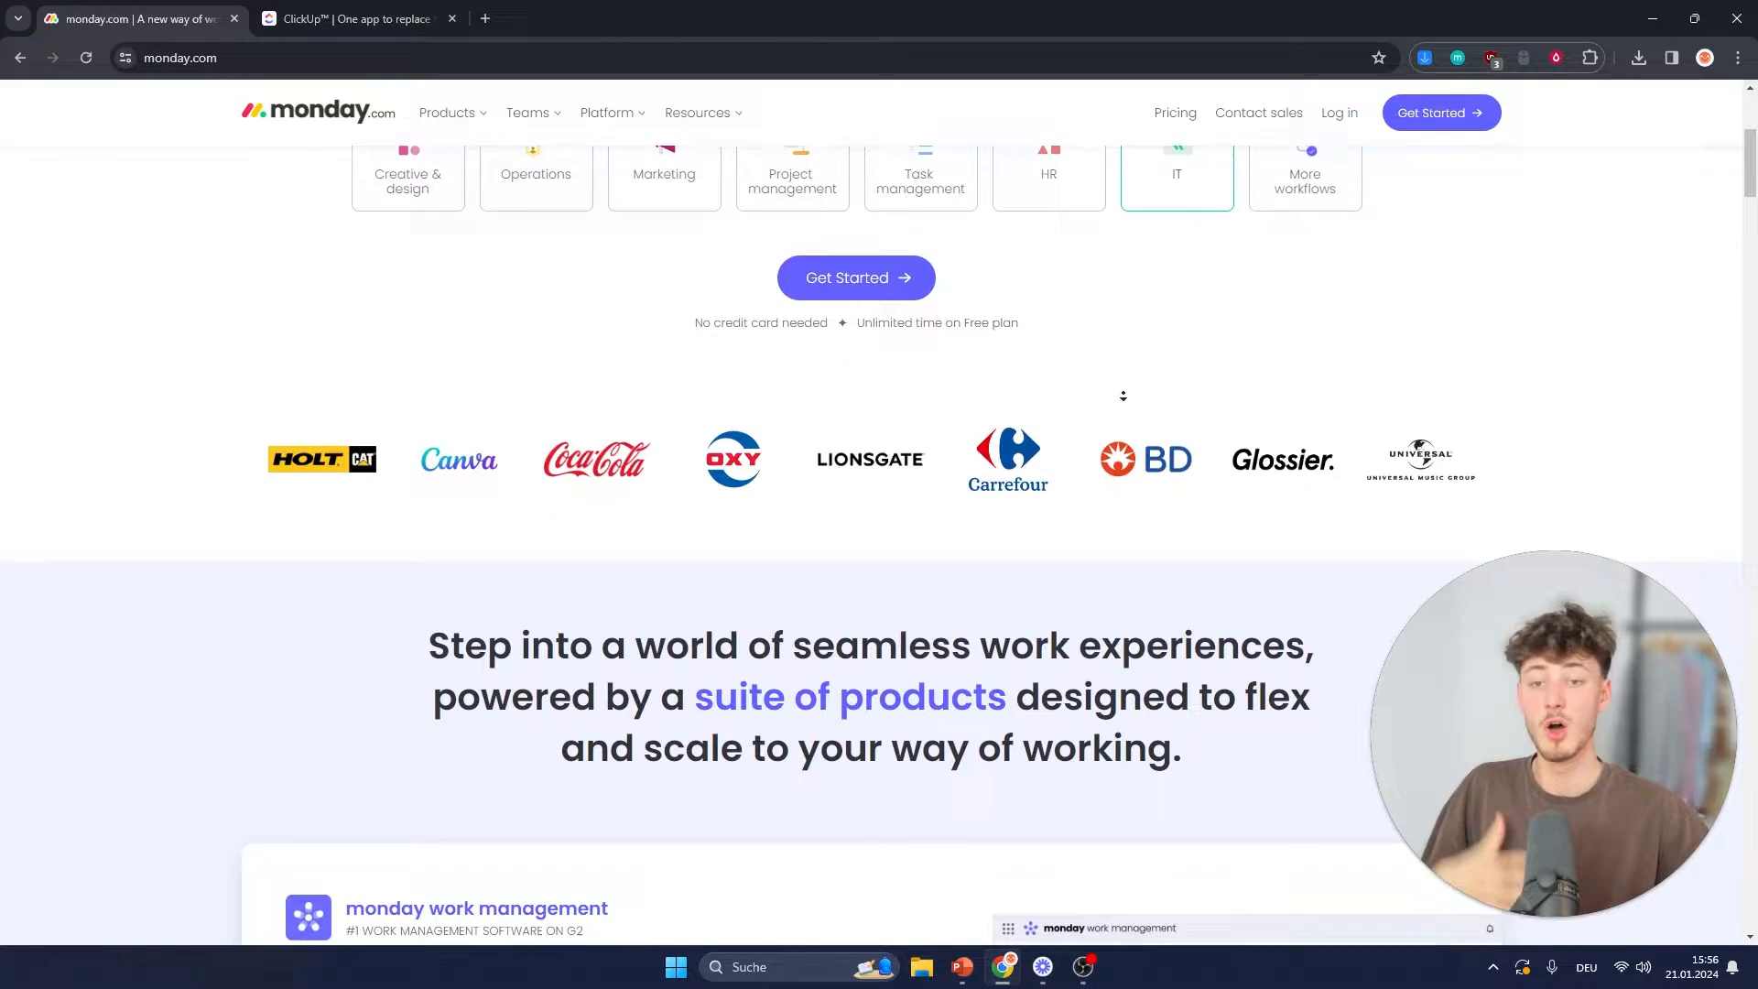
scroll(up, 3)
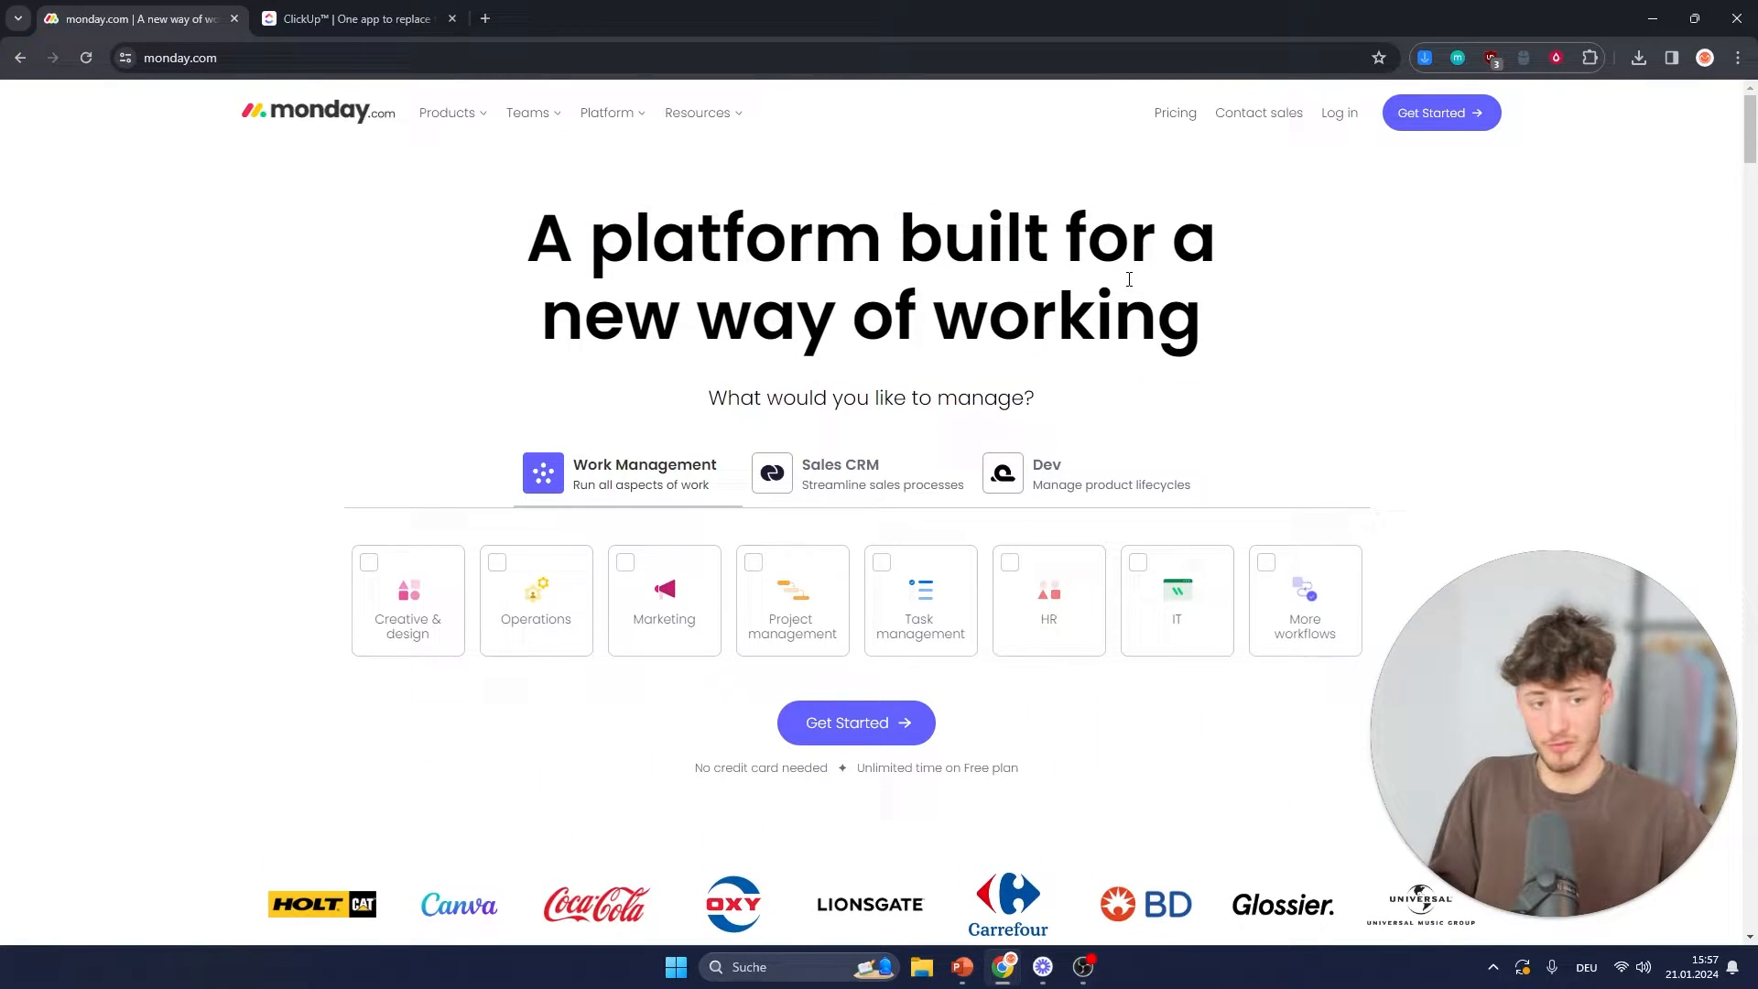
mouse_move(1135, 293)
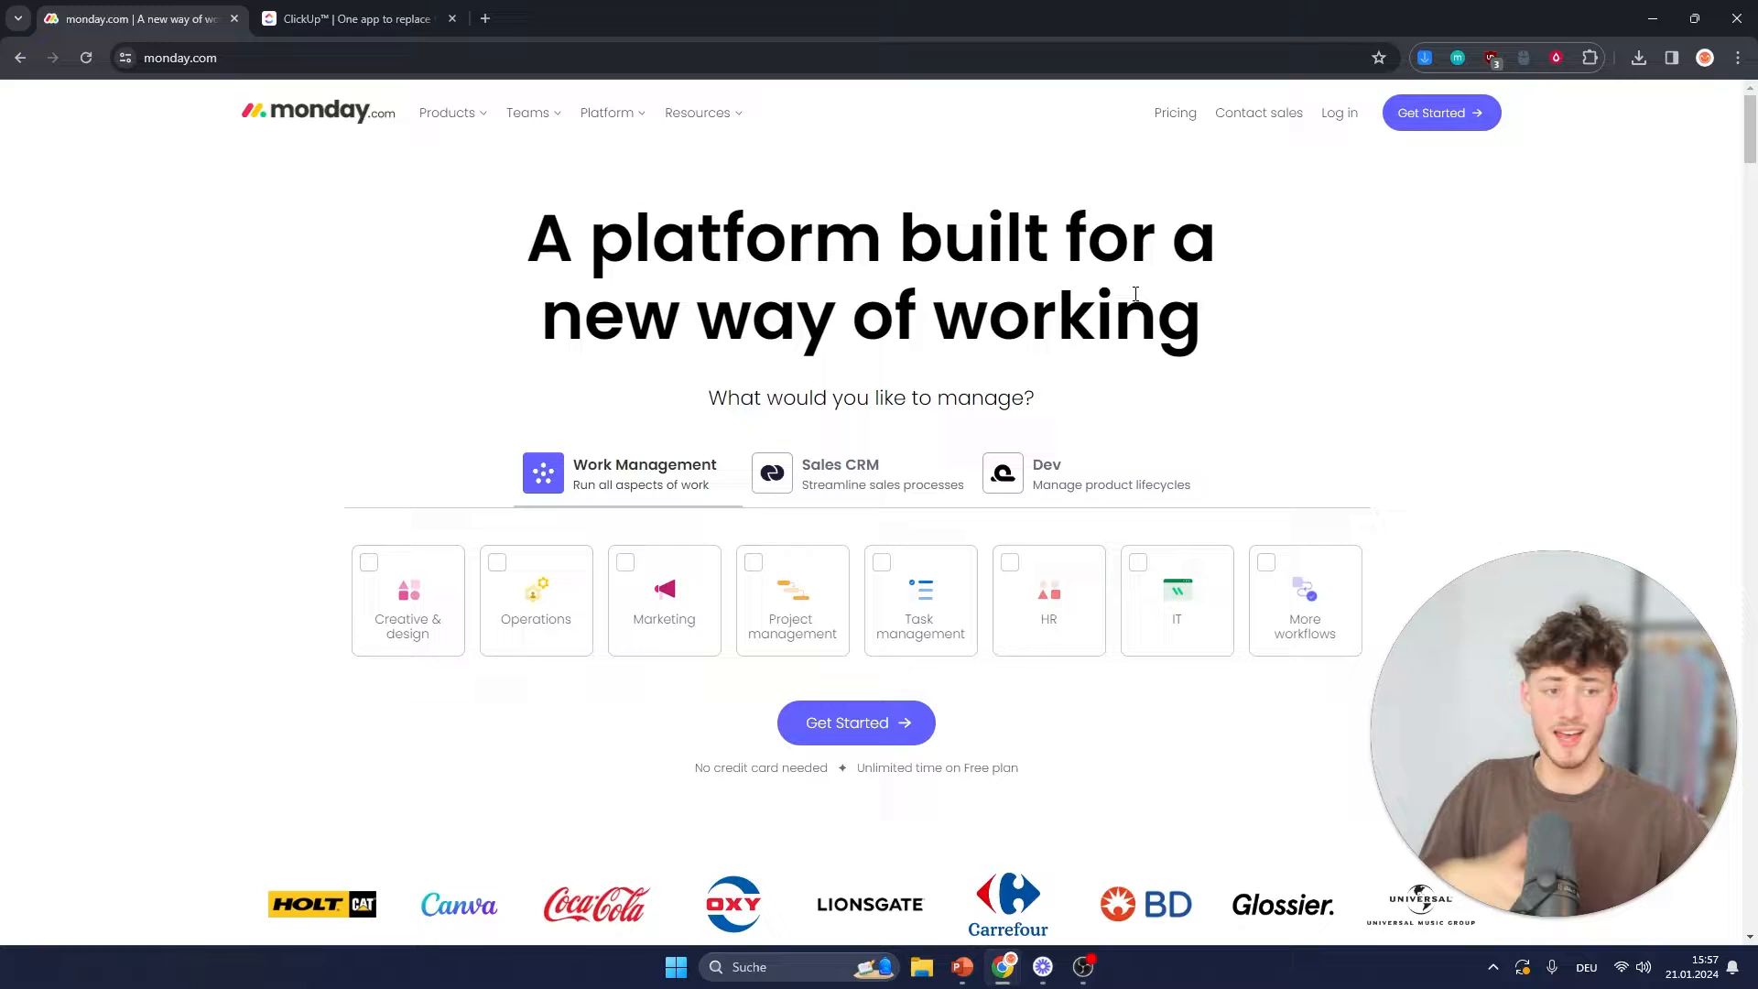
scroll(down, 3)
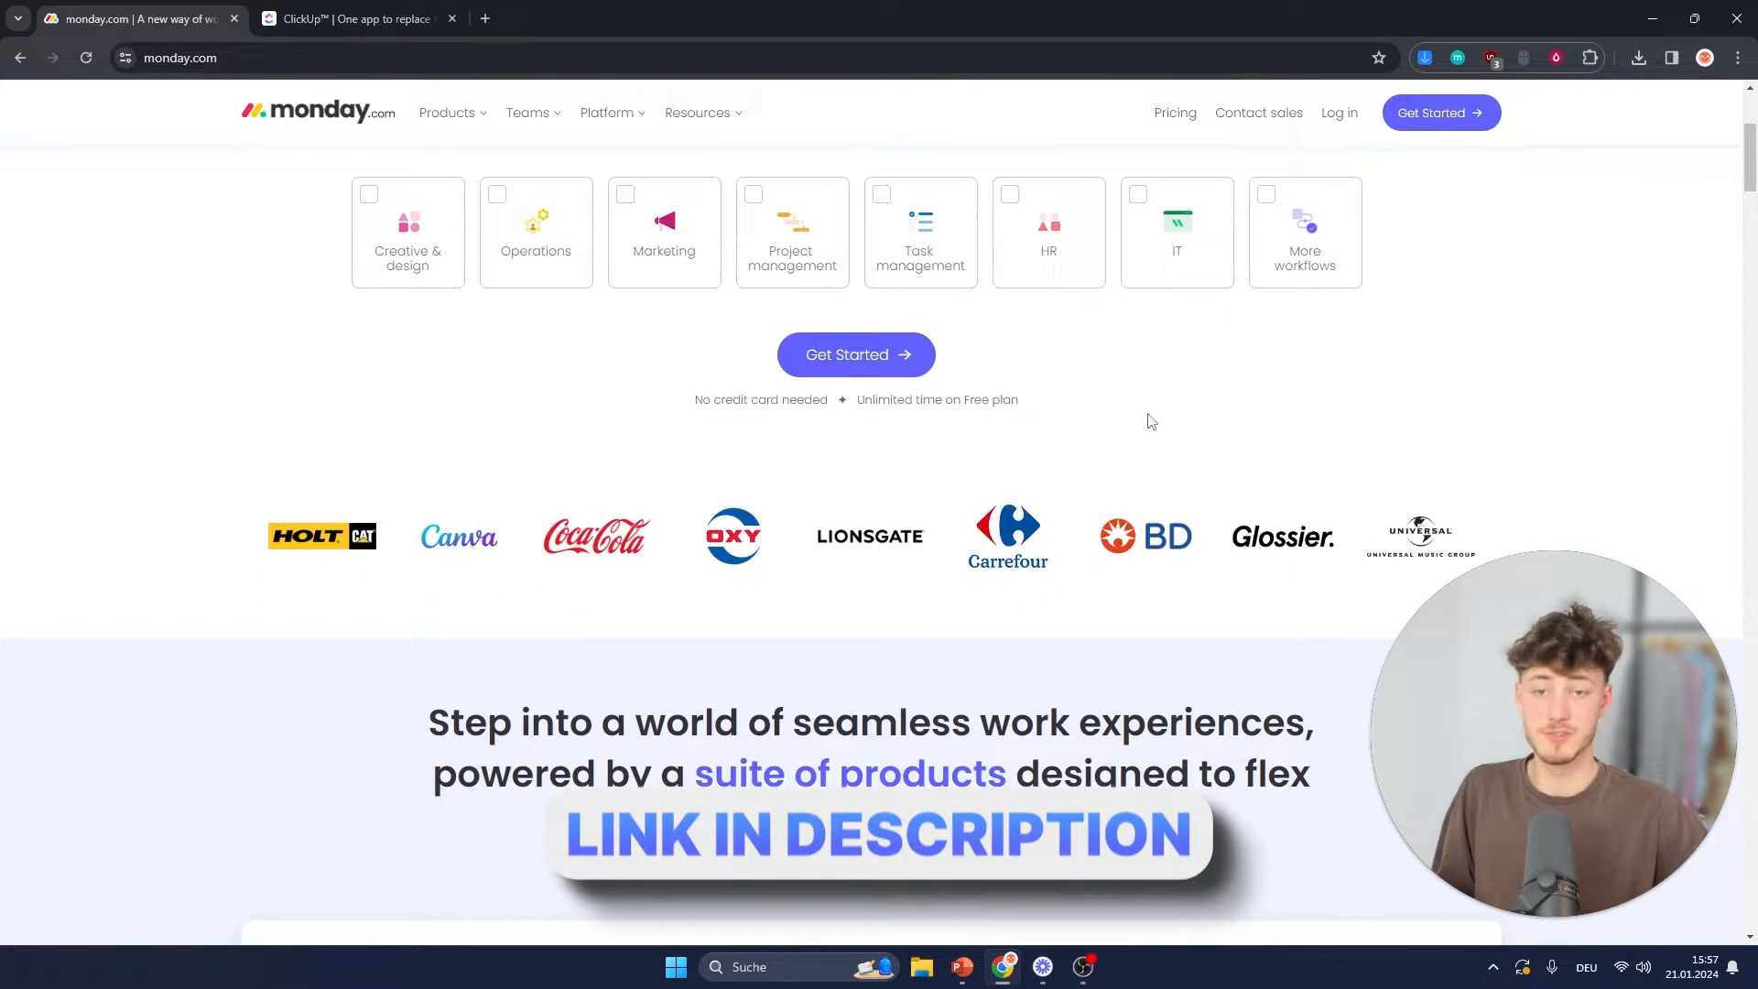
scroll(down, 3)
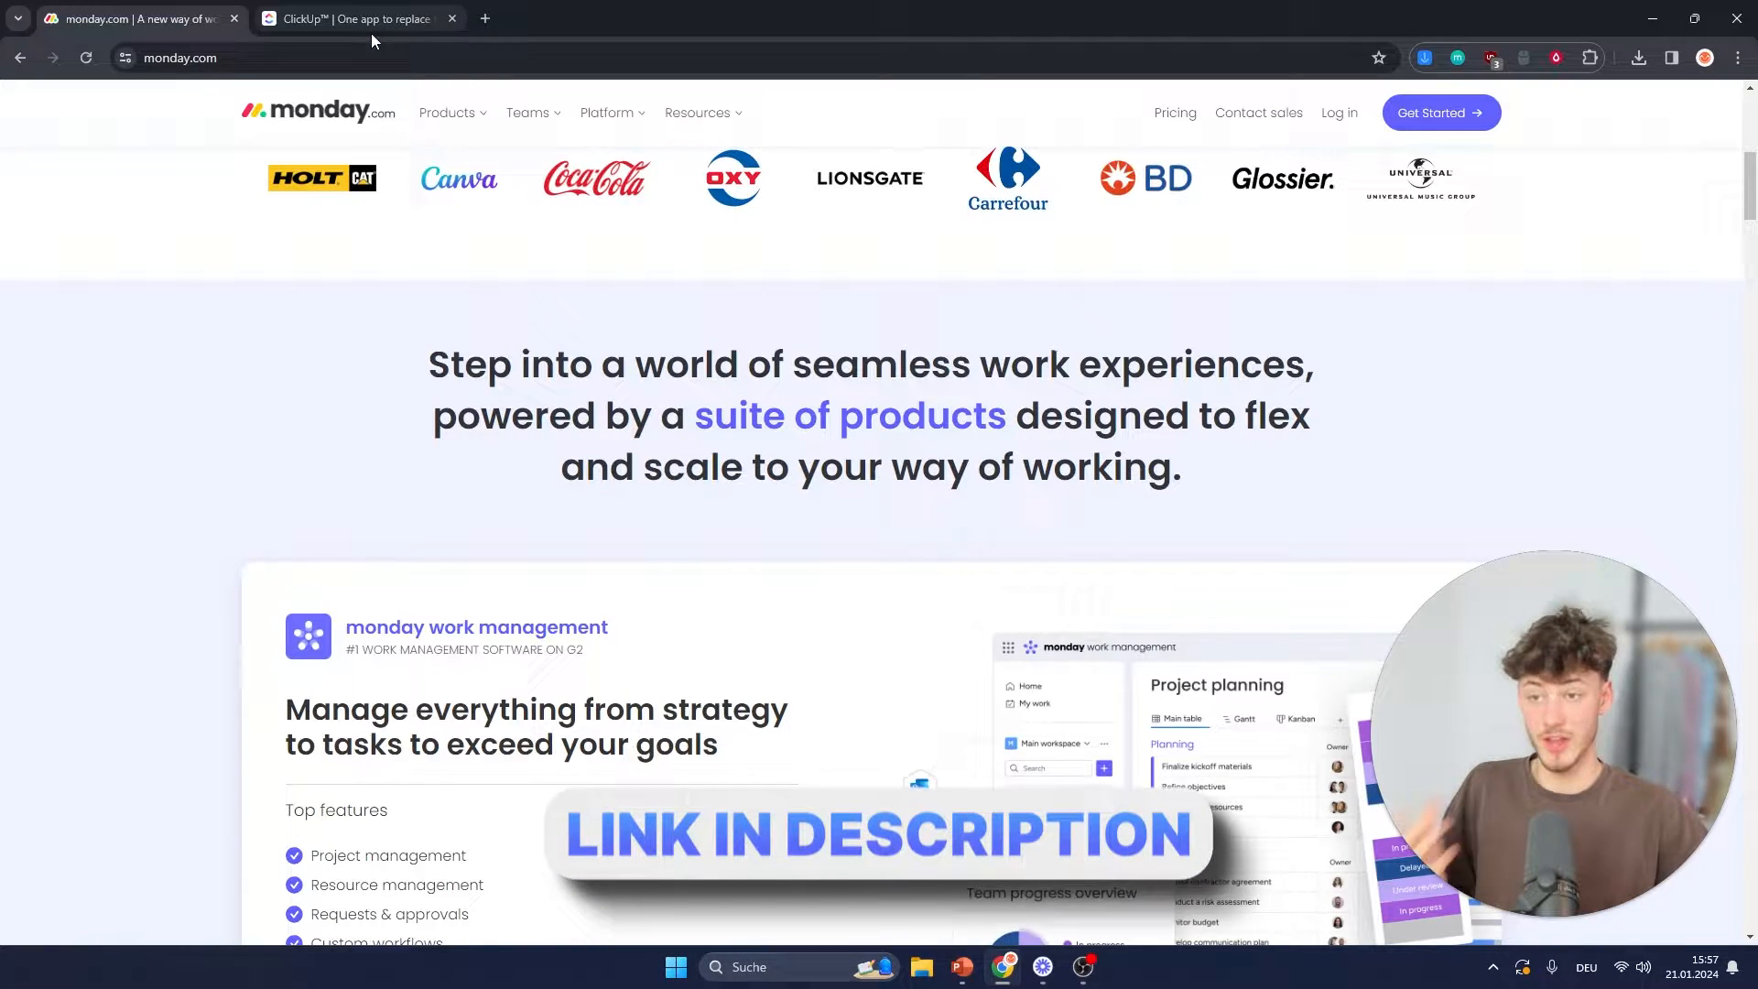
Step: Browse ClickUp's home page, glance at the top of monday.com's home page, and land back on ClickUp's projects demo
click(359, 19)
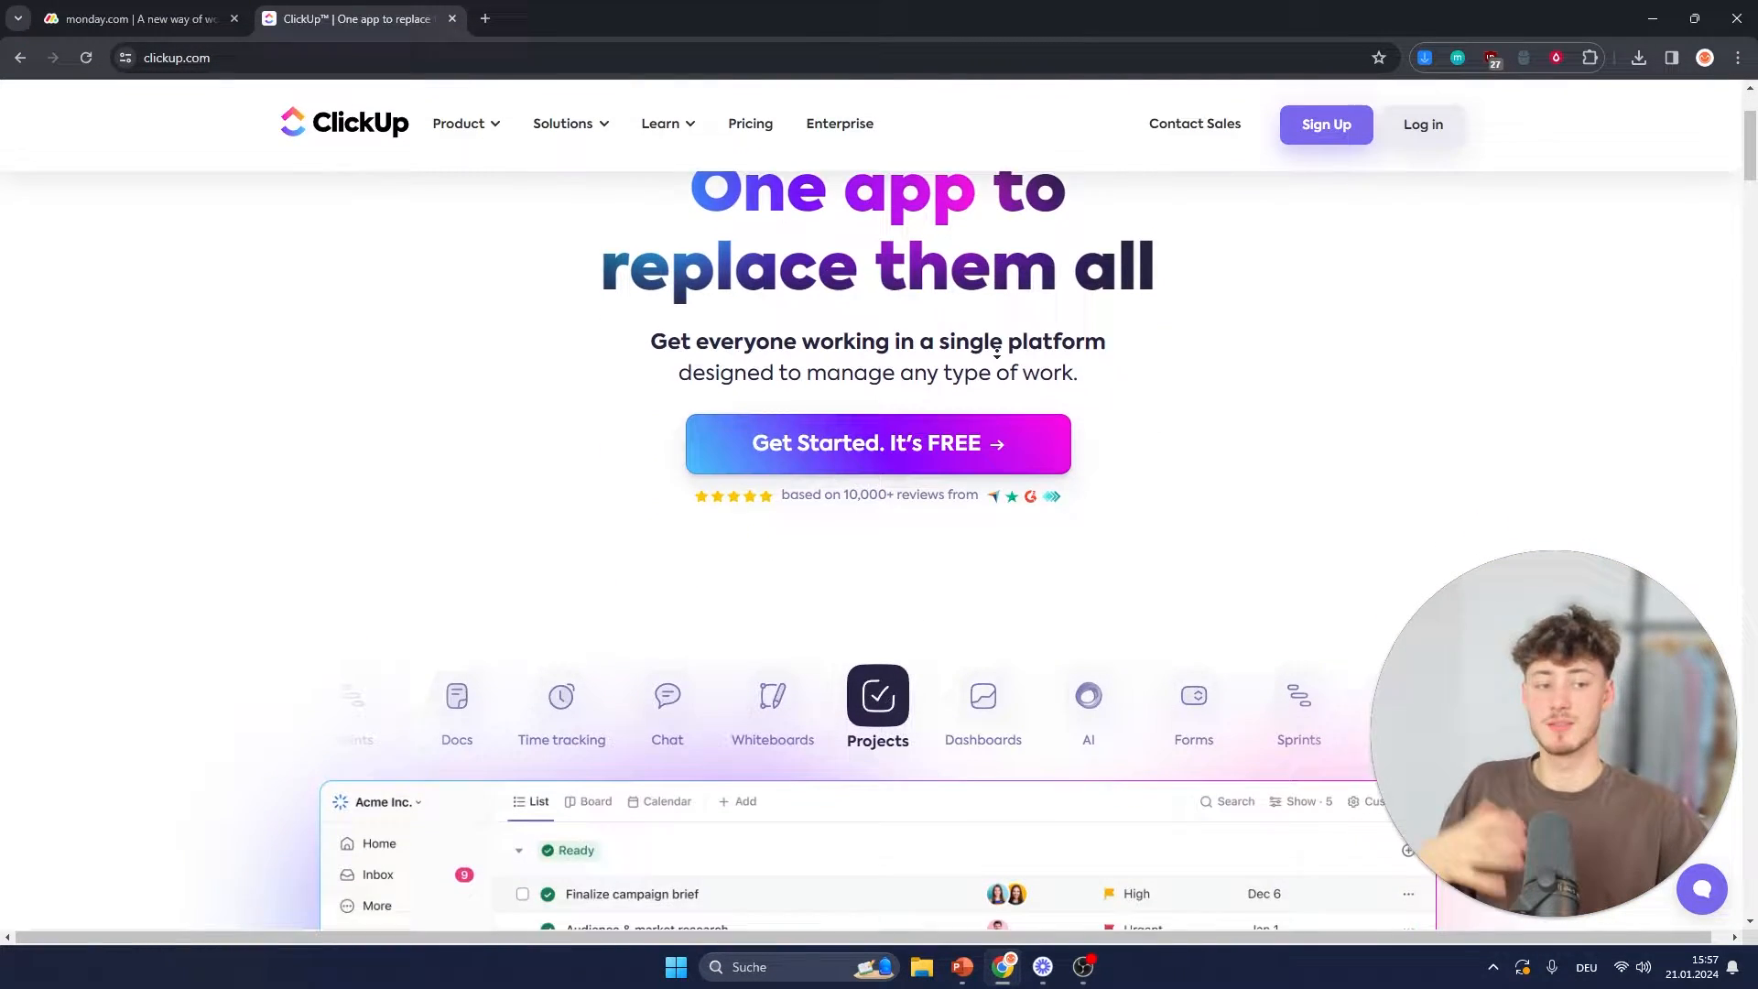
scroll(down, 3)
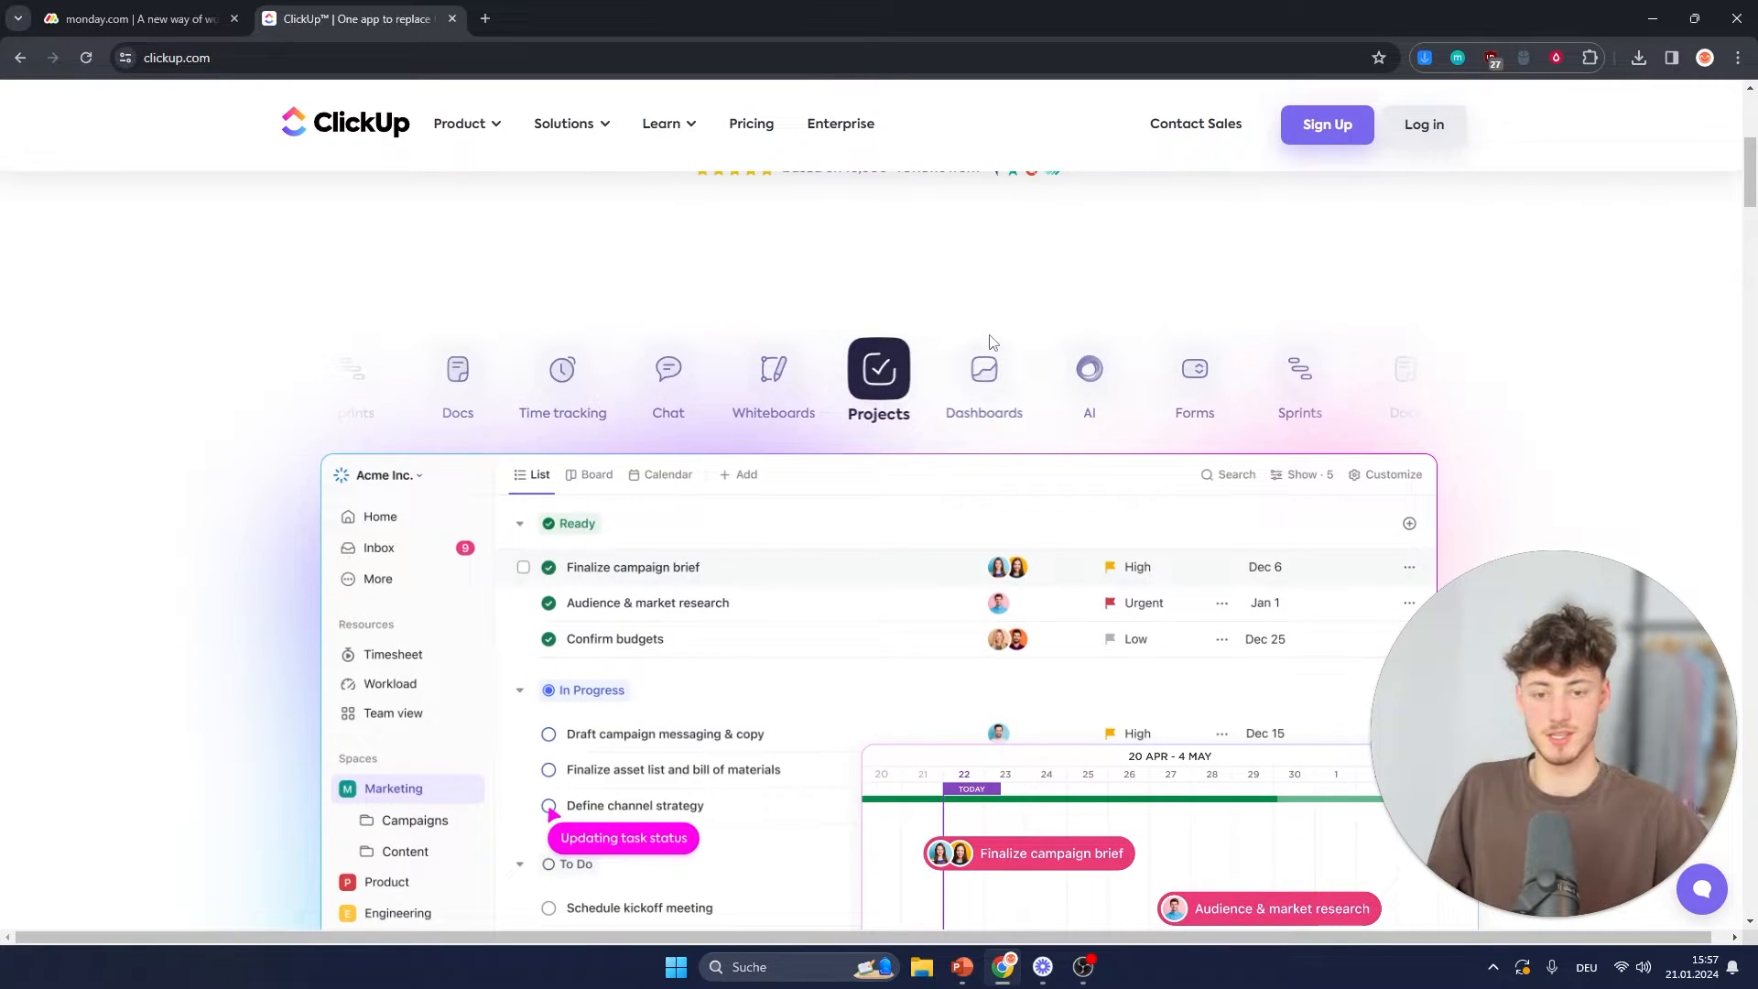
mouse_move(1046, 288)
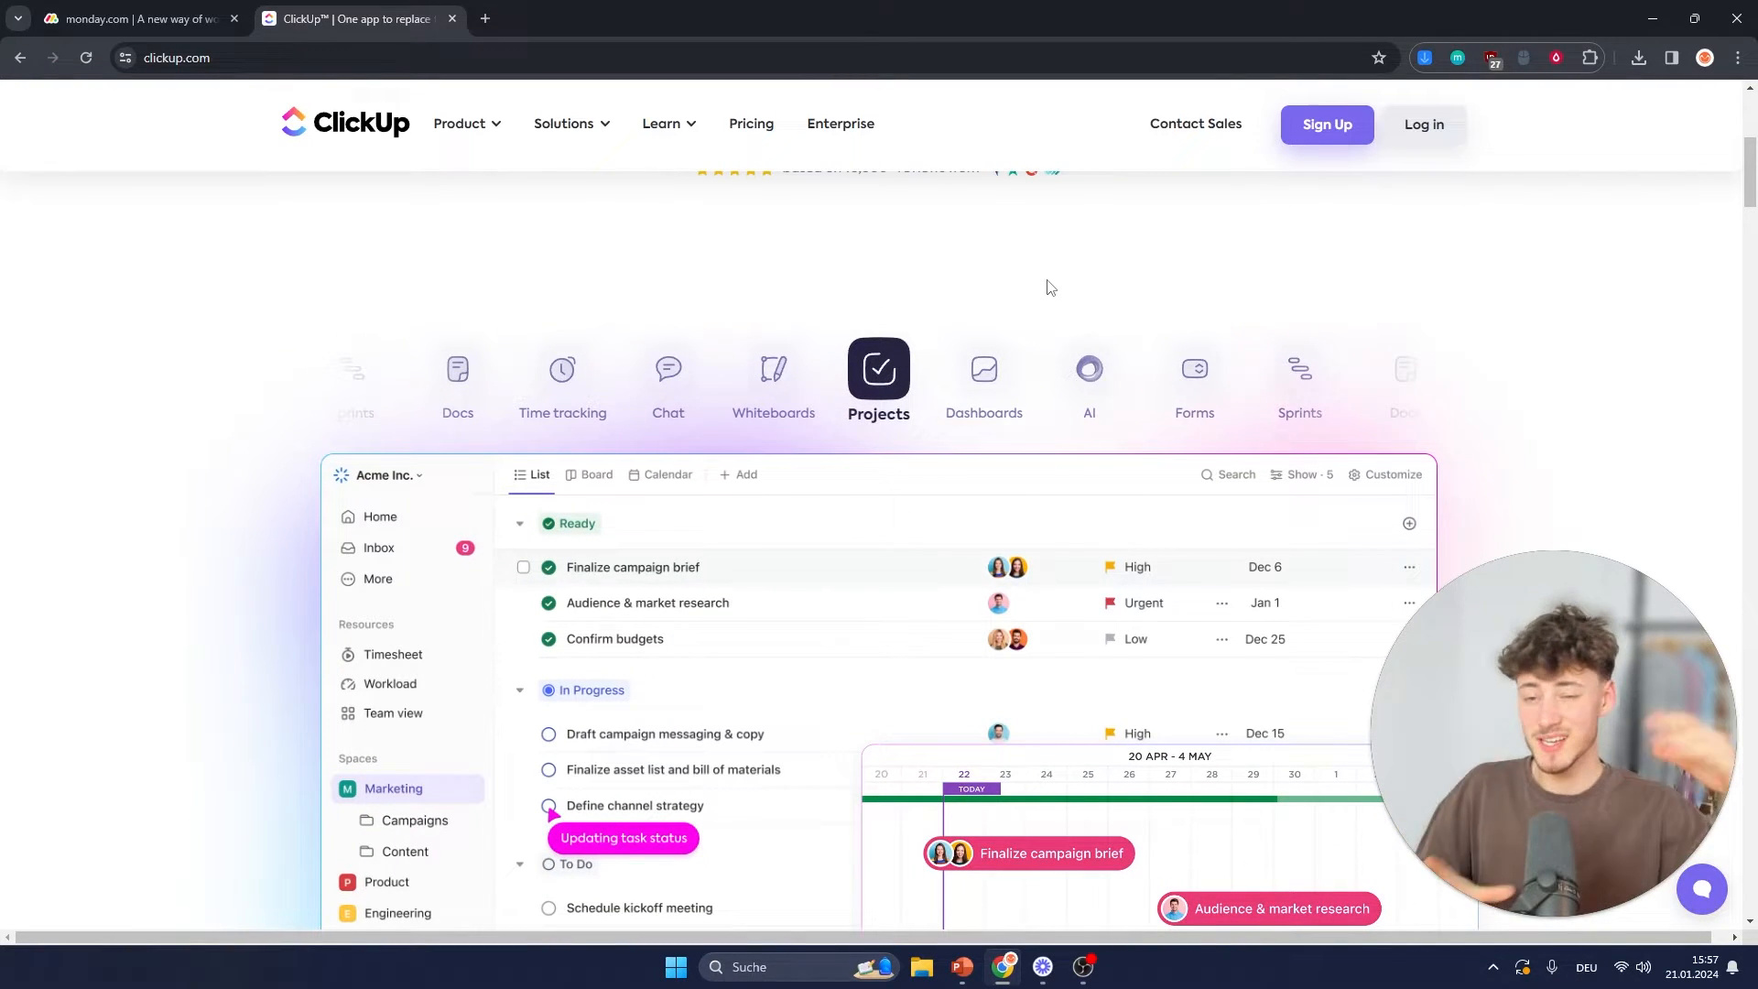
mouse_move(1103, 308)
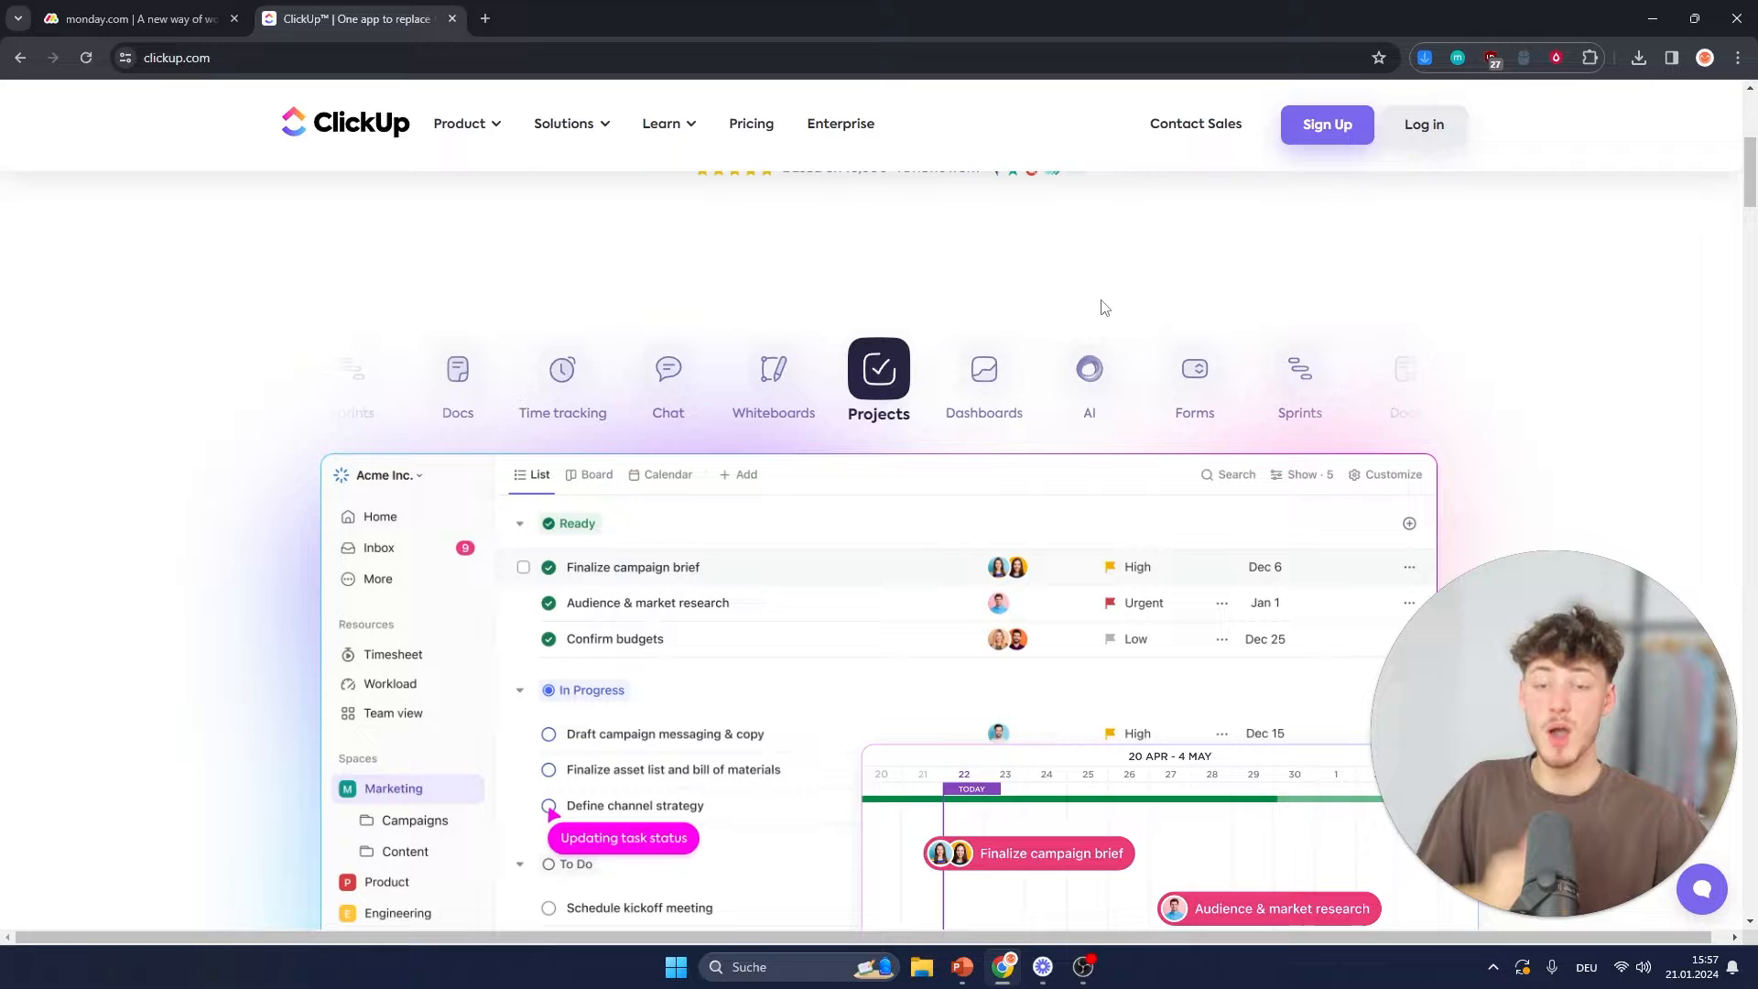
click(134, 18)
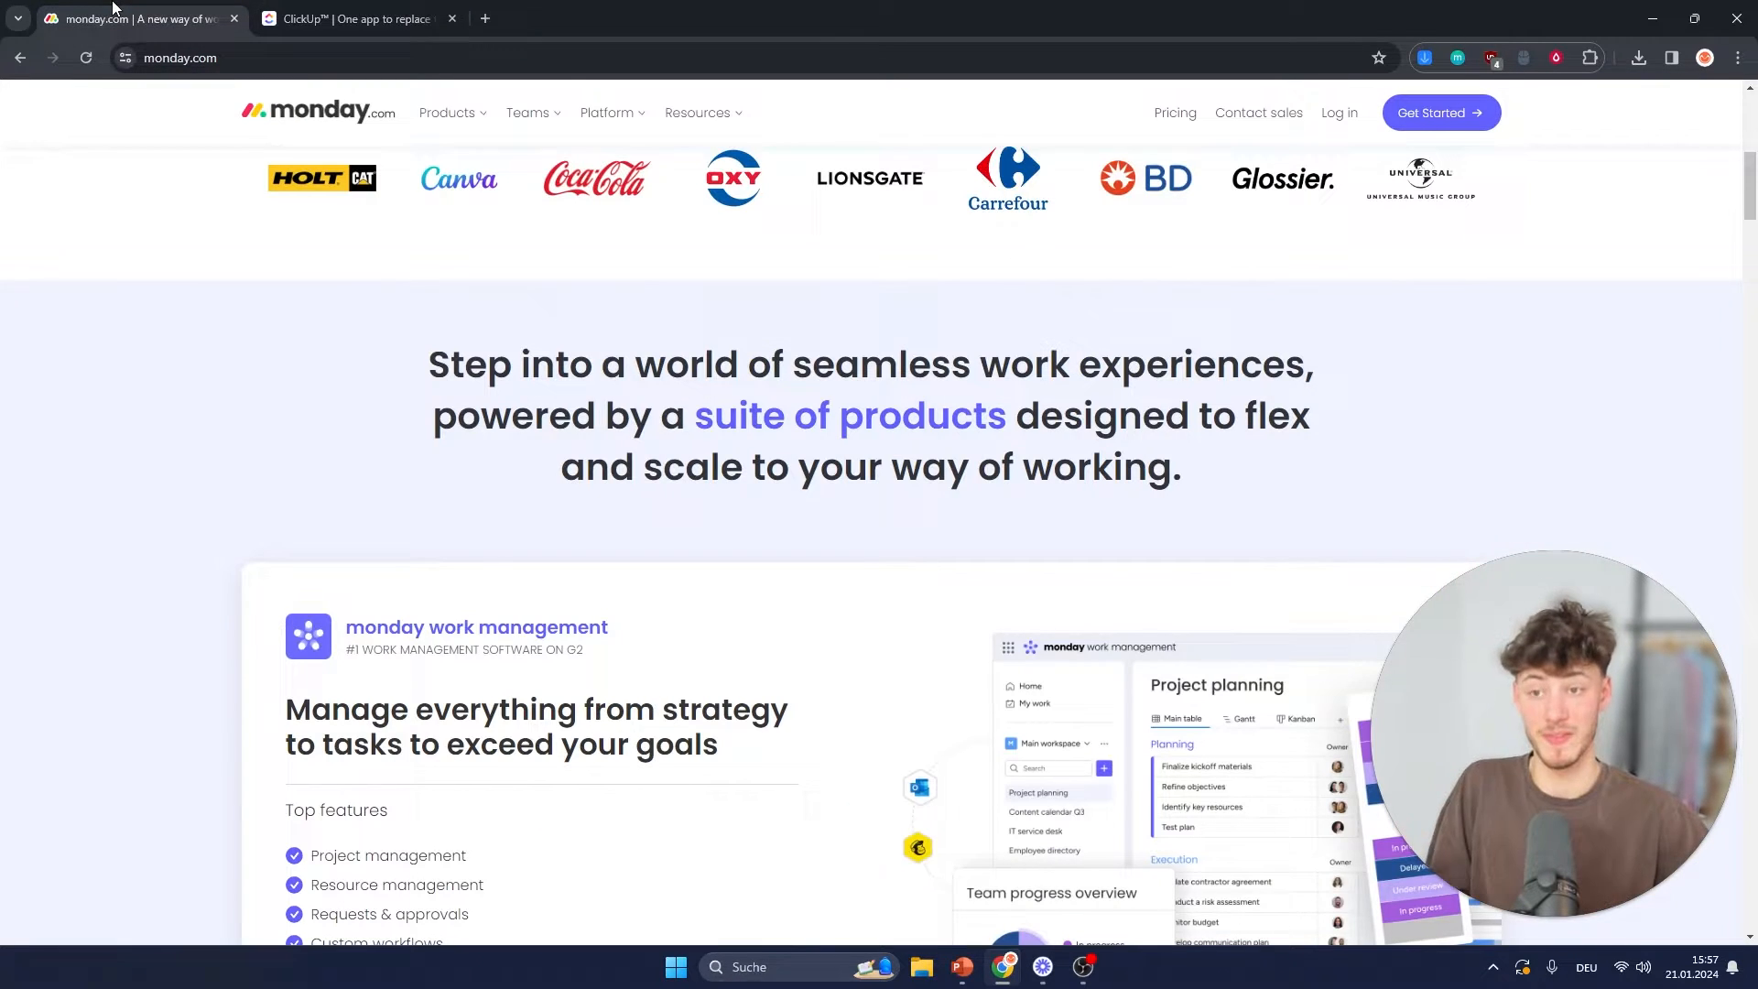
scroll(up, 3)
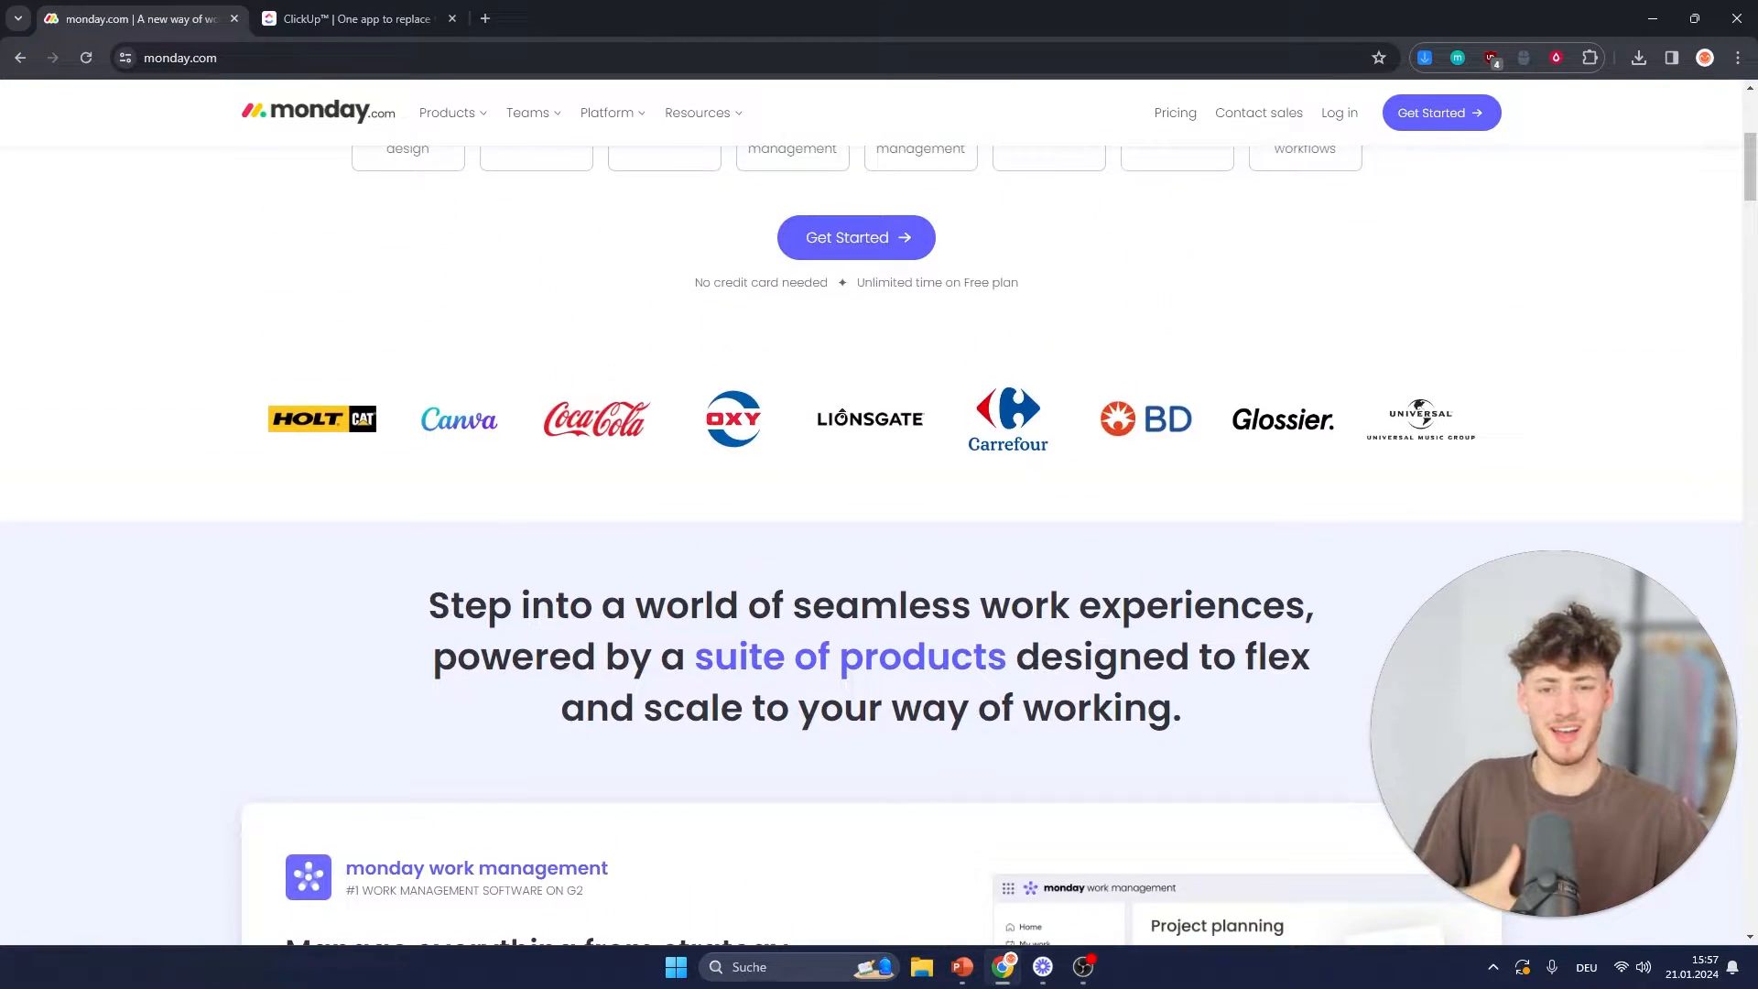
scroll(up, 3)
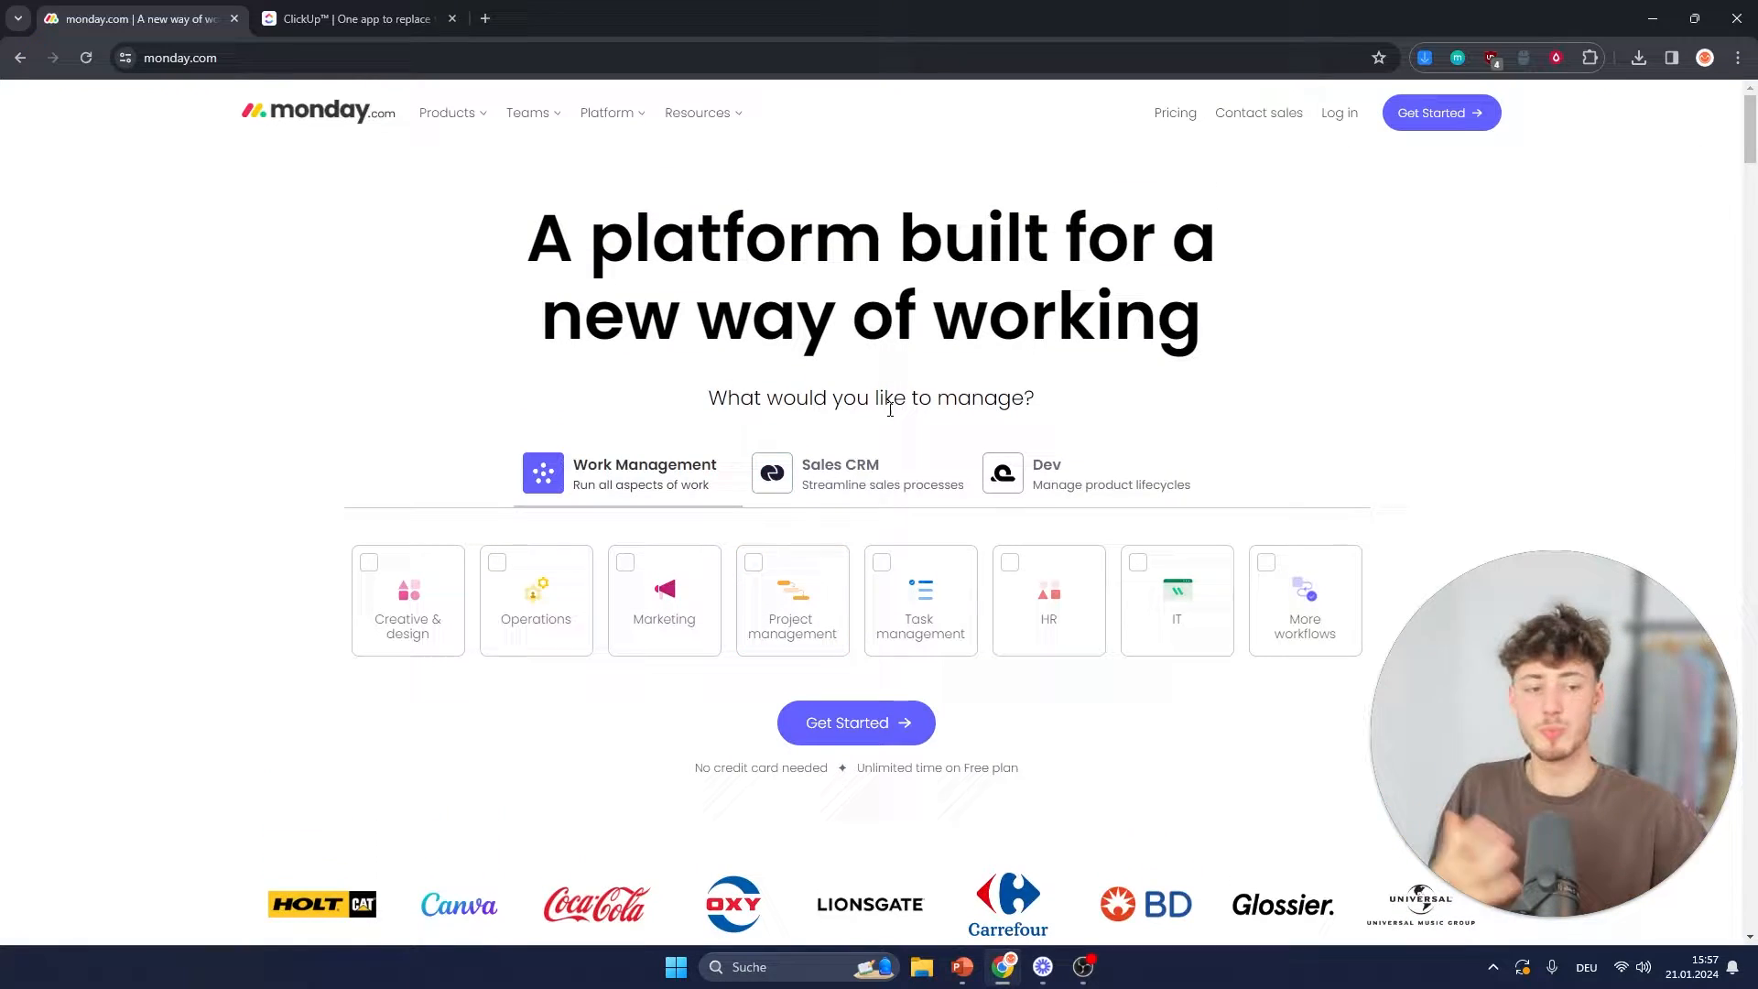
click(359, 18)
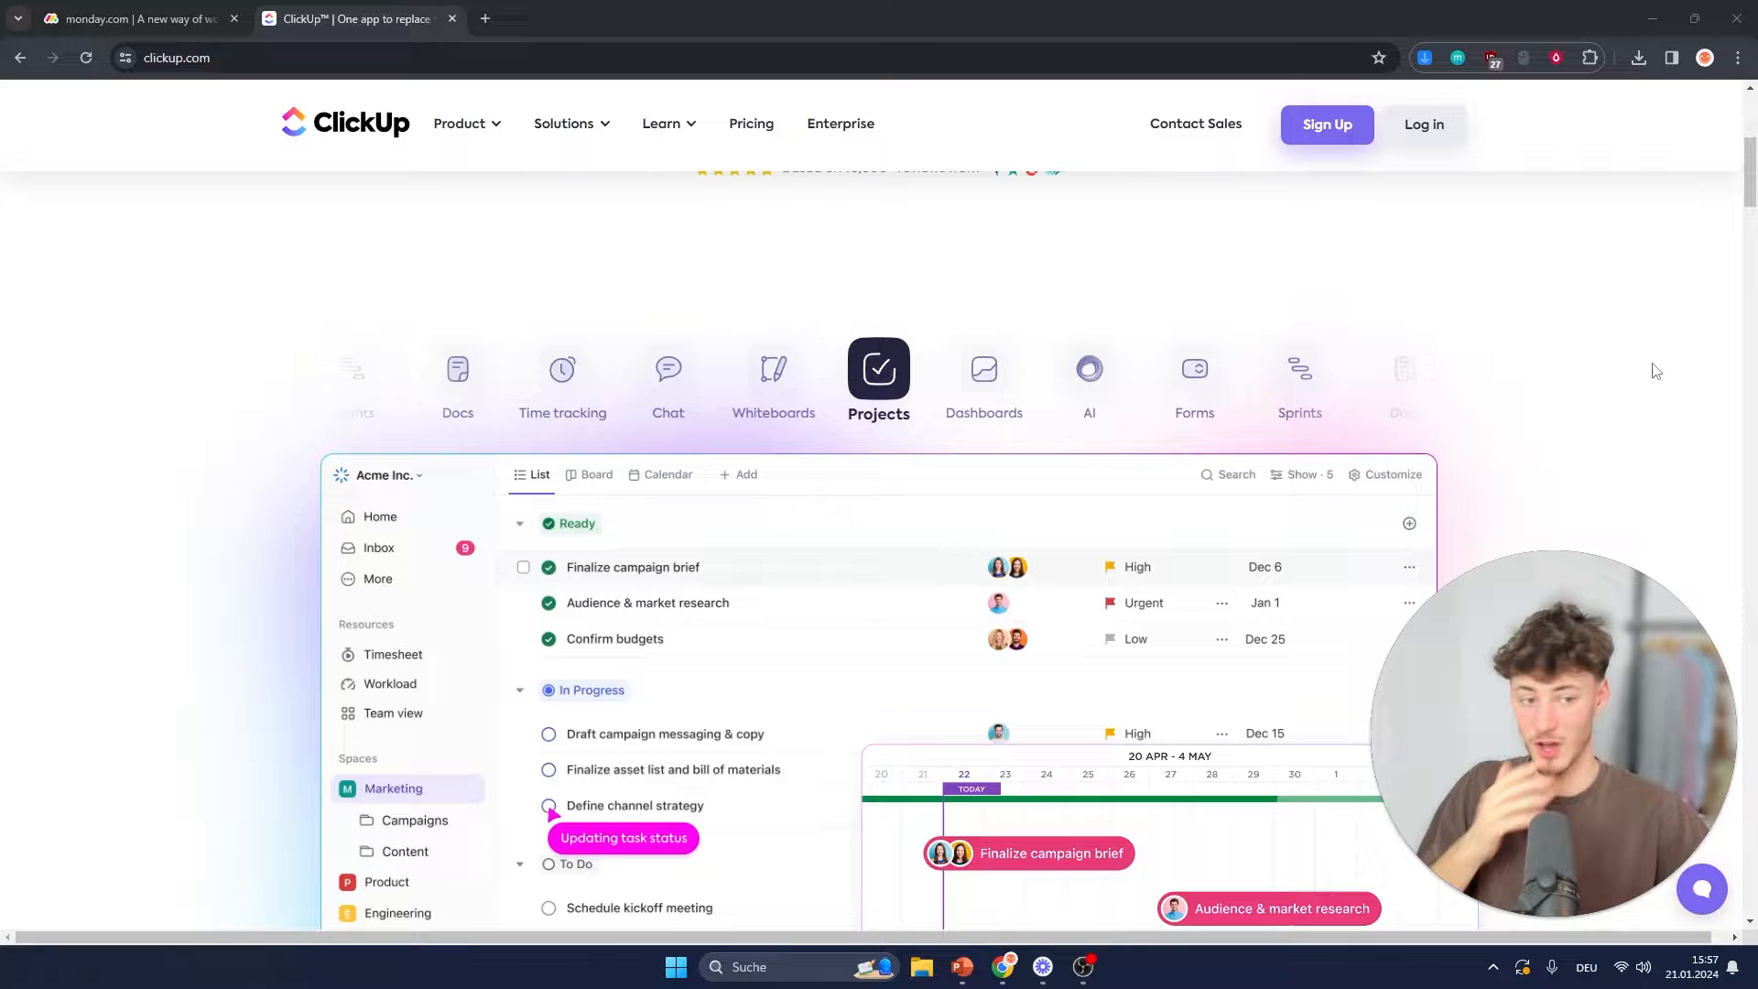
Step: Show the Sales CRM category under 'What would you like to manage?' on monday.com, then view ClickUp's projects demo again
scroll(up, 3)
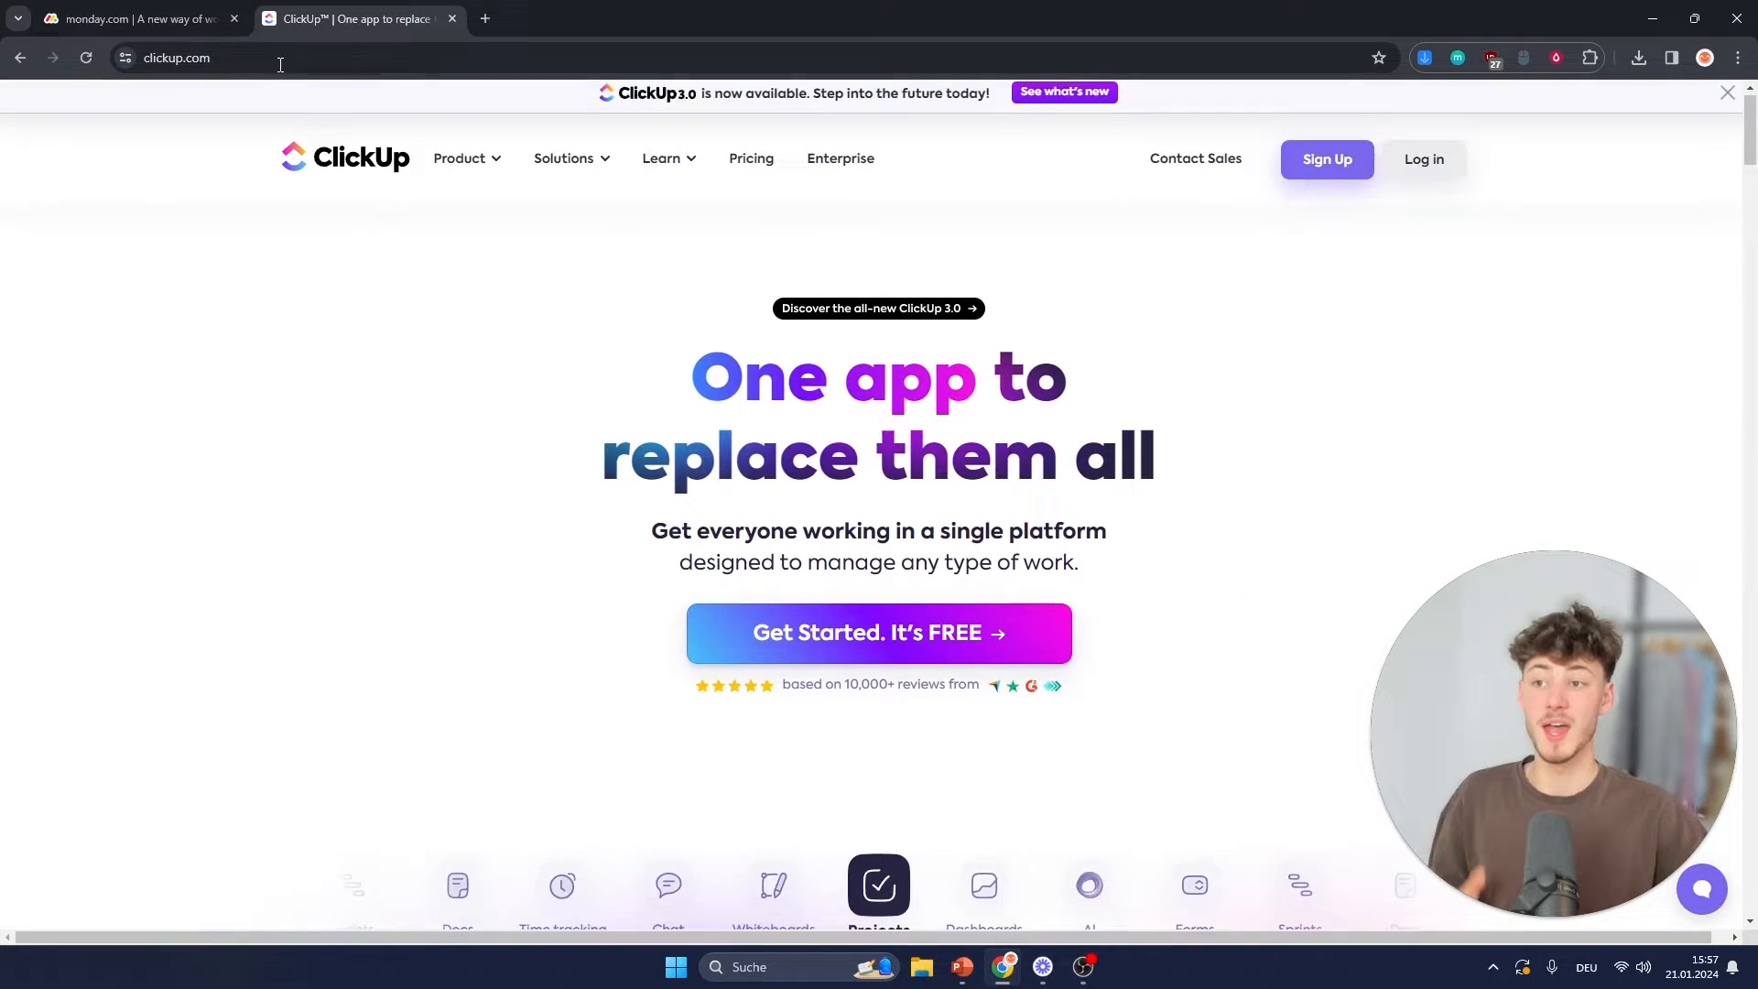
click(134, 19)
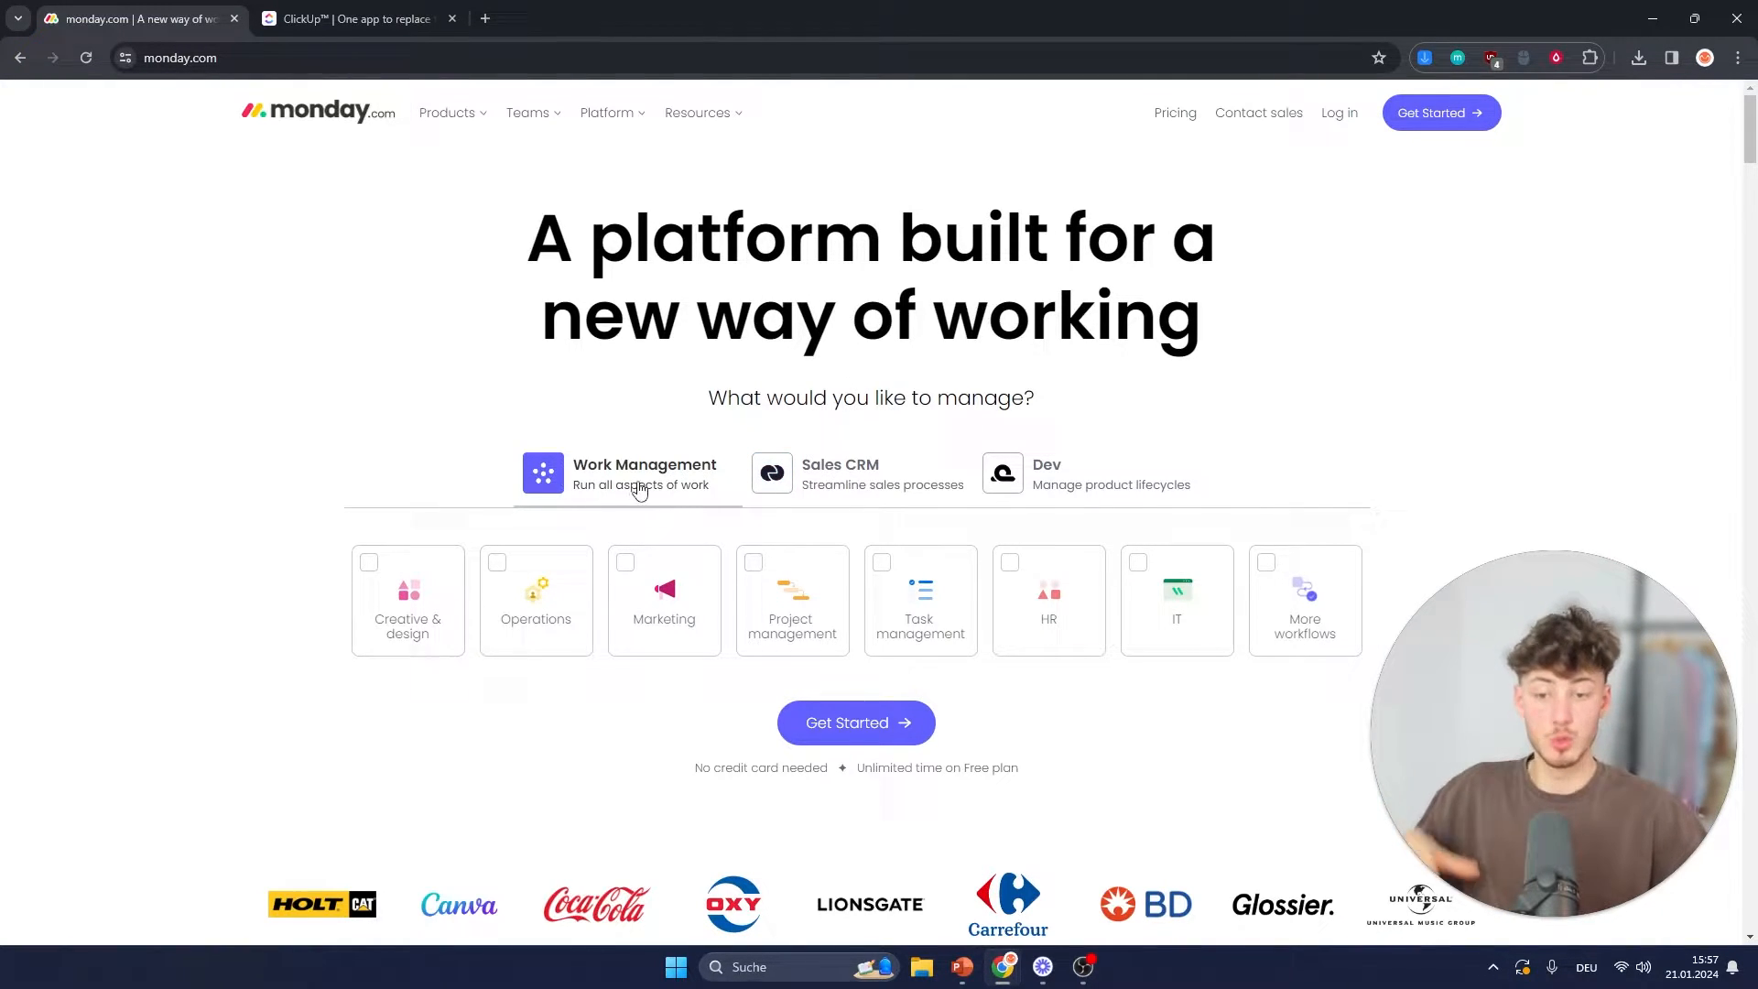
click(857, 473)
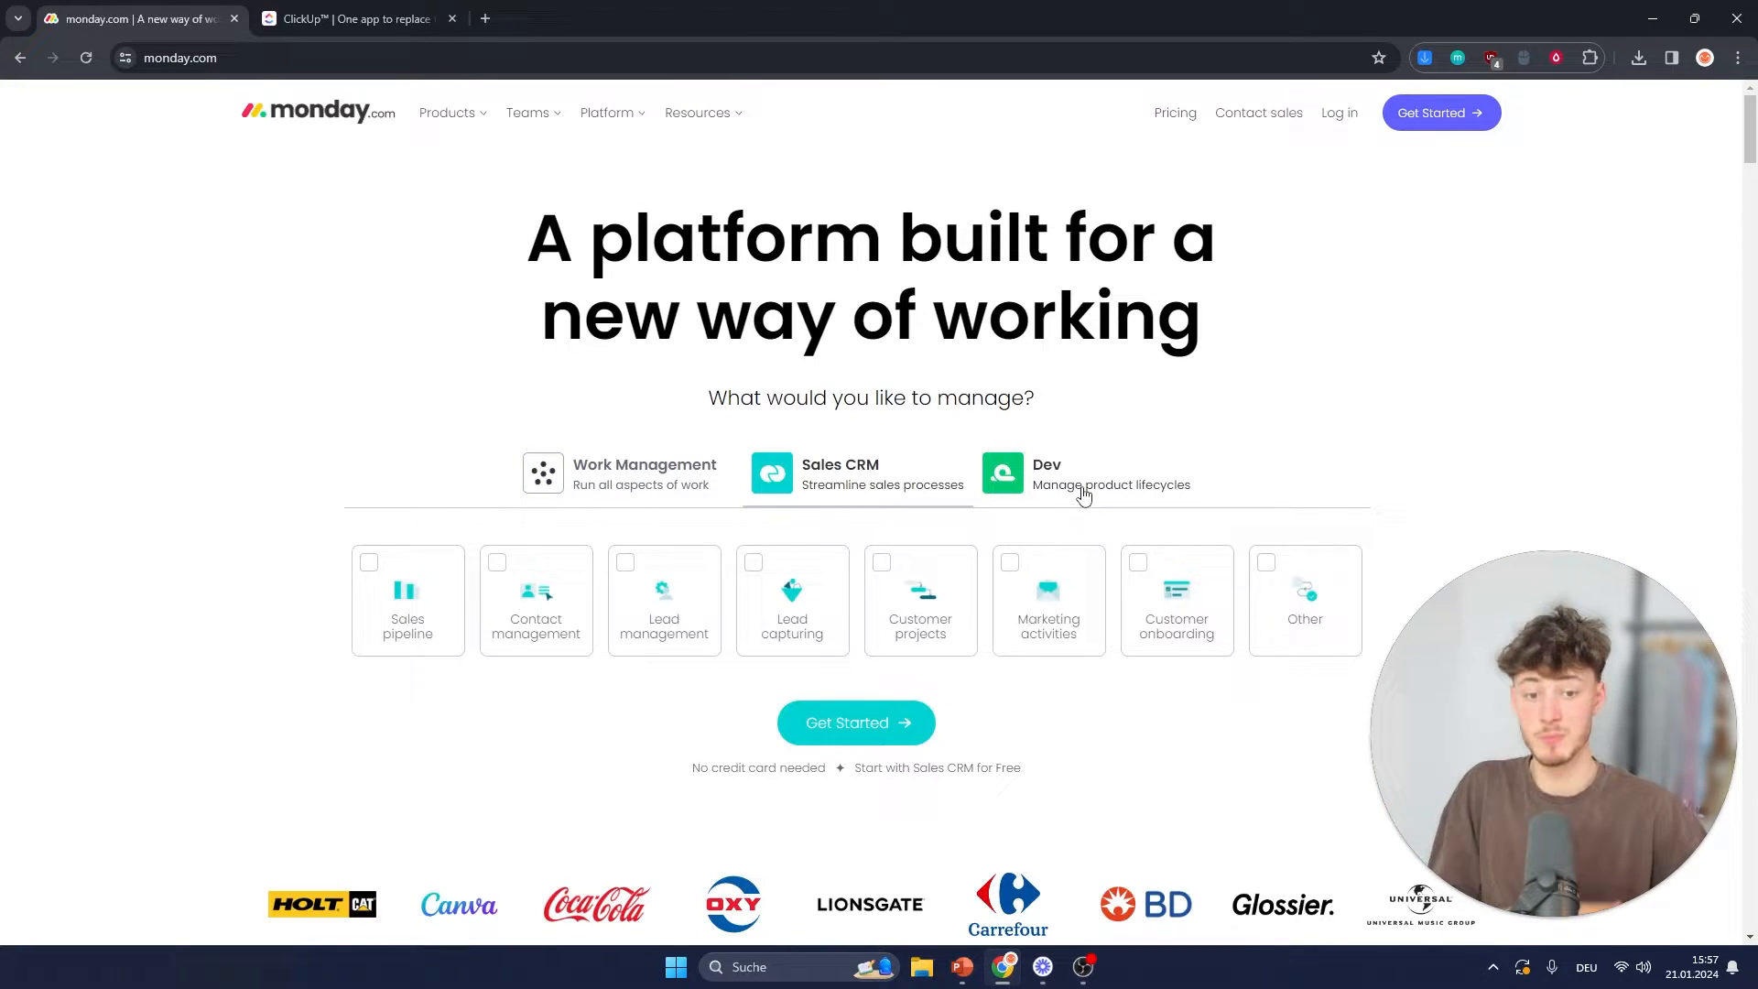
click(1045, 472)
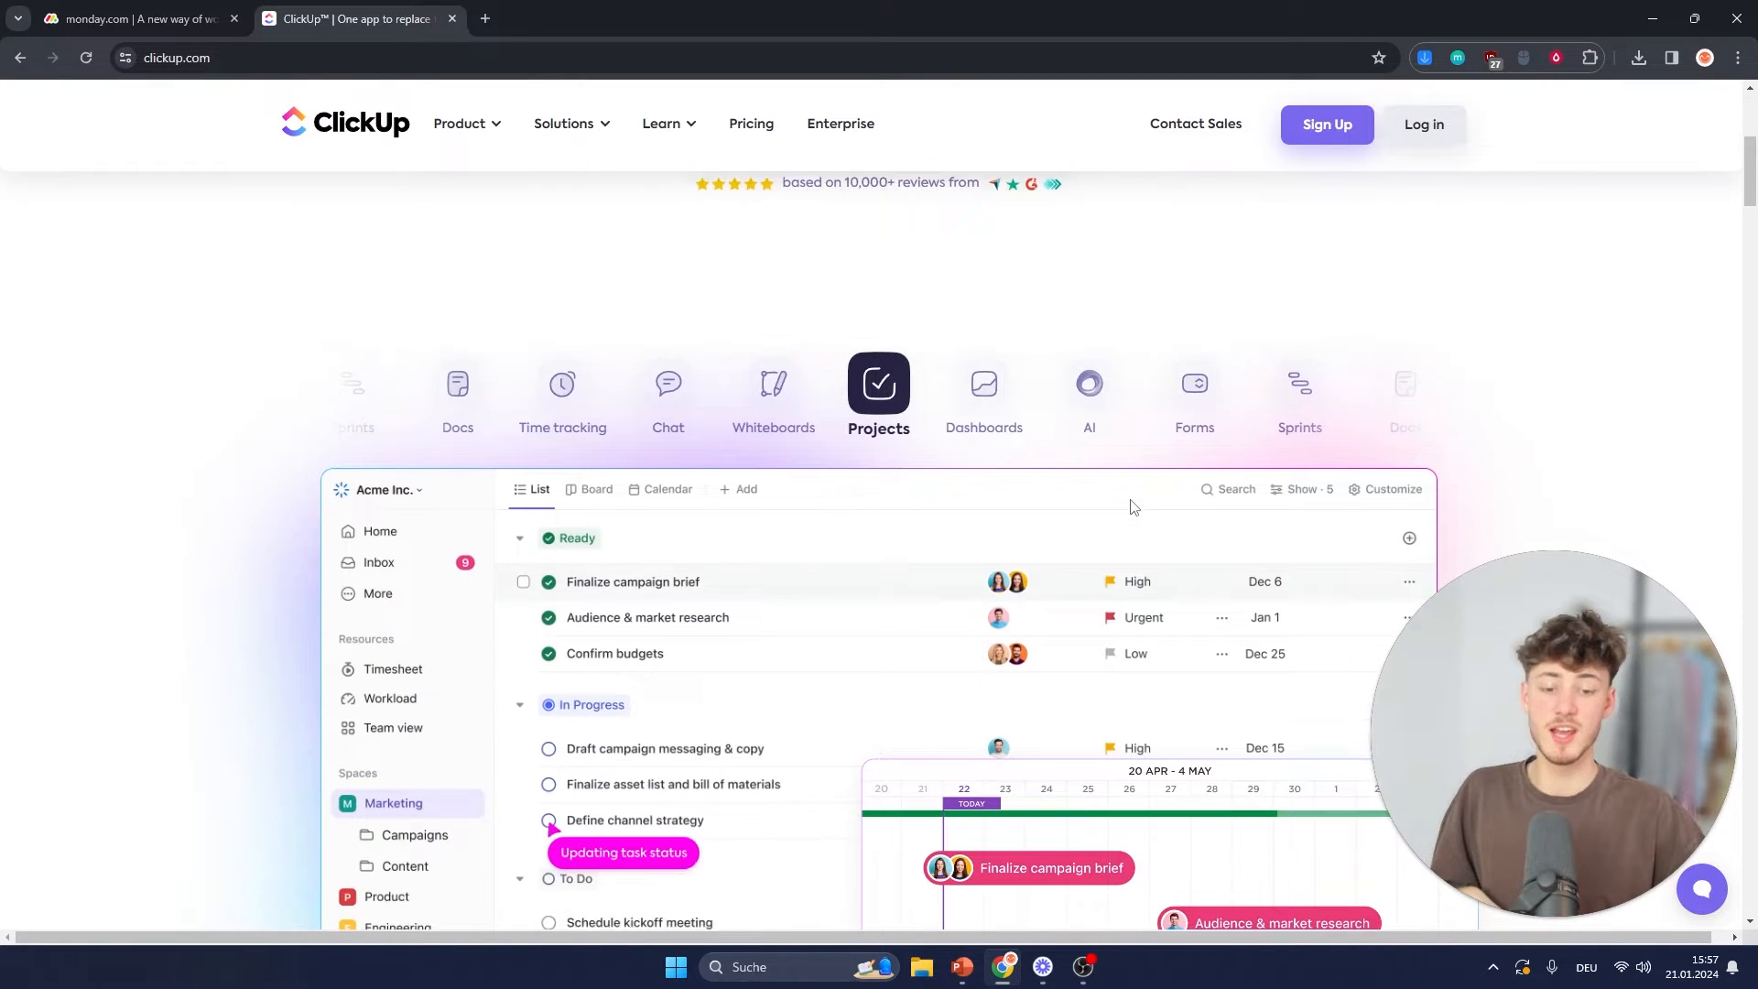
scroll(down, 3)
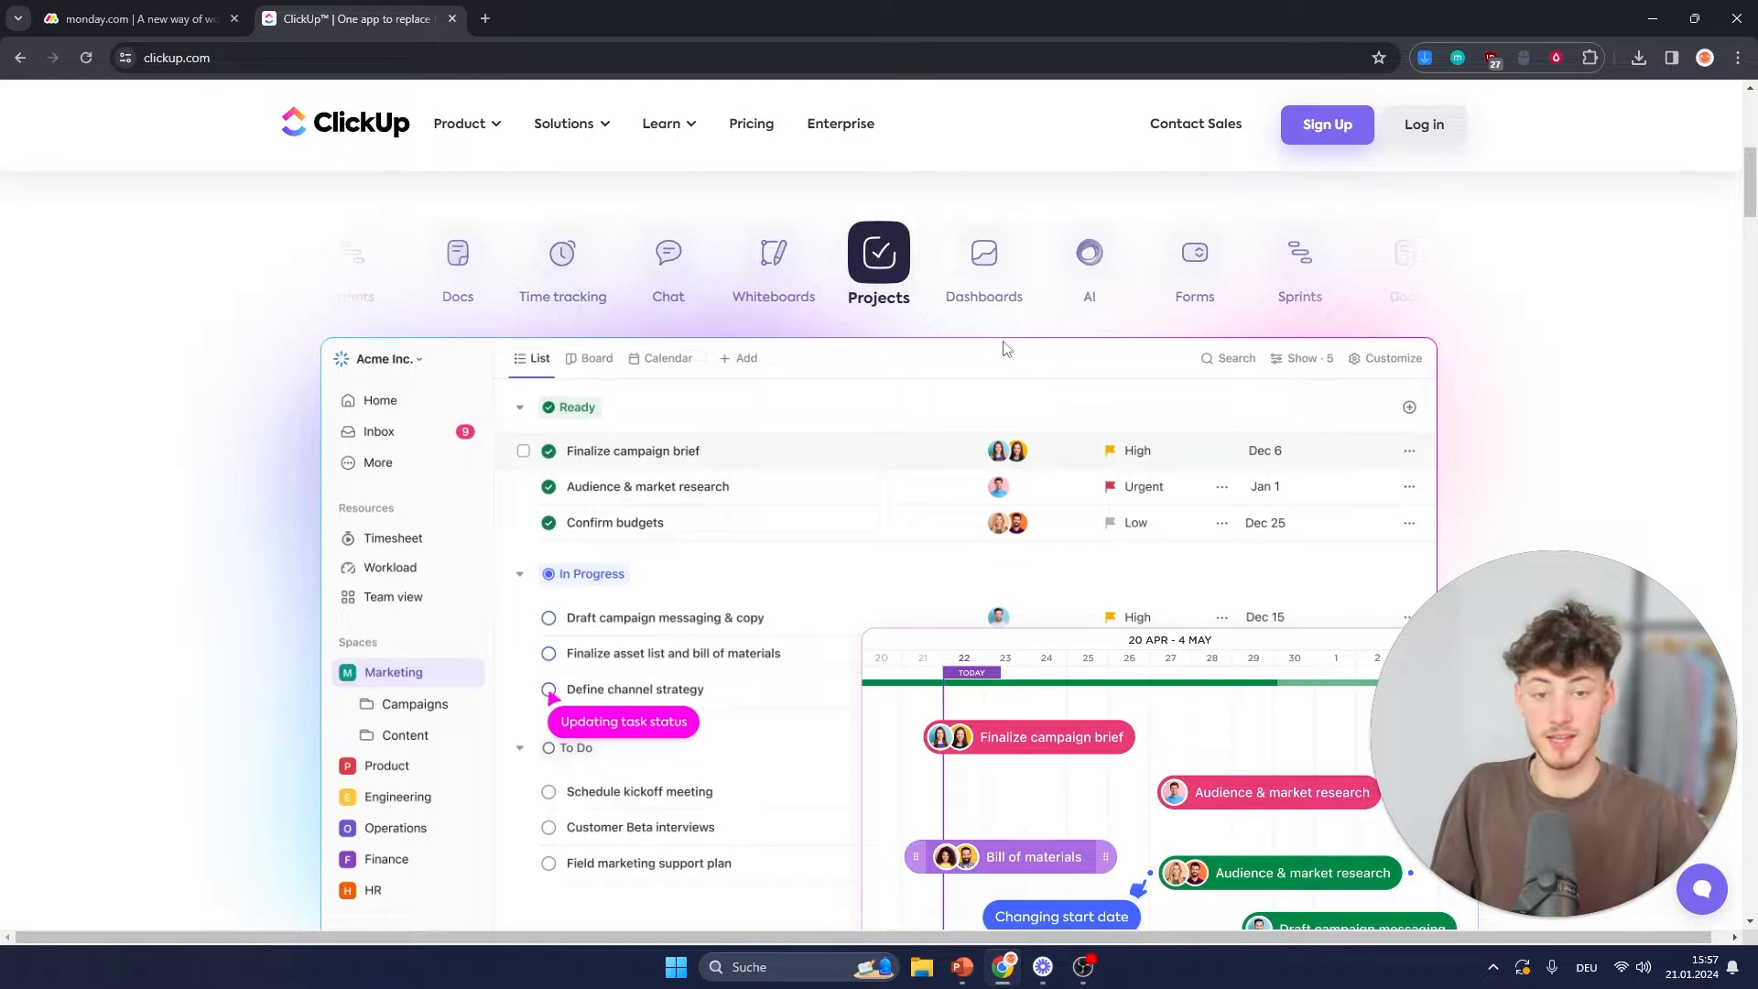
mouse_move(991, 419)
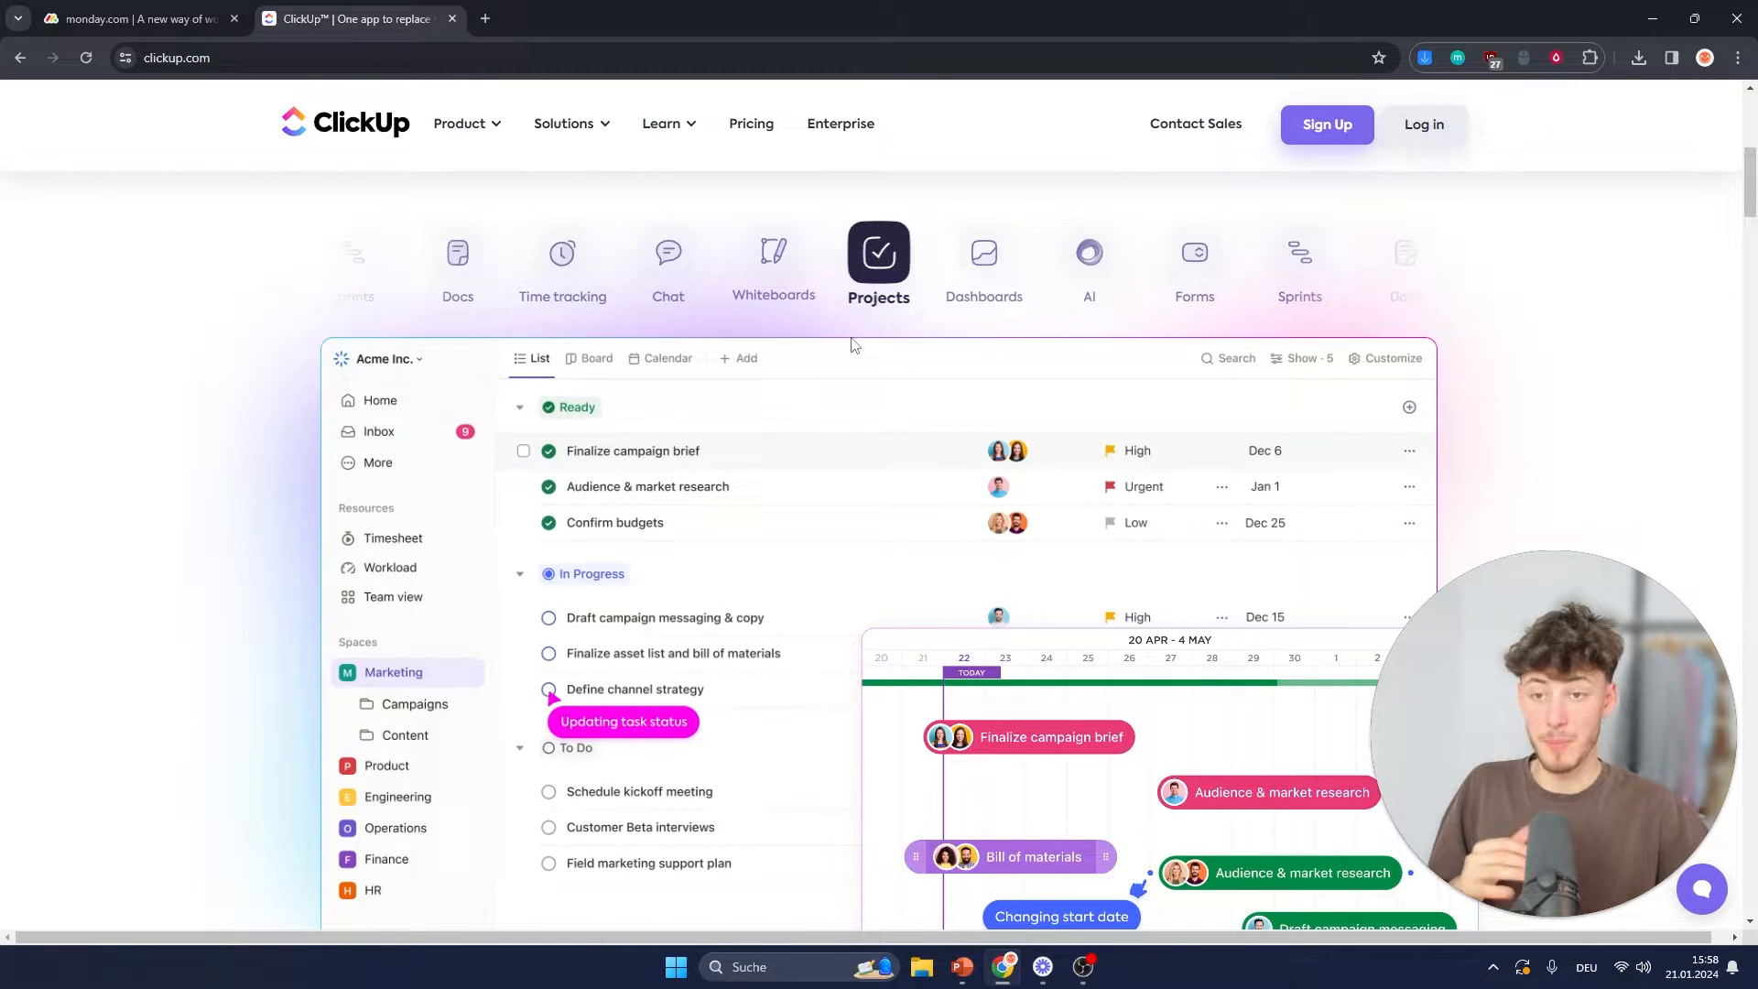
scroll(down, 3)
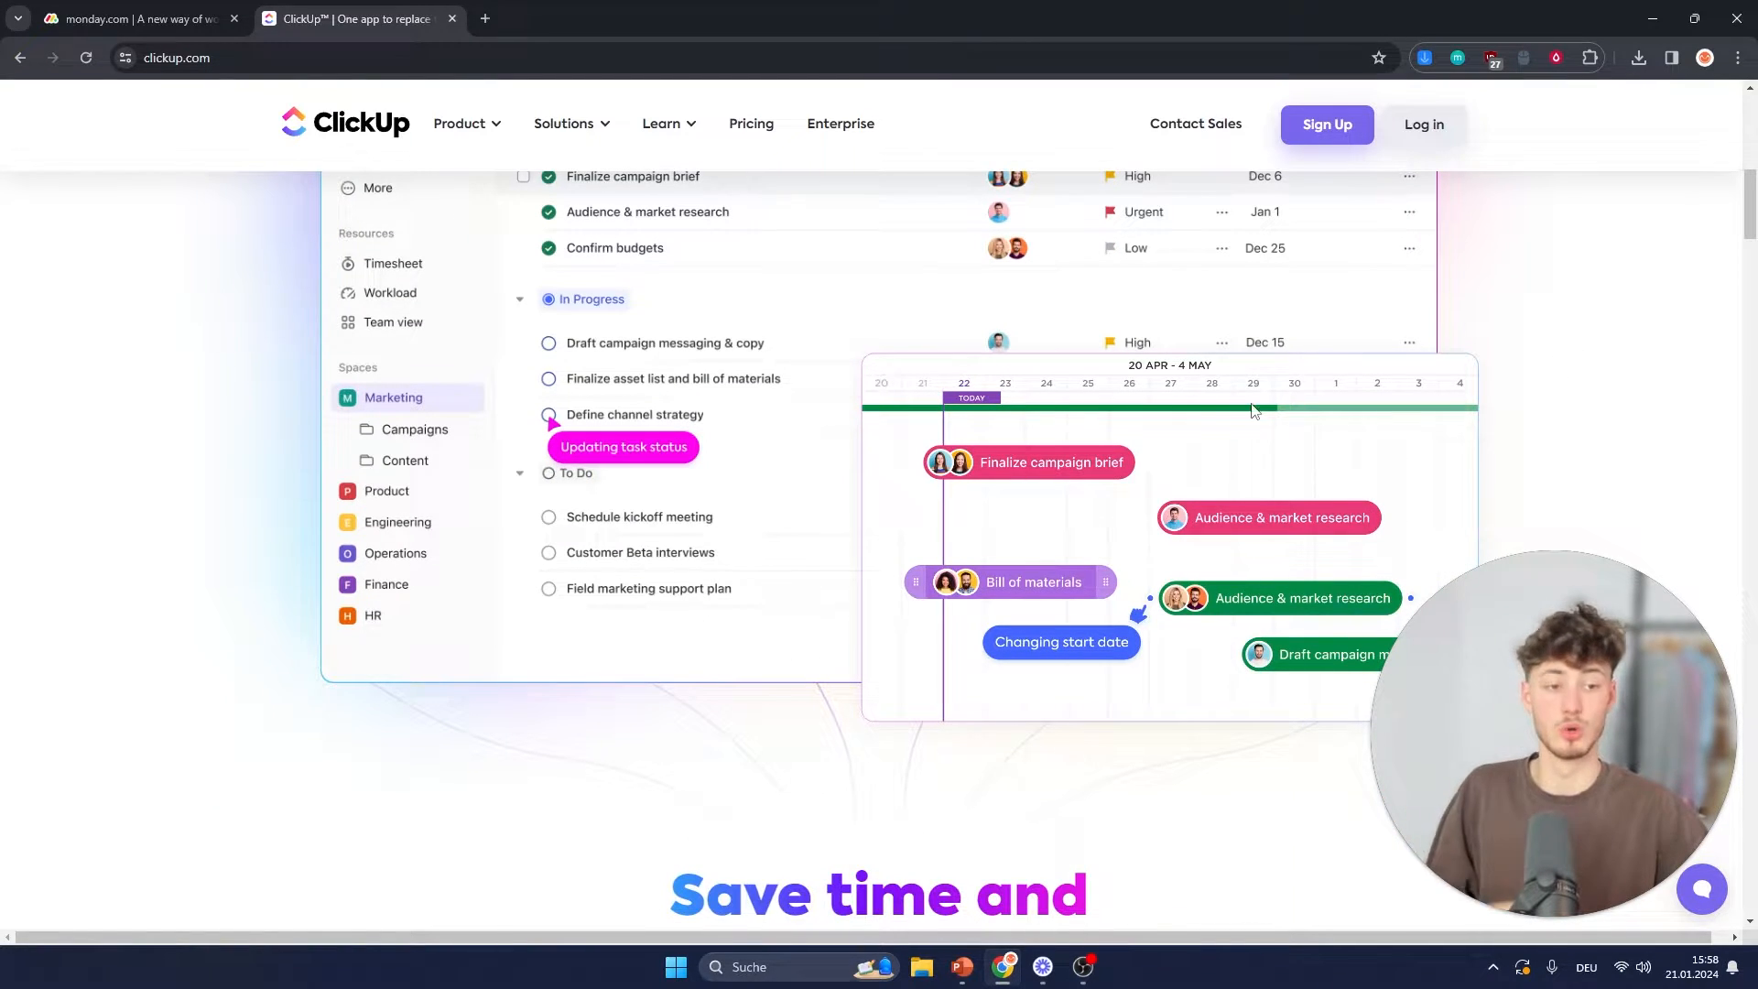
scroll(down, 3)
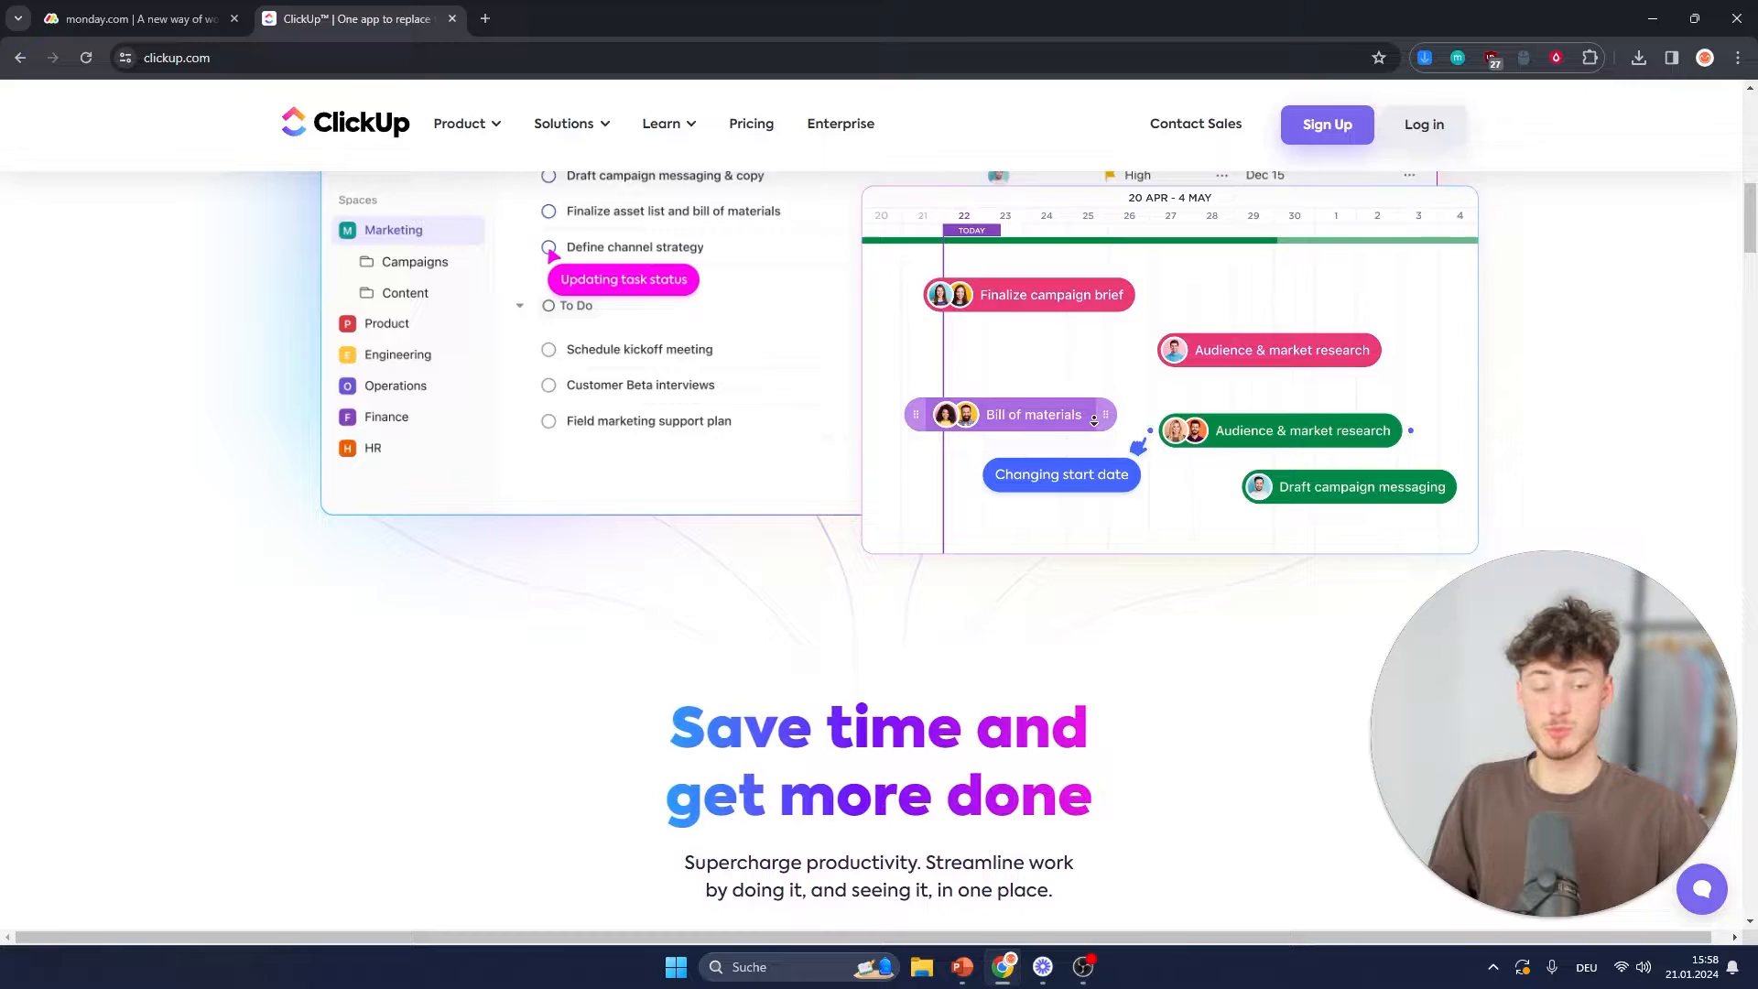
scroll(down, 3)
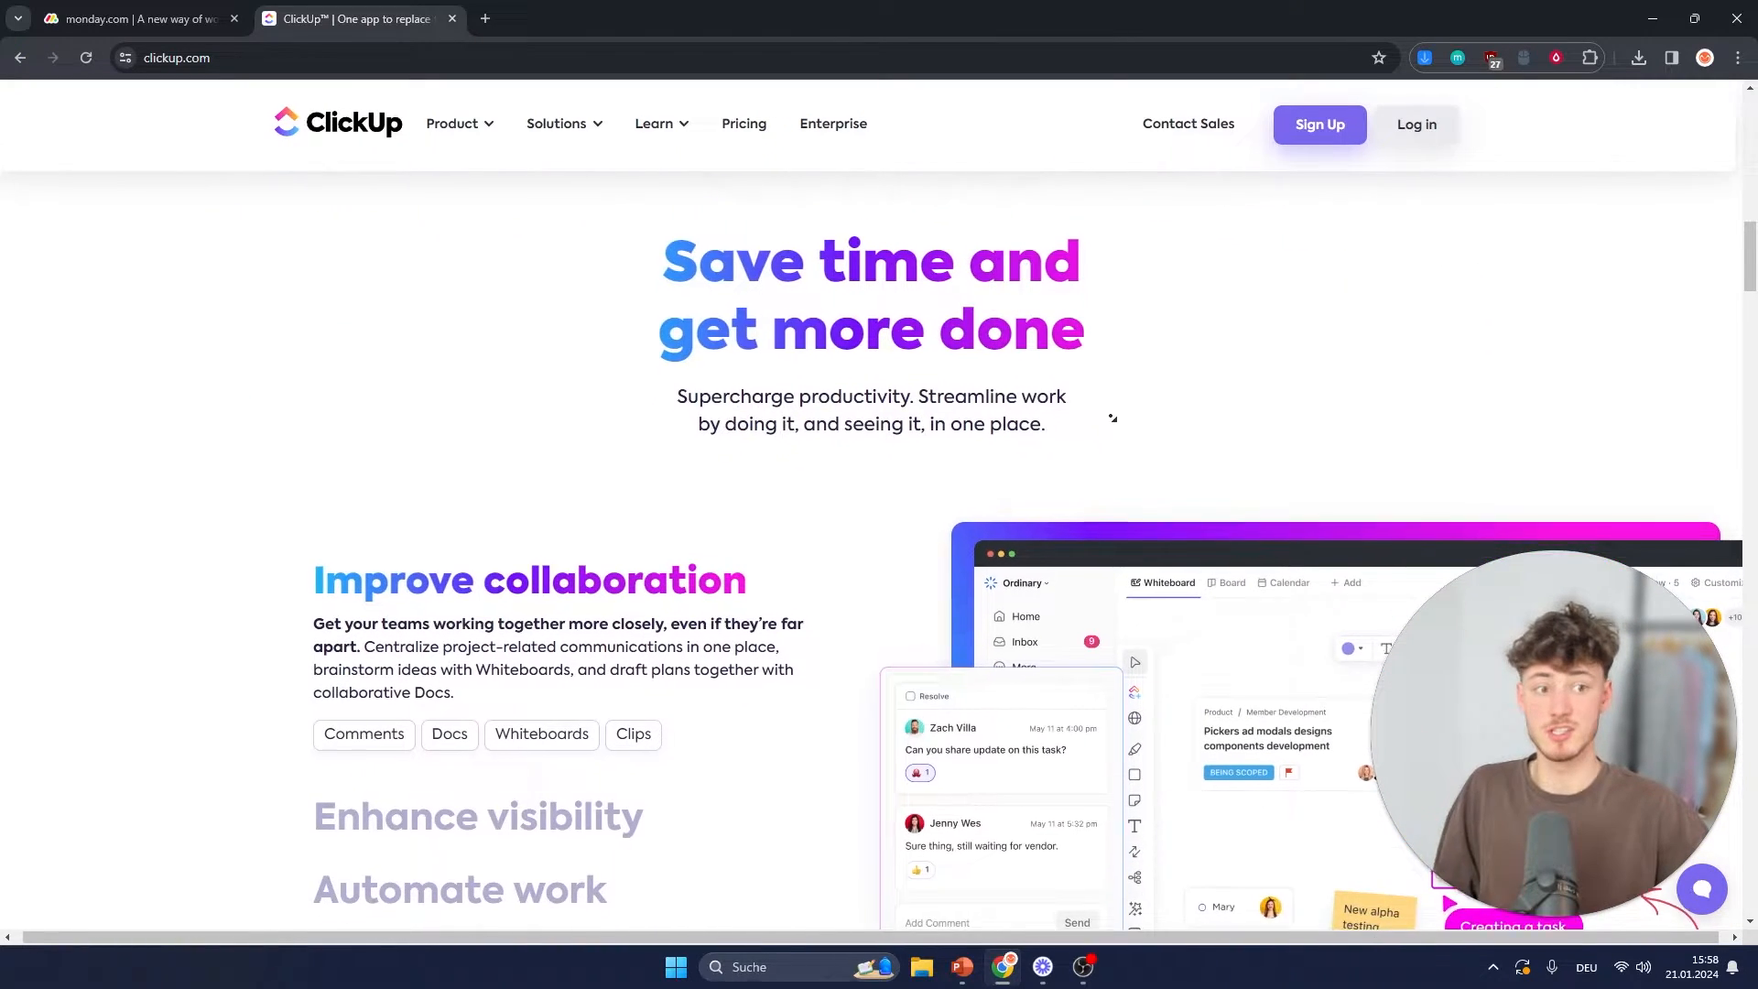
scroll(down, 3)
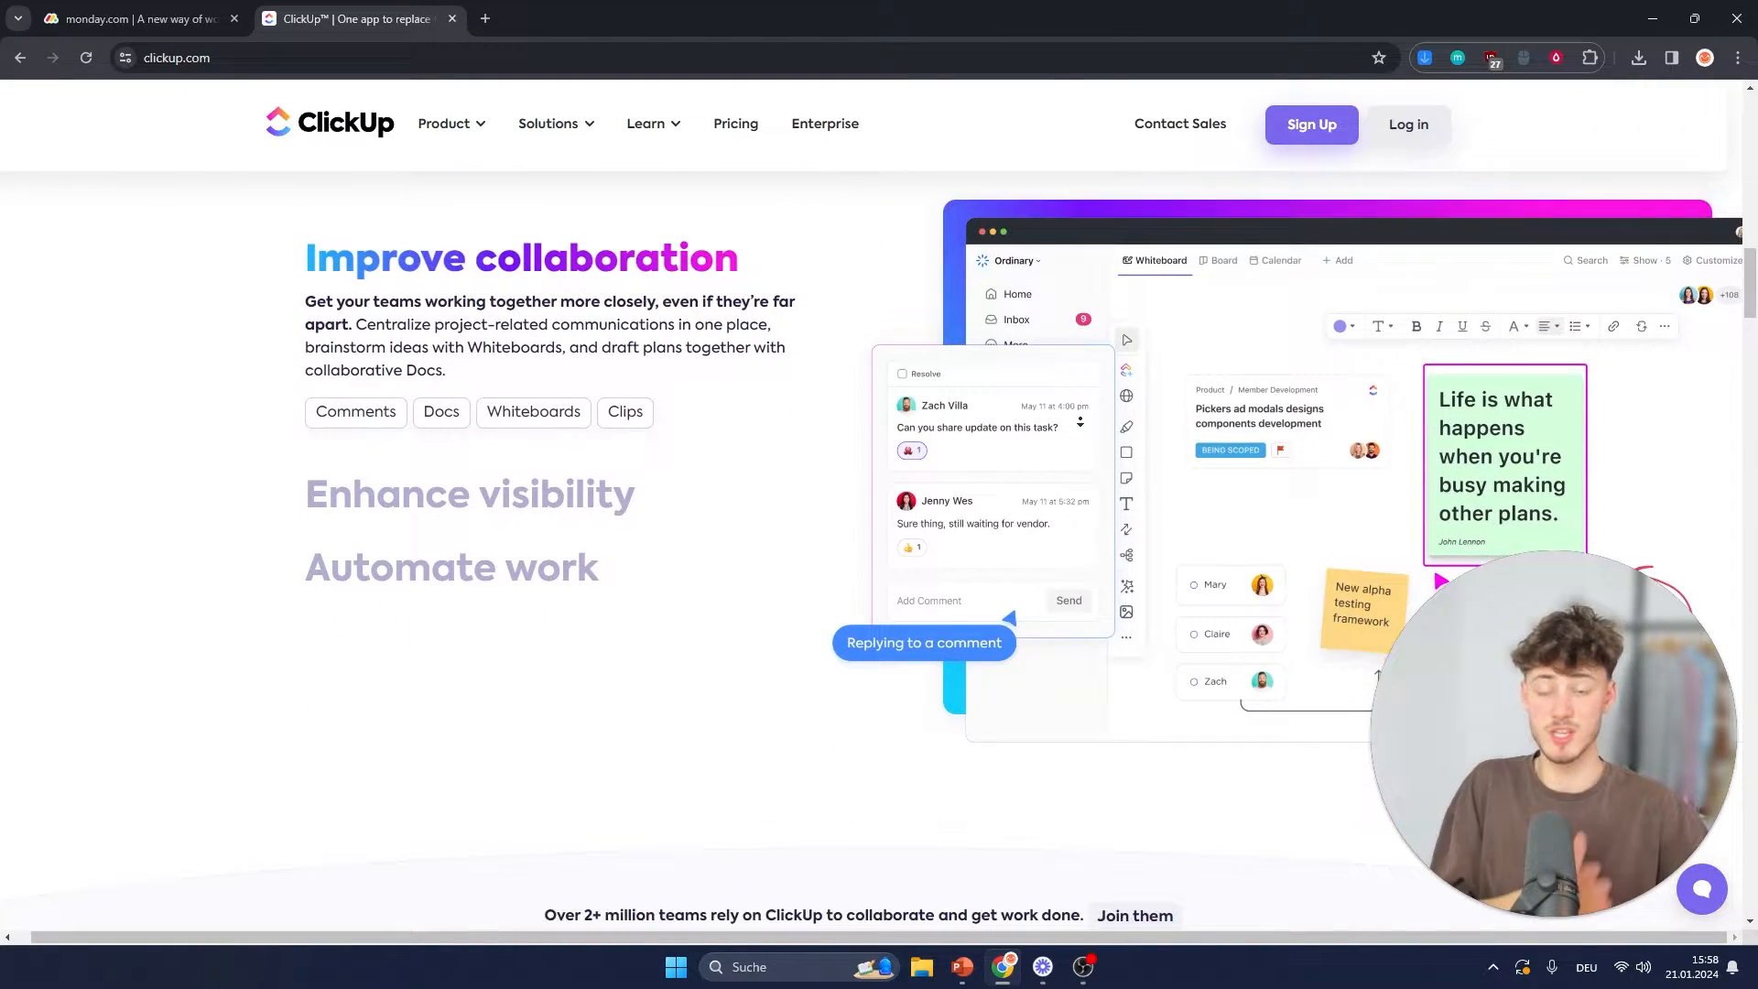
scroll(down, 3)
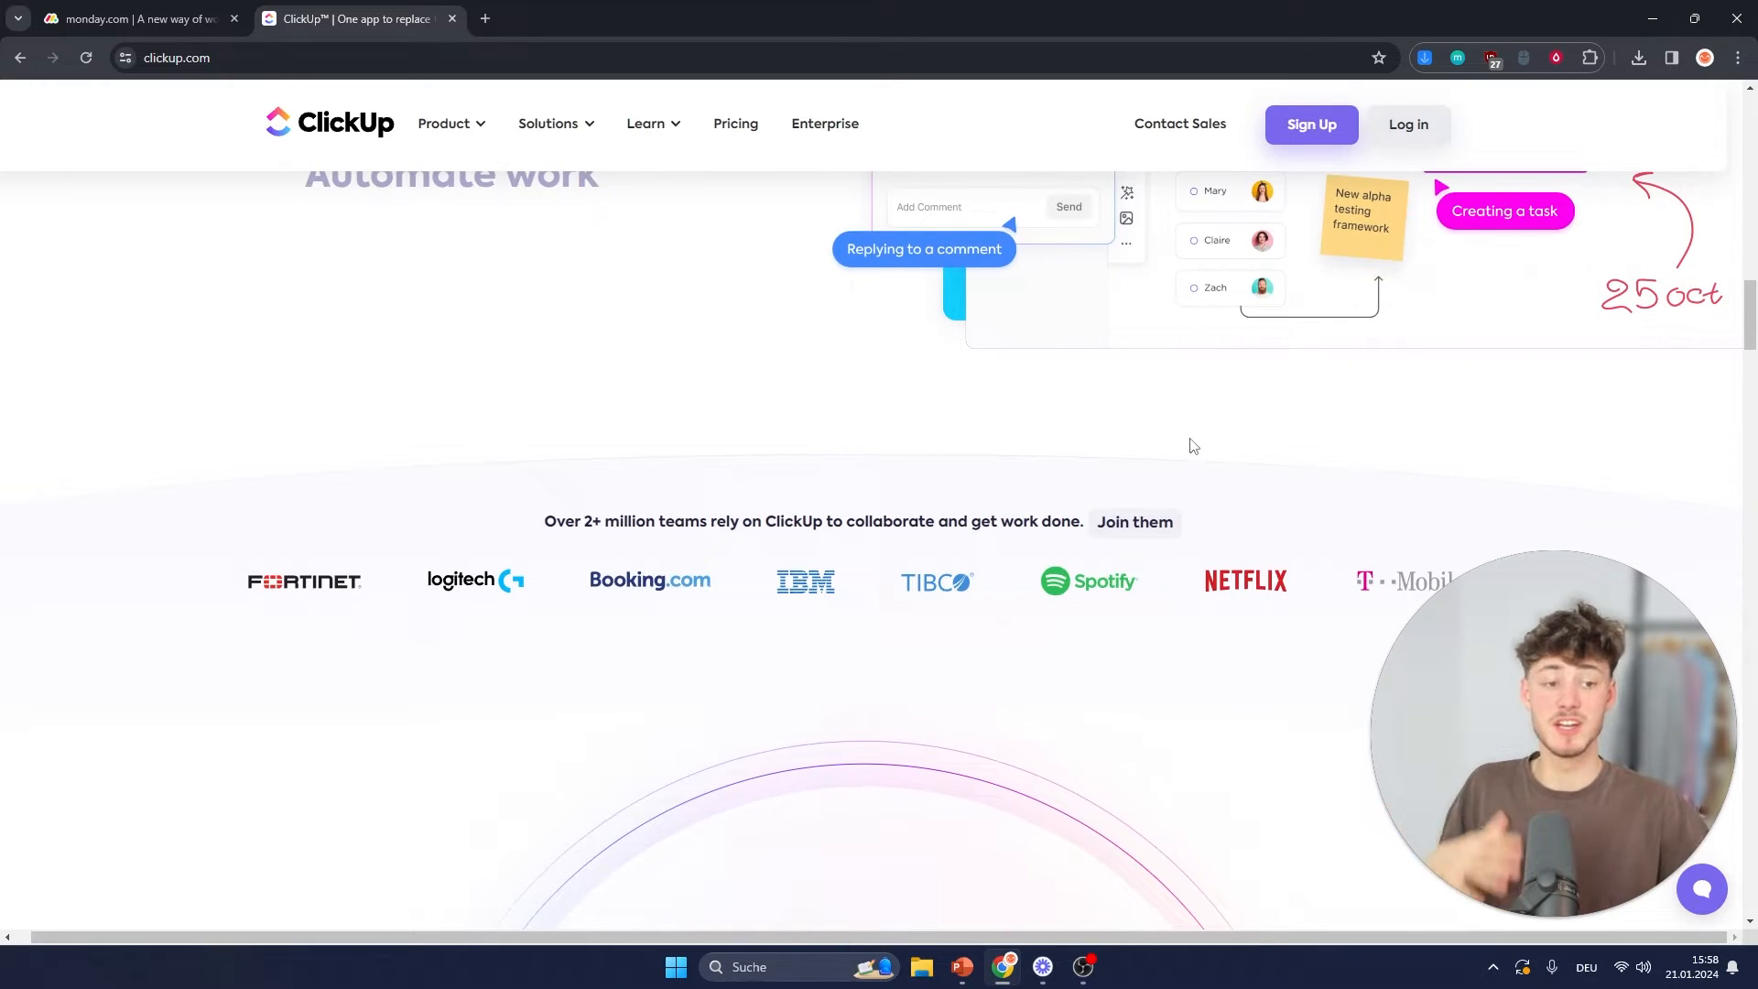
scroll(up, 3)
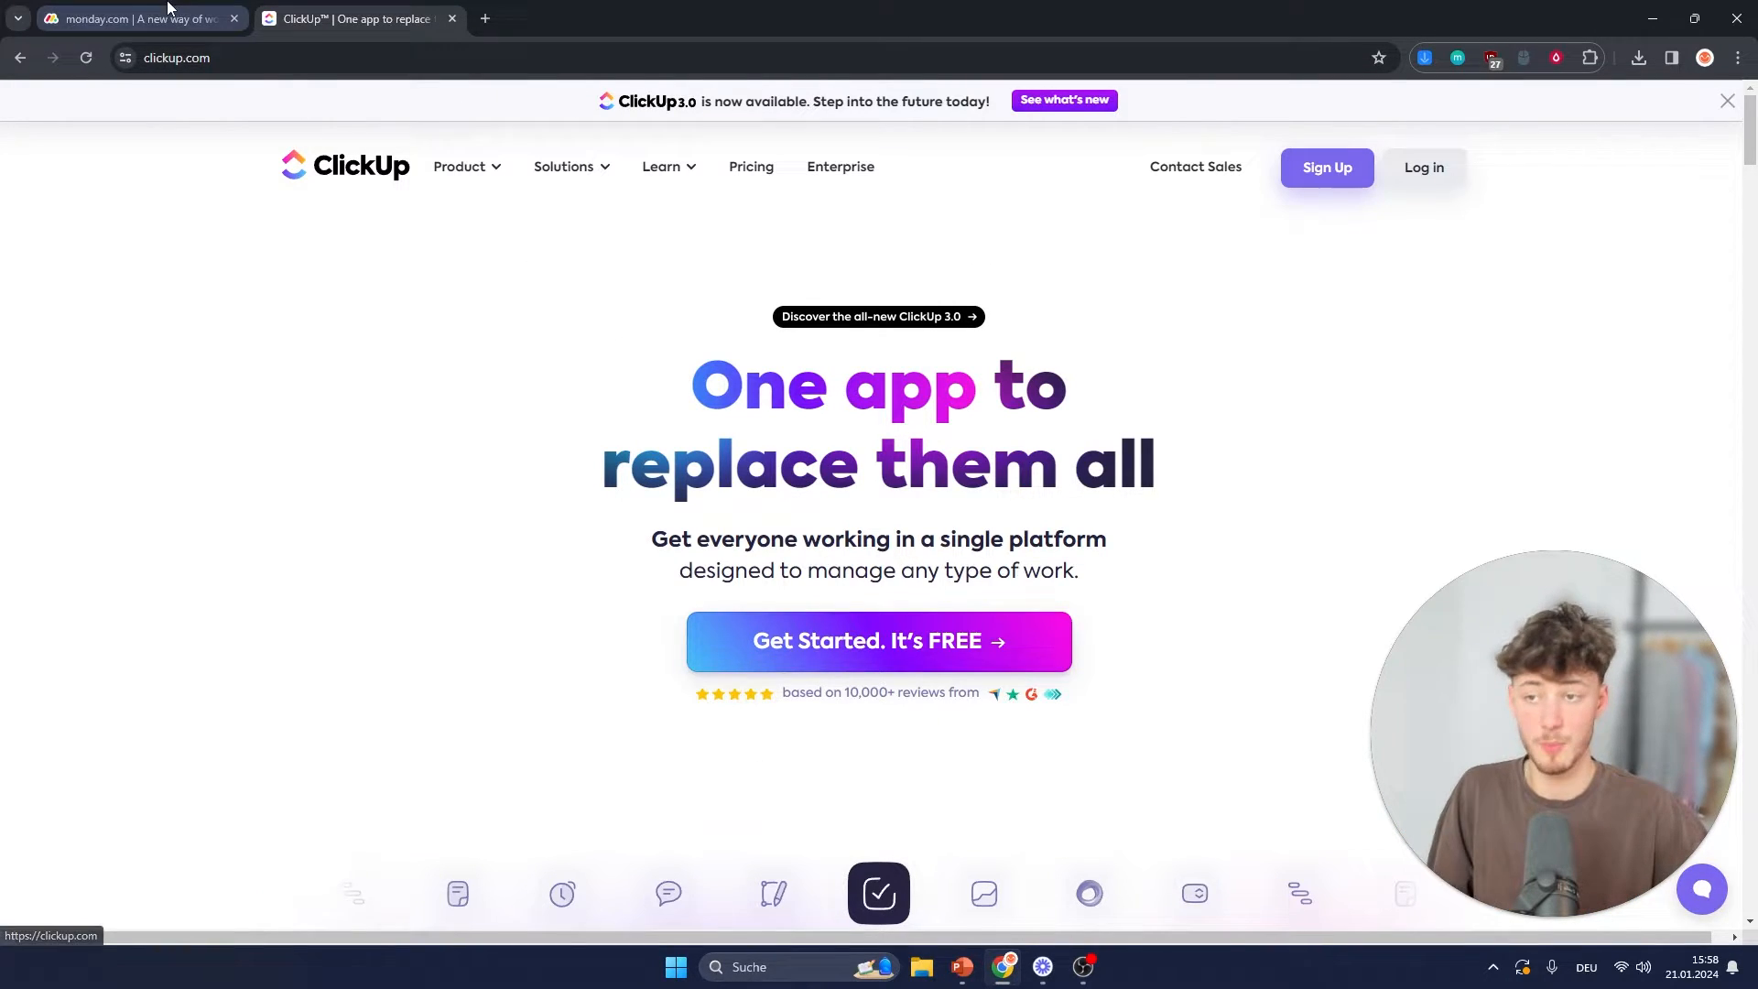
click(134, 18)
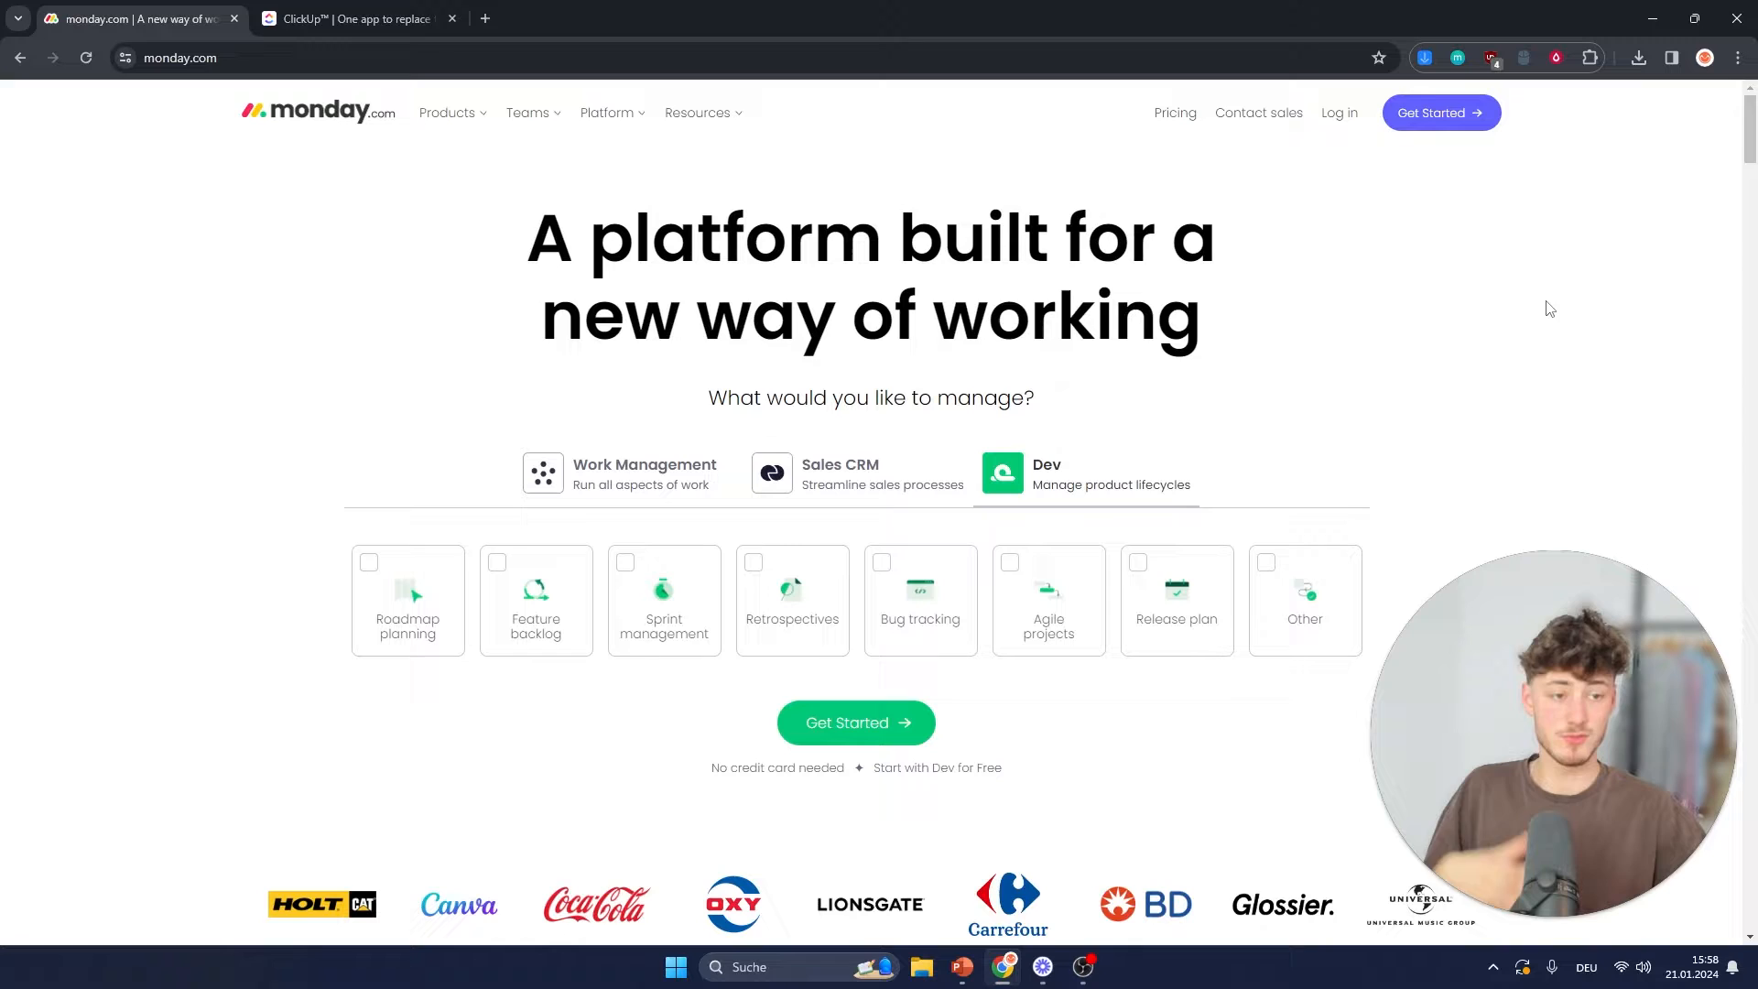
click(359, 18)
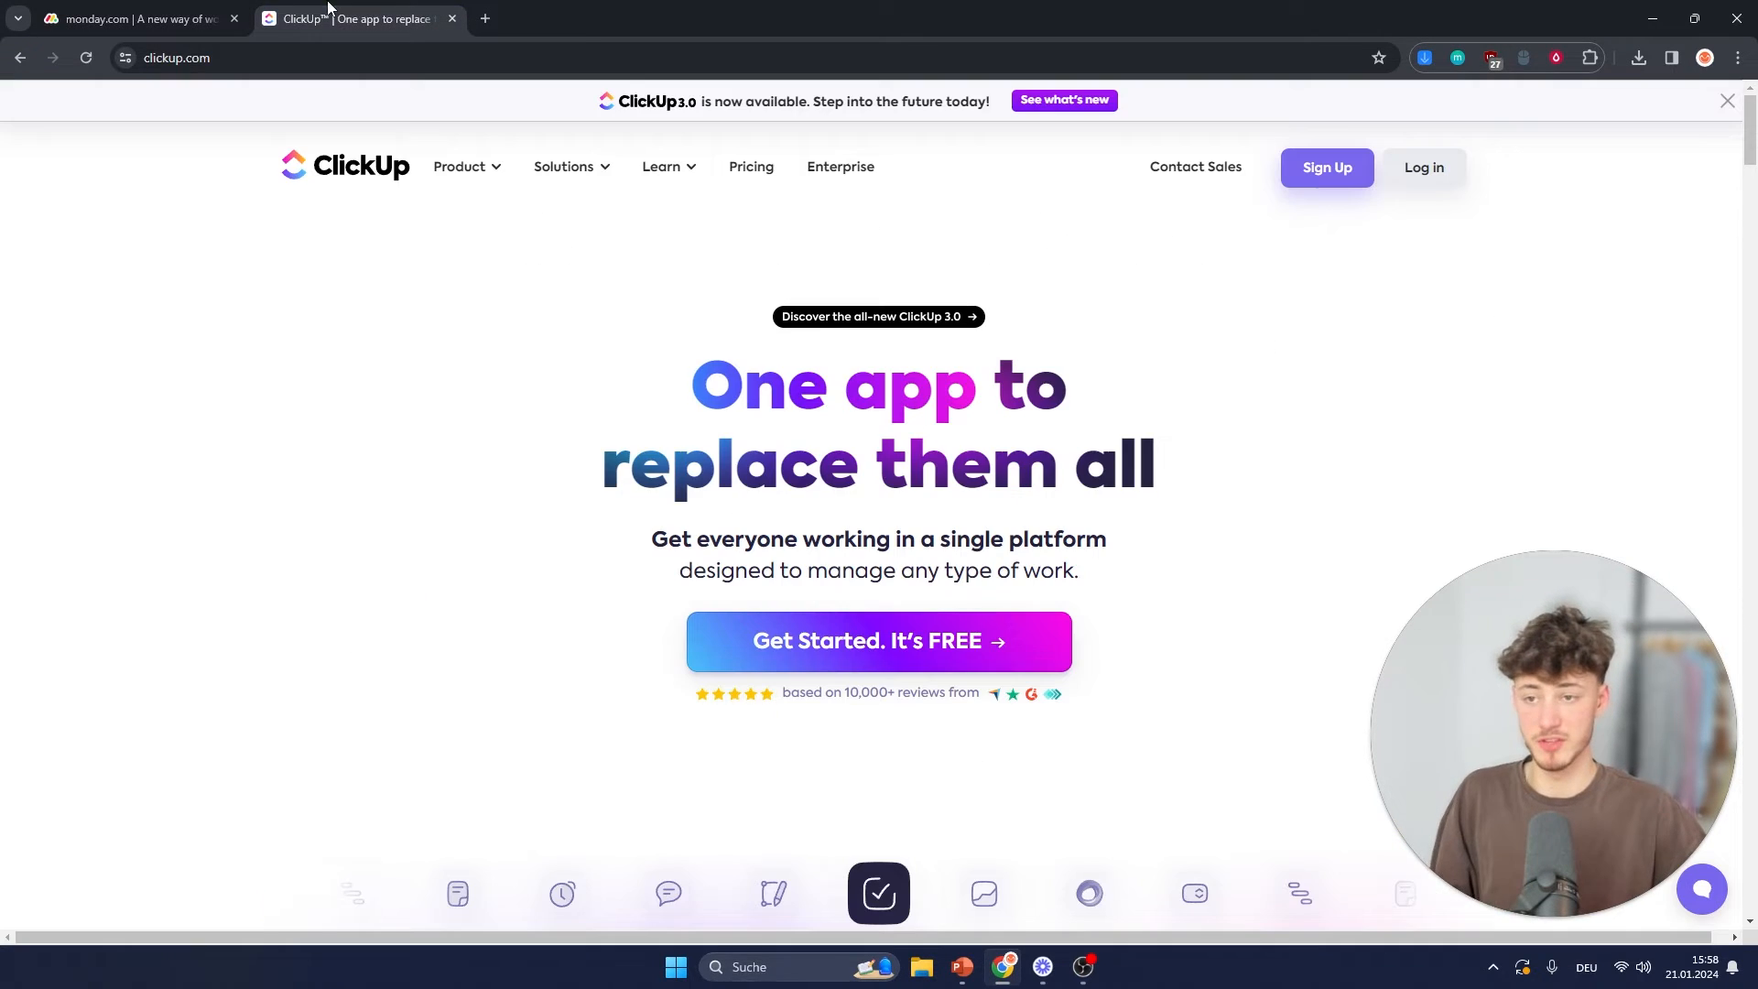
scroll(down, 3)
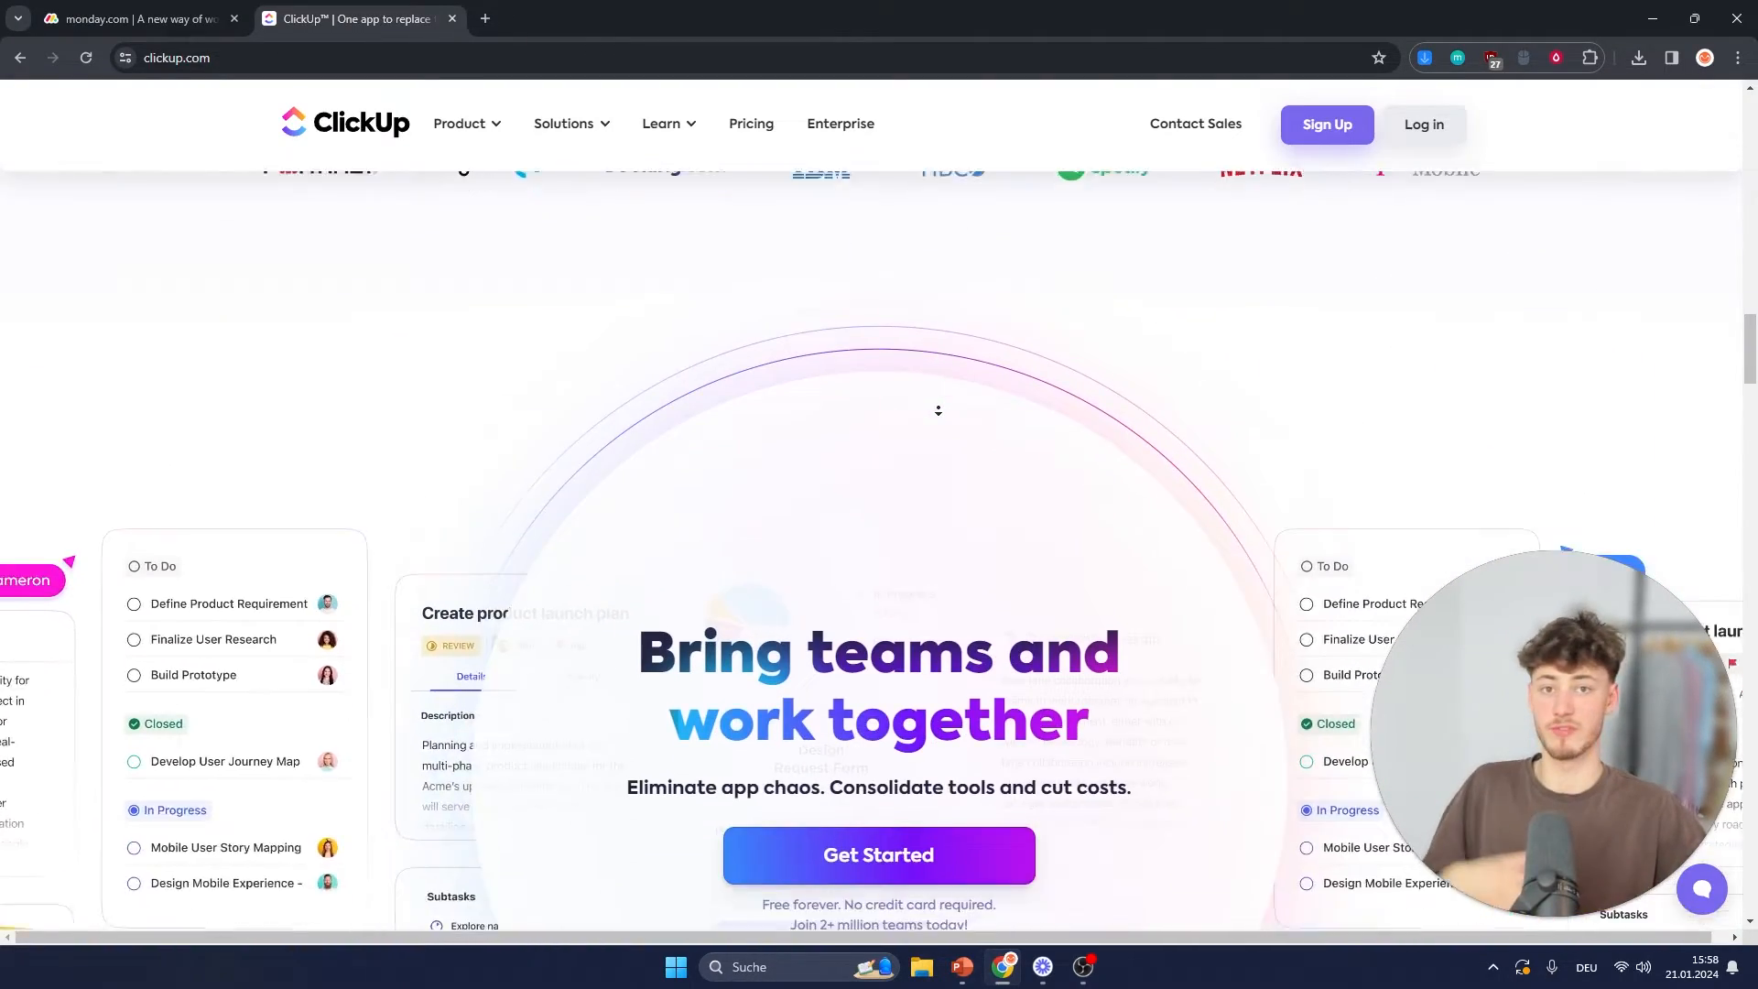
scroll(down, 3)
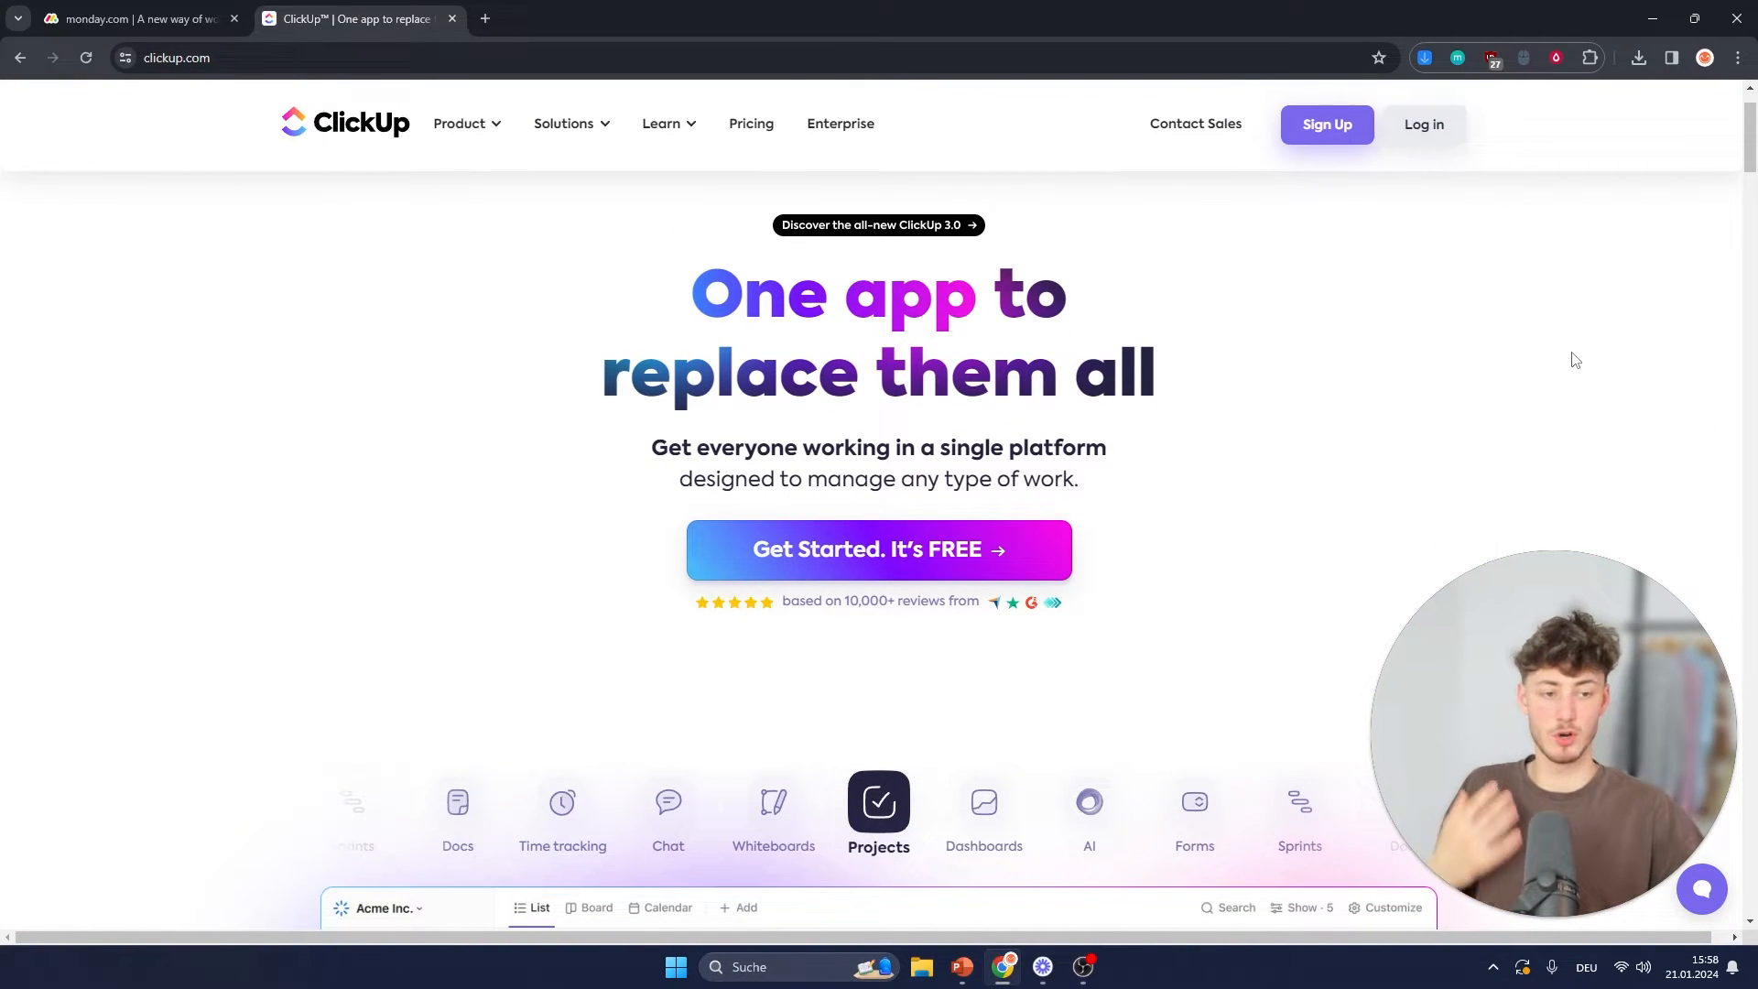
Step: Bring up monday.com's pricing page for comparison, then settle on ClickUp's Free Forever, Unlimited, Business and Enterprise plans
click(134, 18)
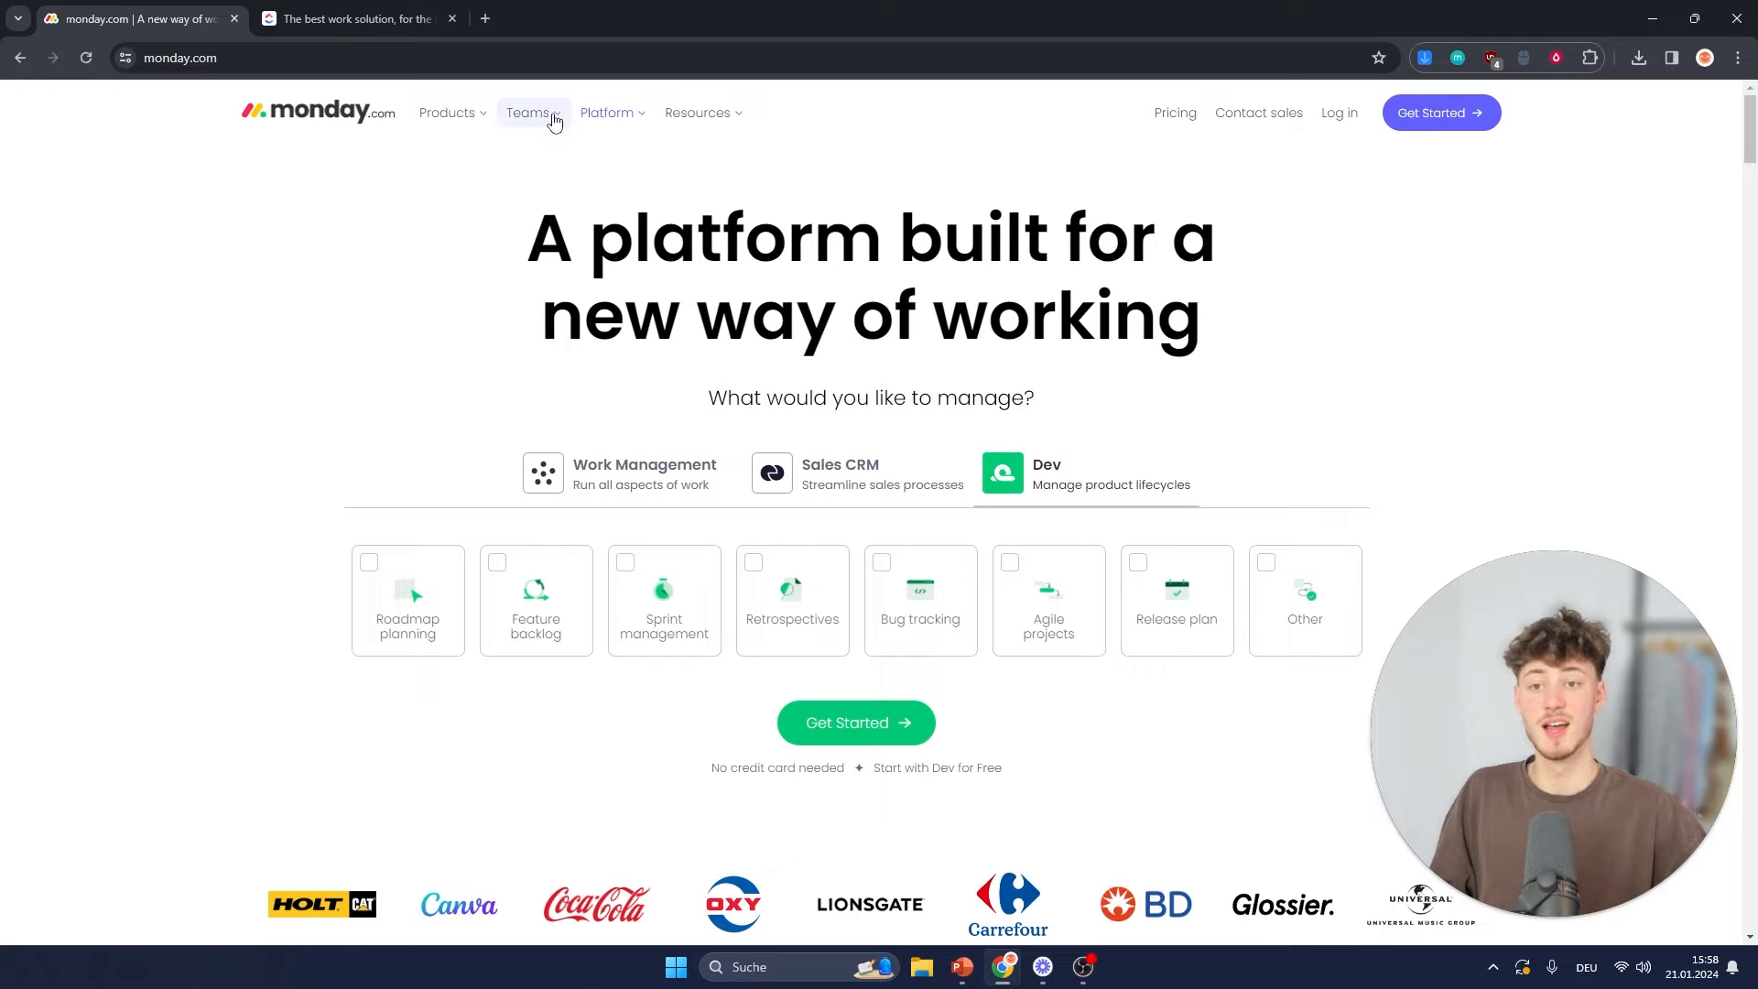
click(353, 19)
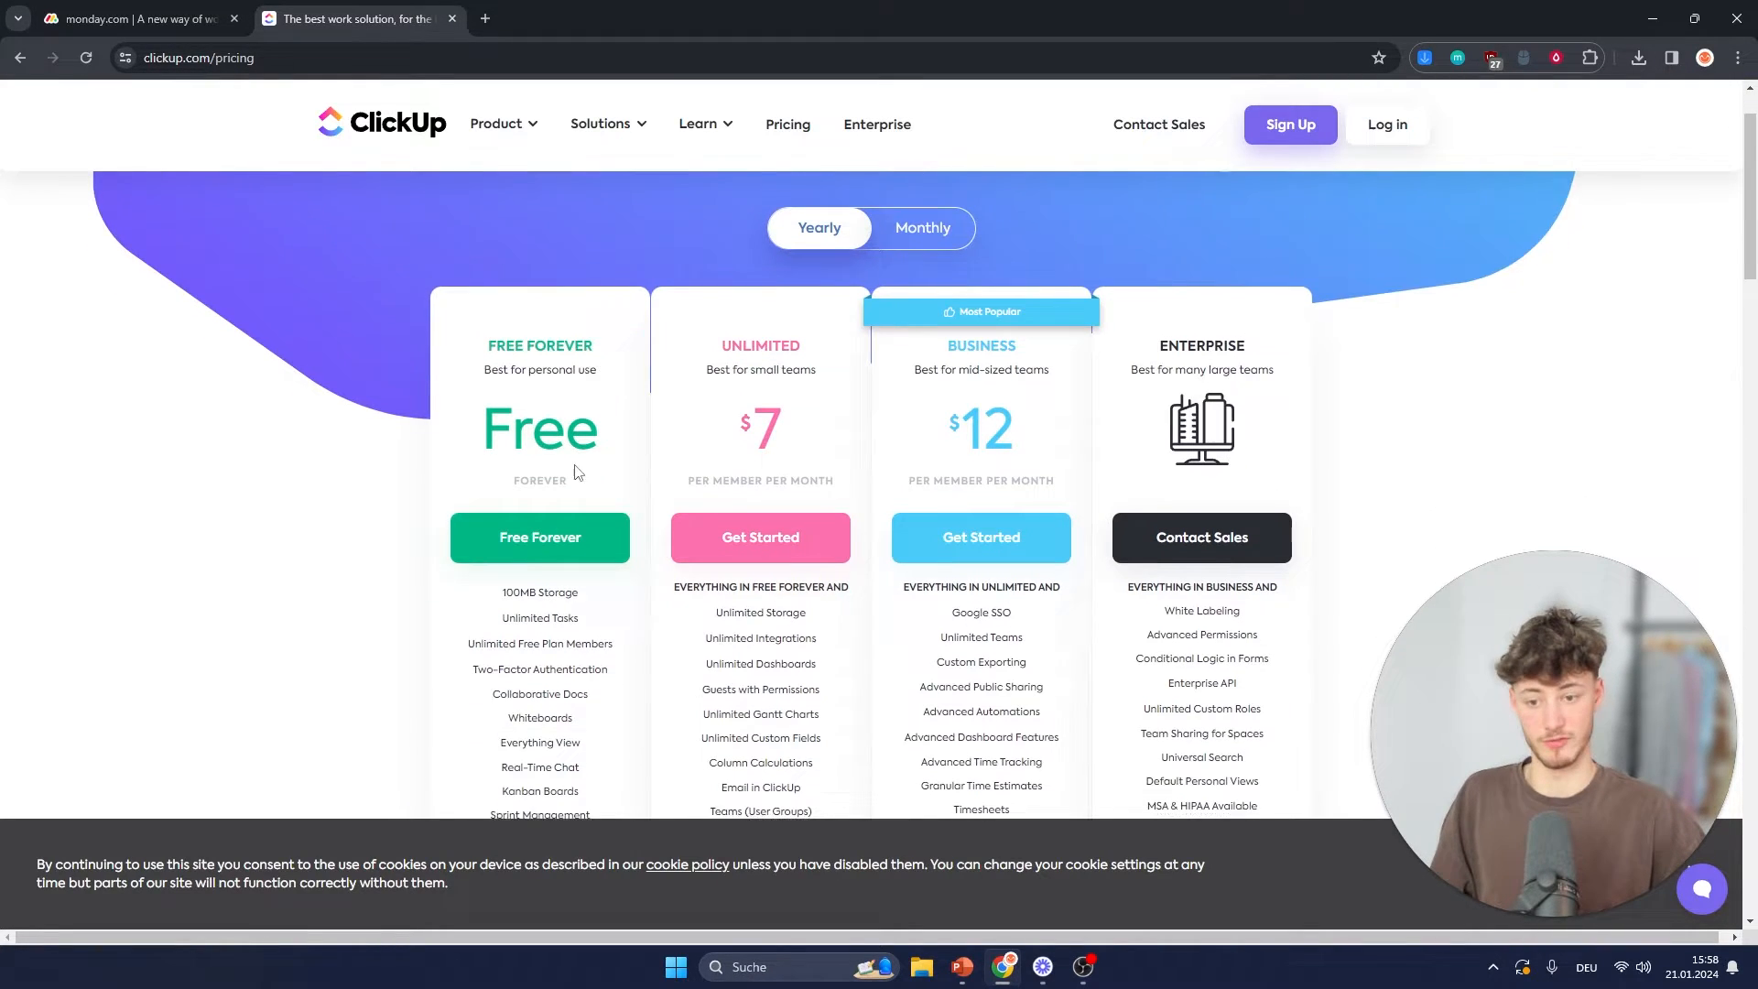
click(134, 18)
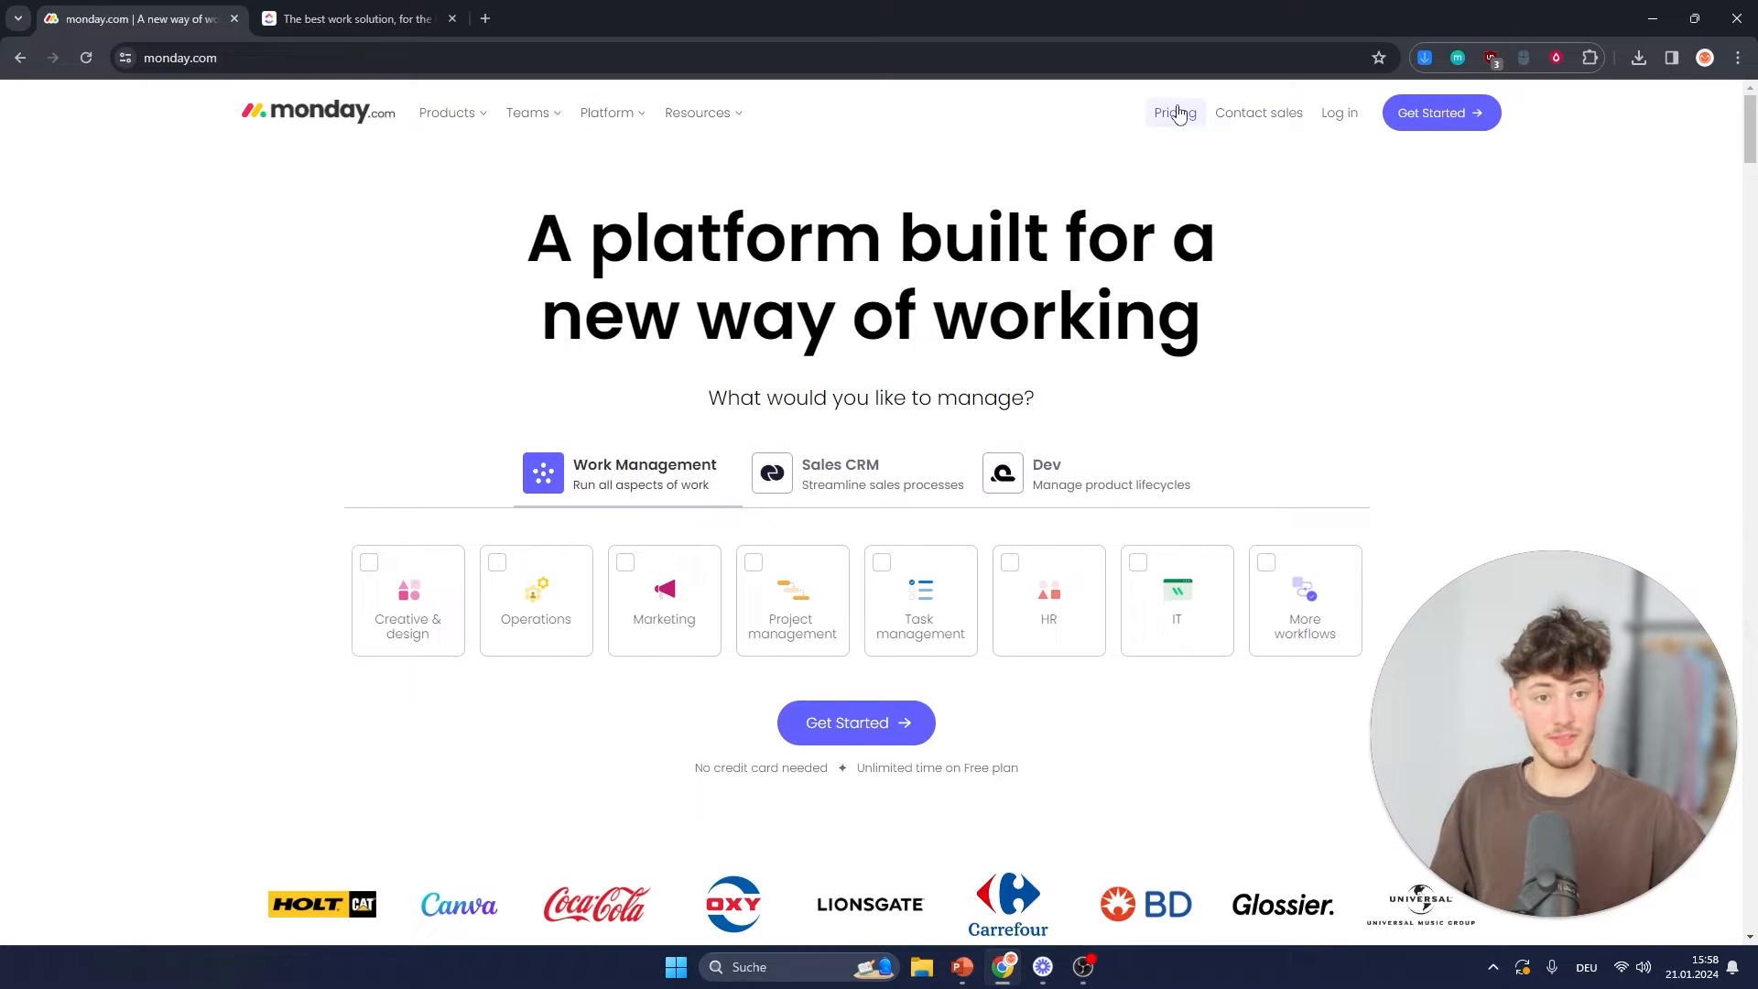
click(1174, 112)
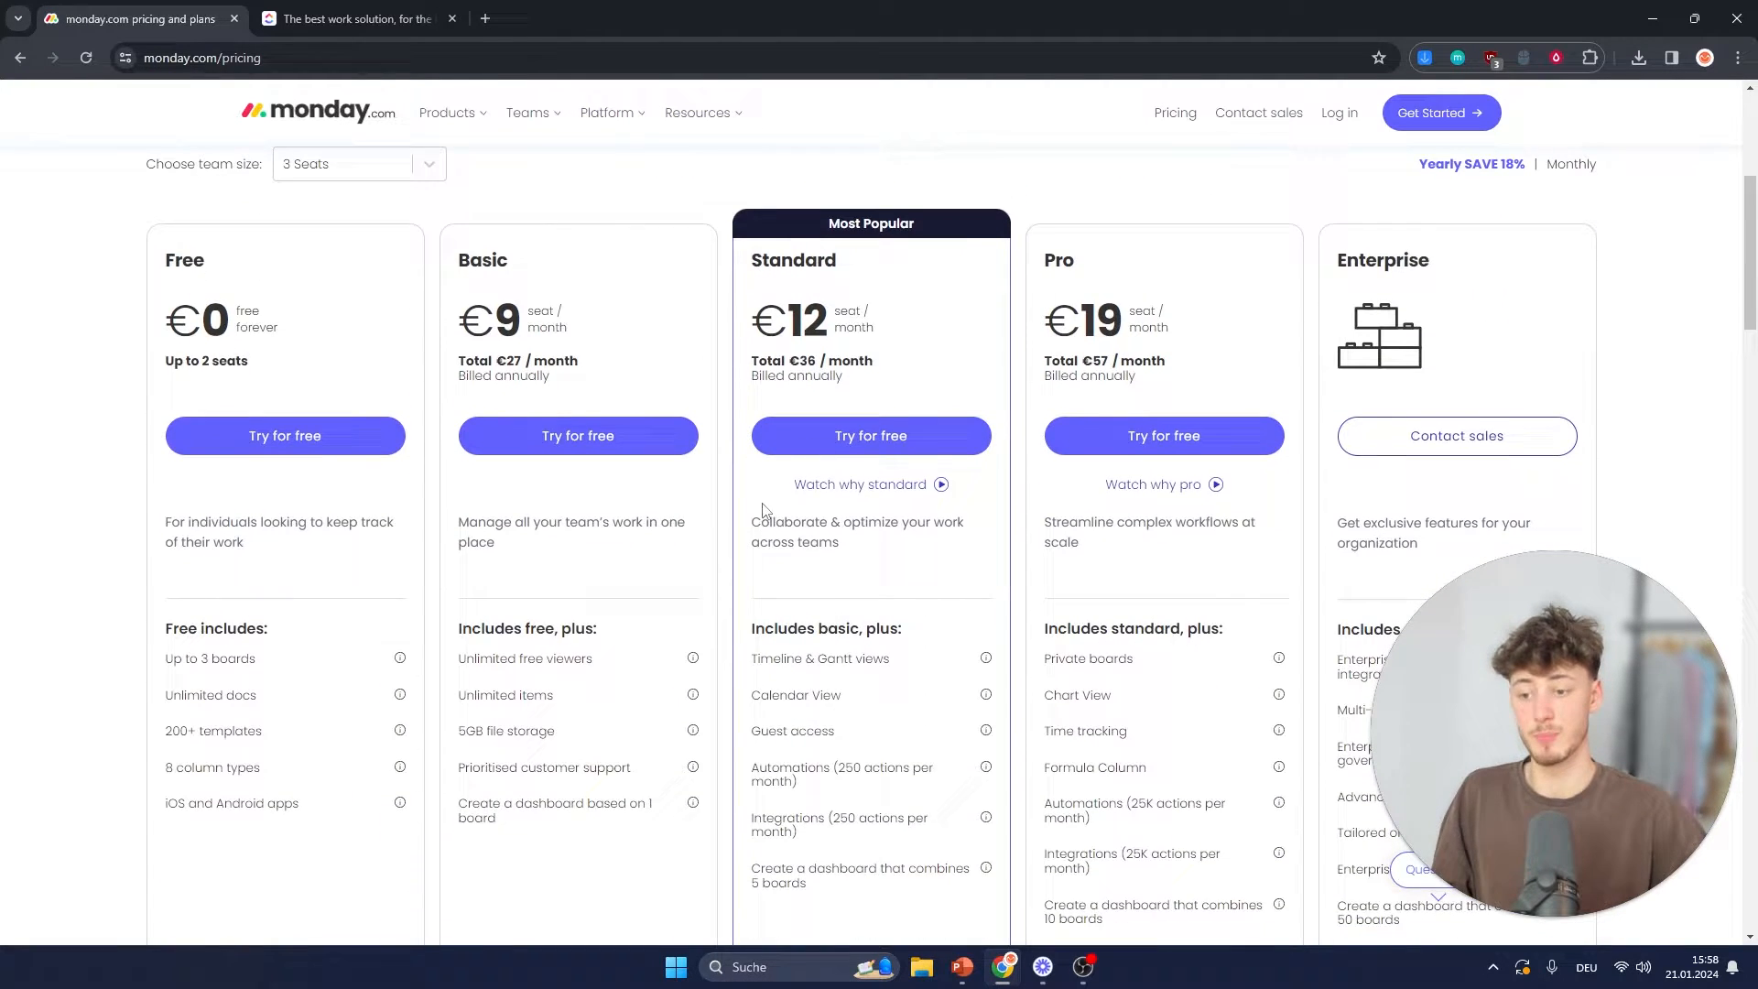
scroll(down, 3)
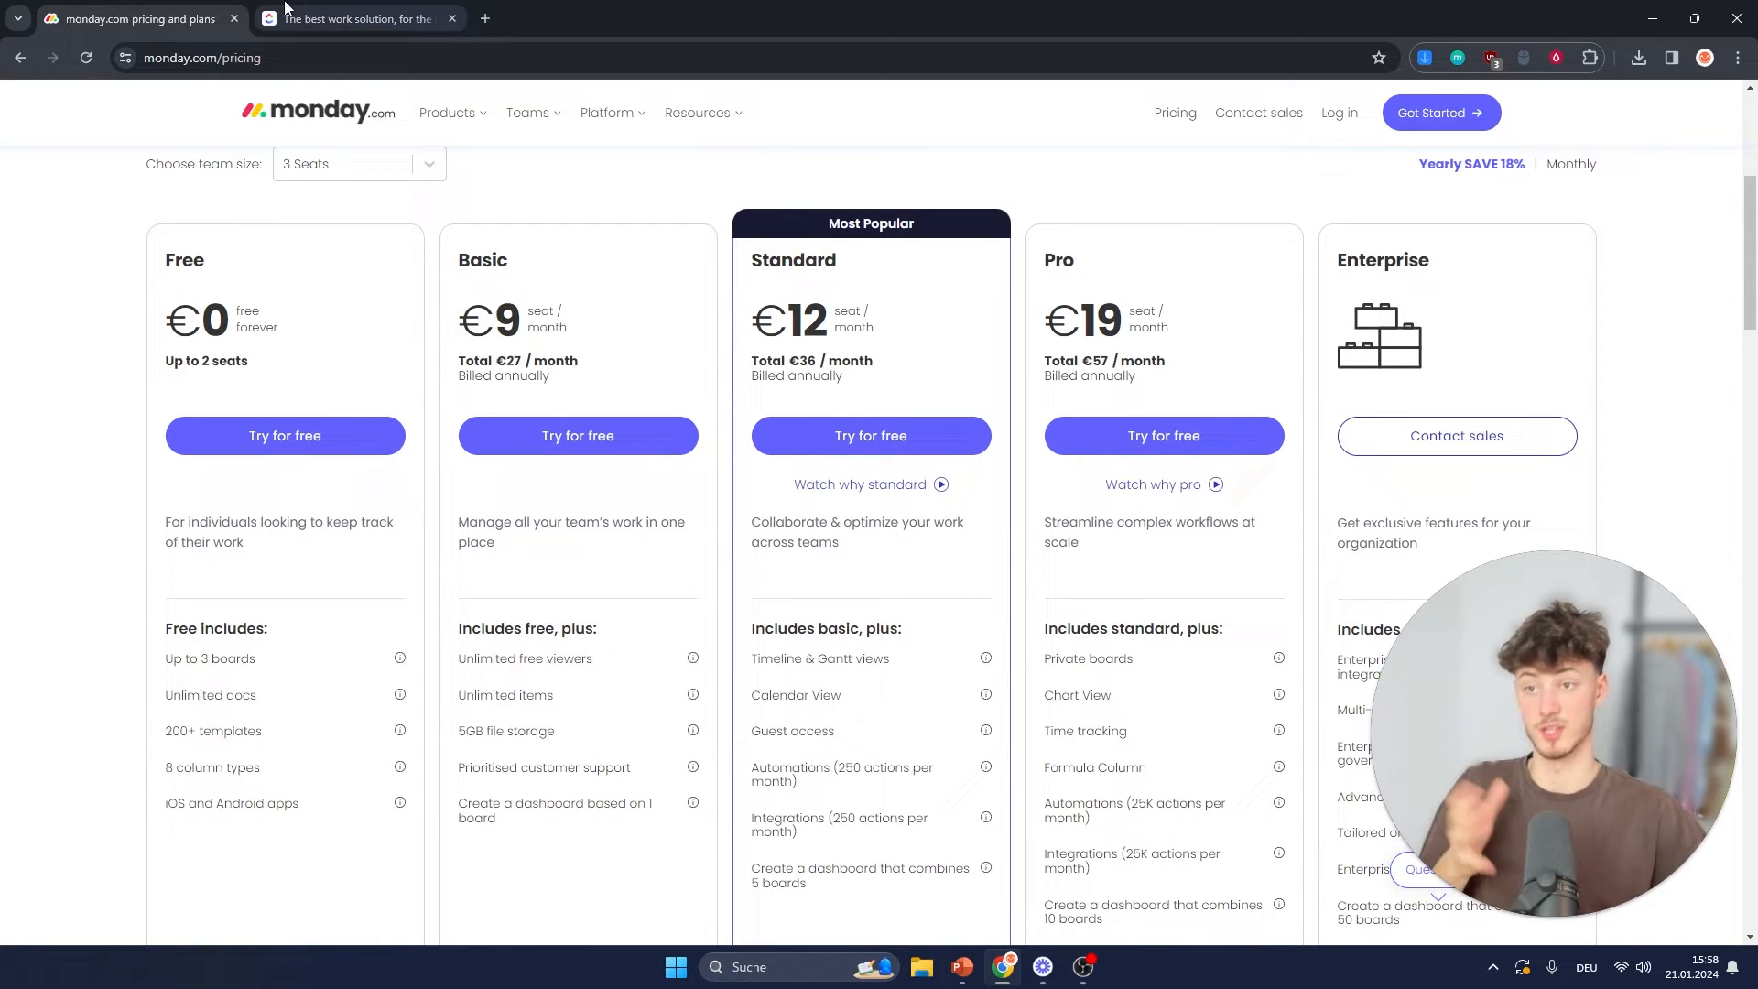
click(359, 18)
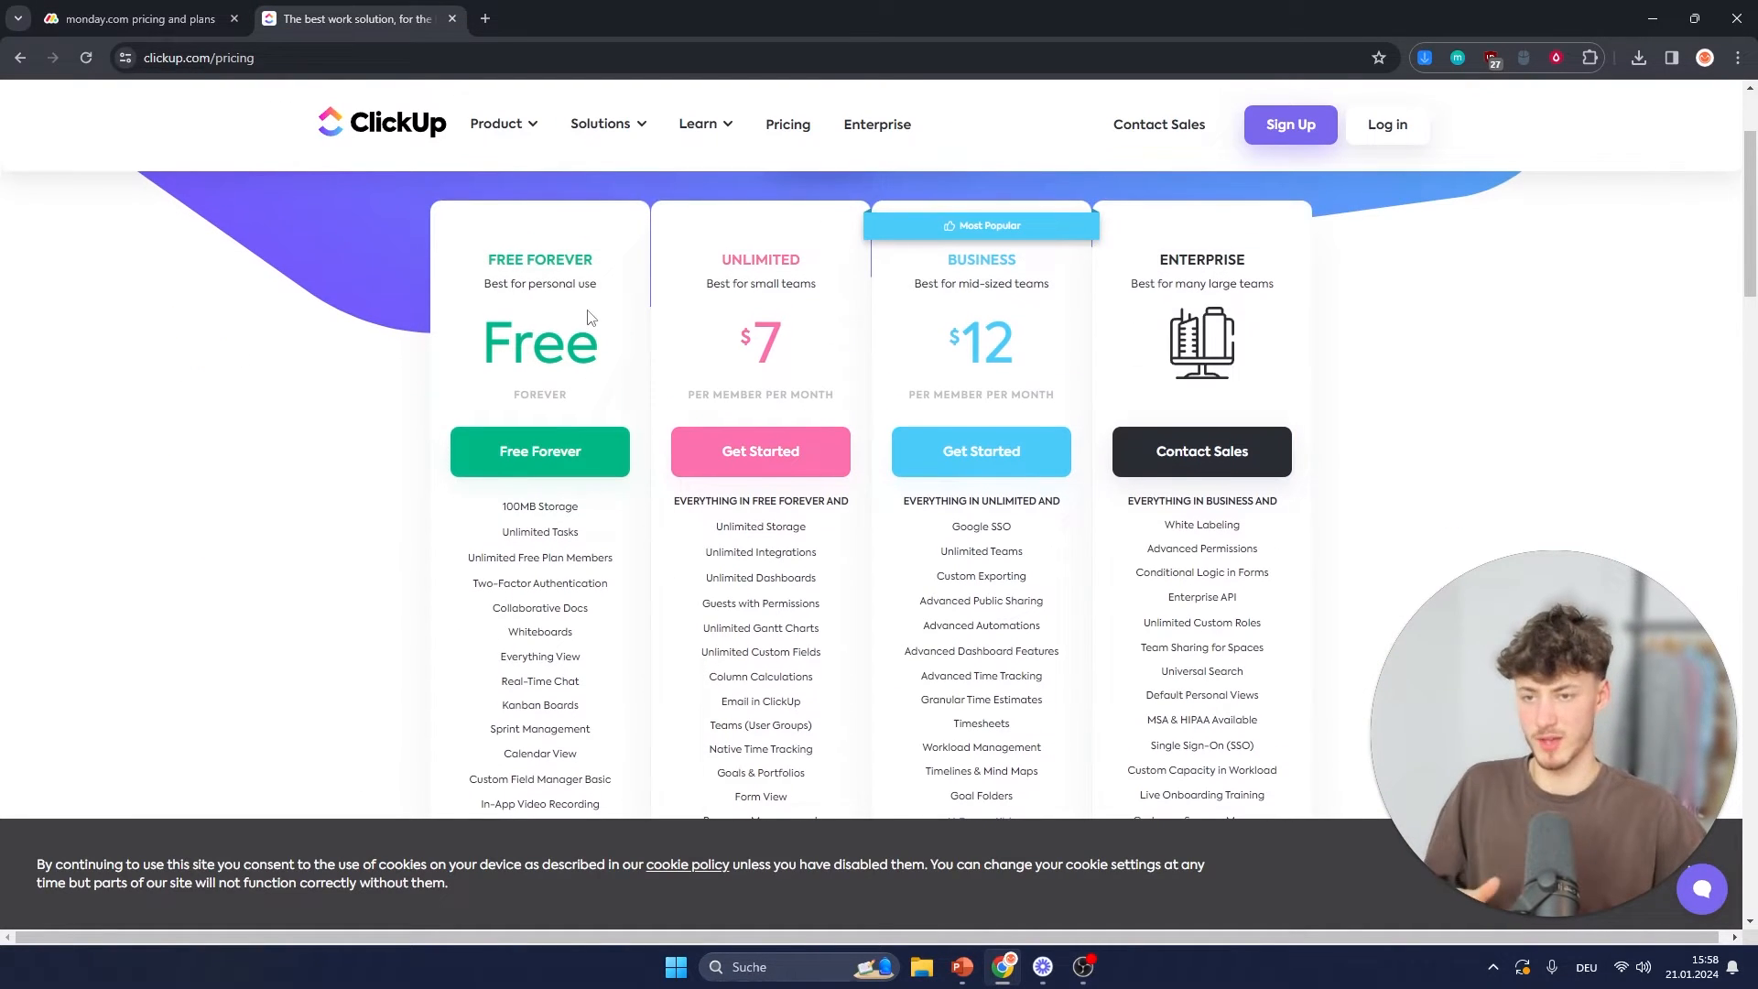
scroll(down, 3)
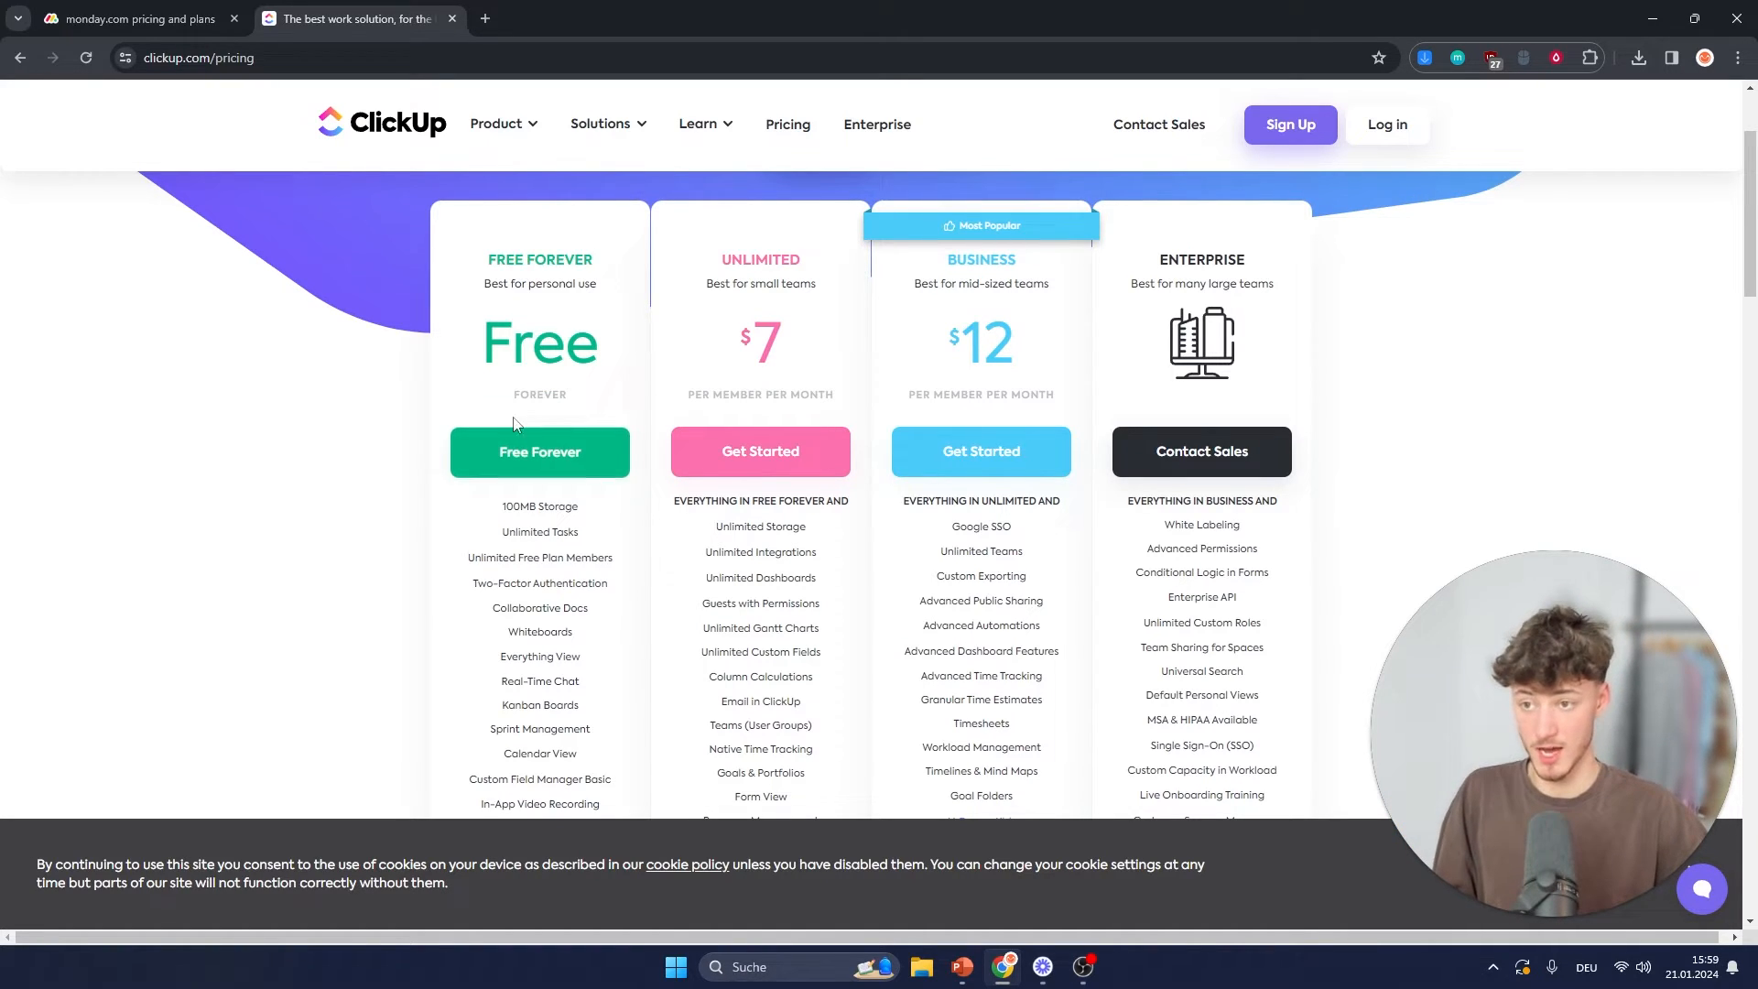
Step: Compare against ClickUp's plans once more and end on monday.com's Free, Basic, Standard, Pro and Enterprise tiers
click(133, 18)
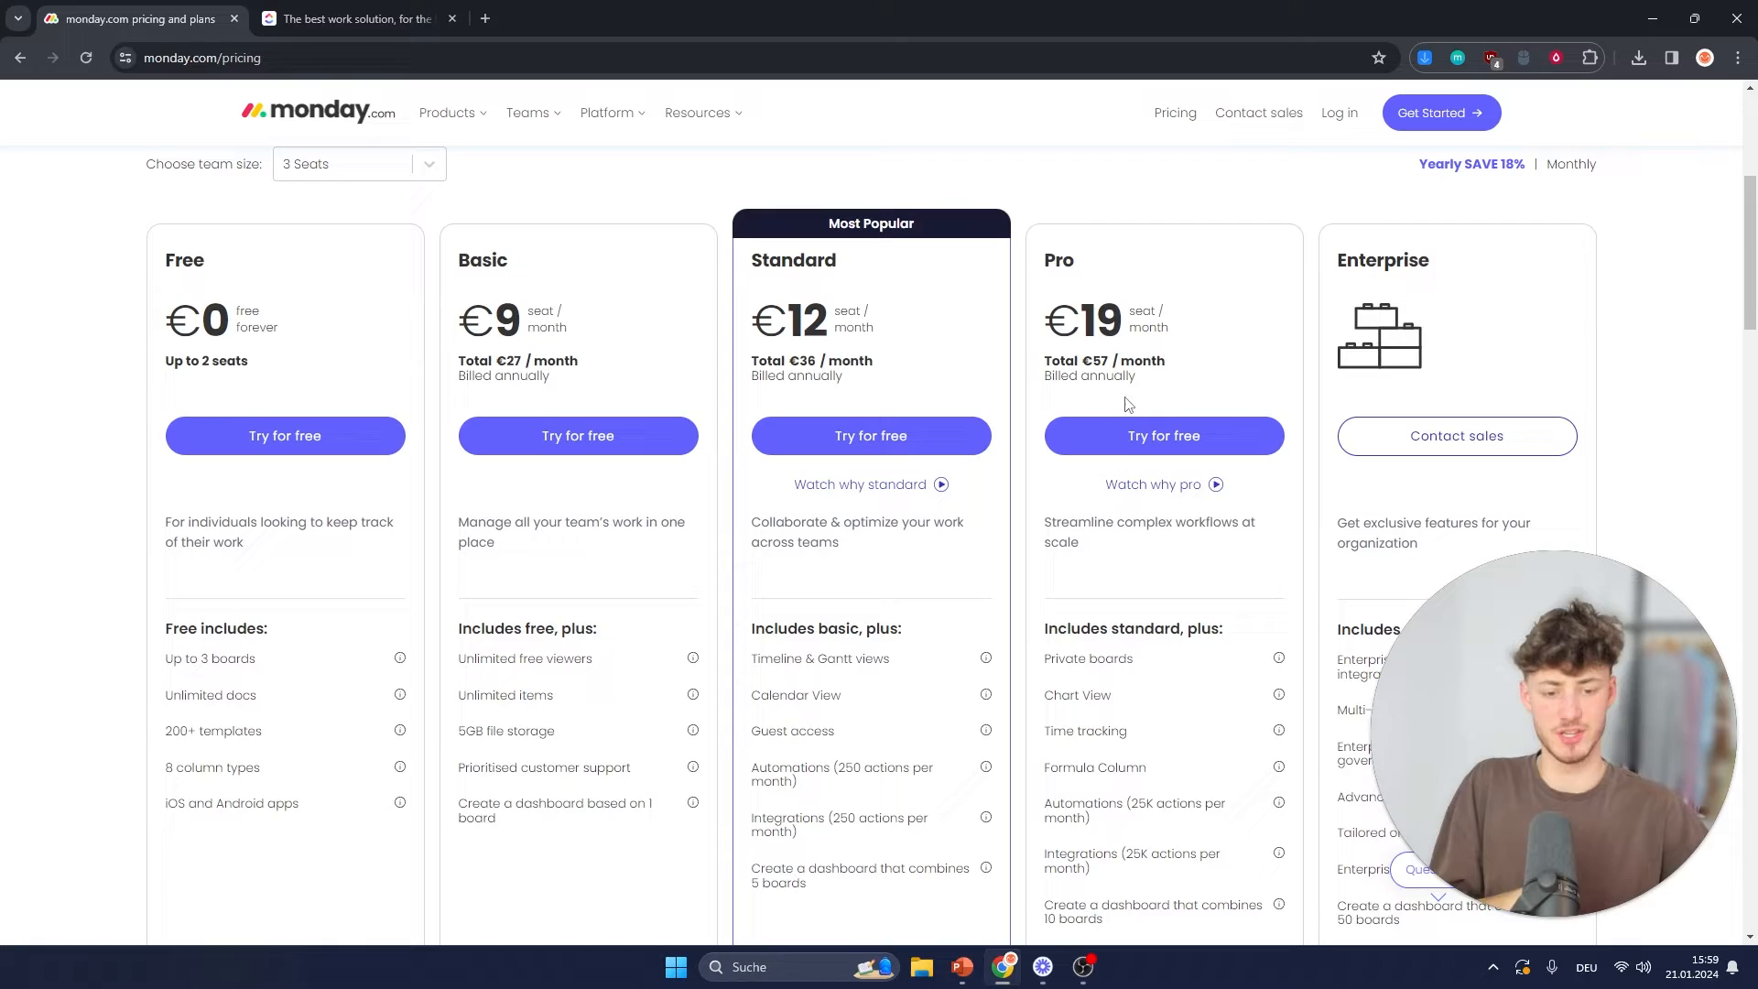
scroll(down, 3)
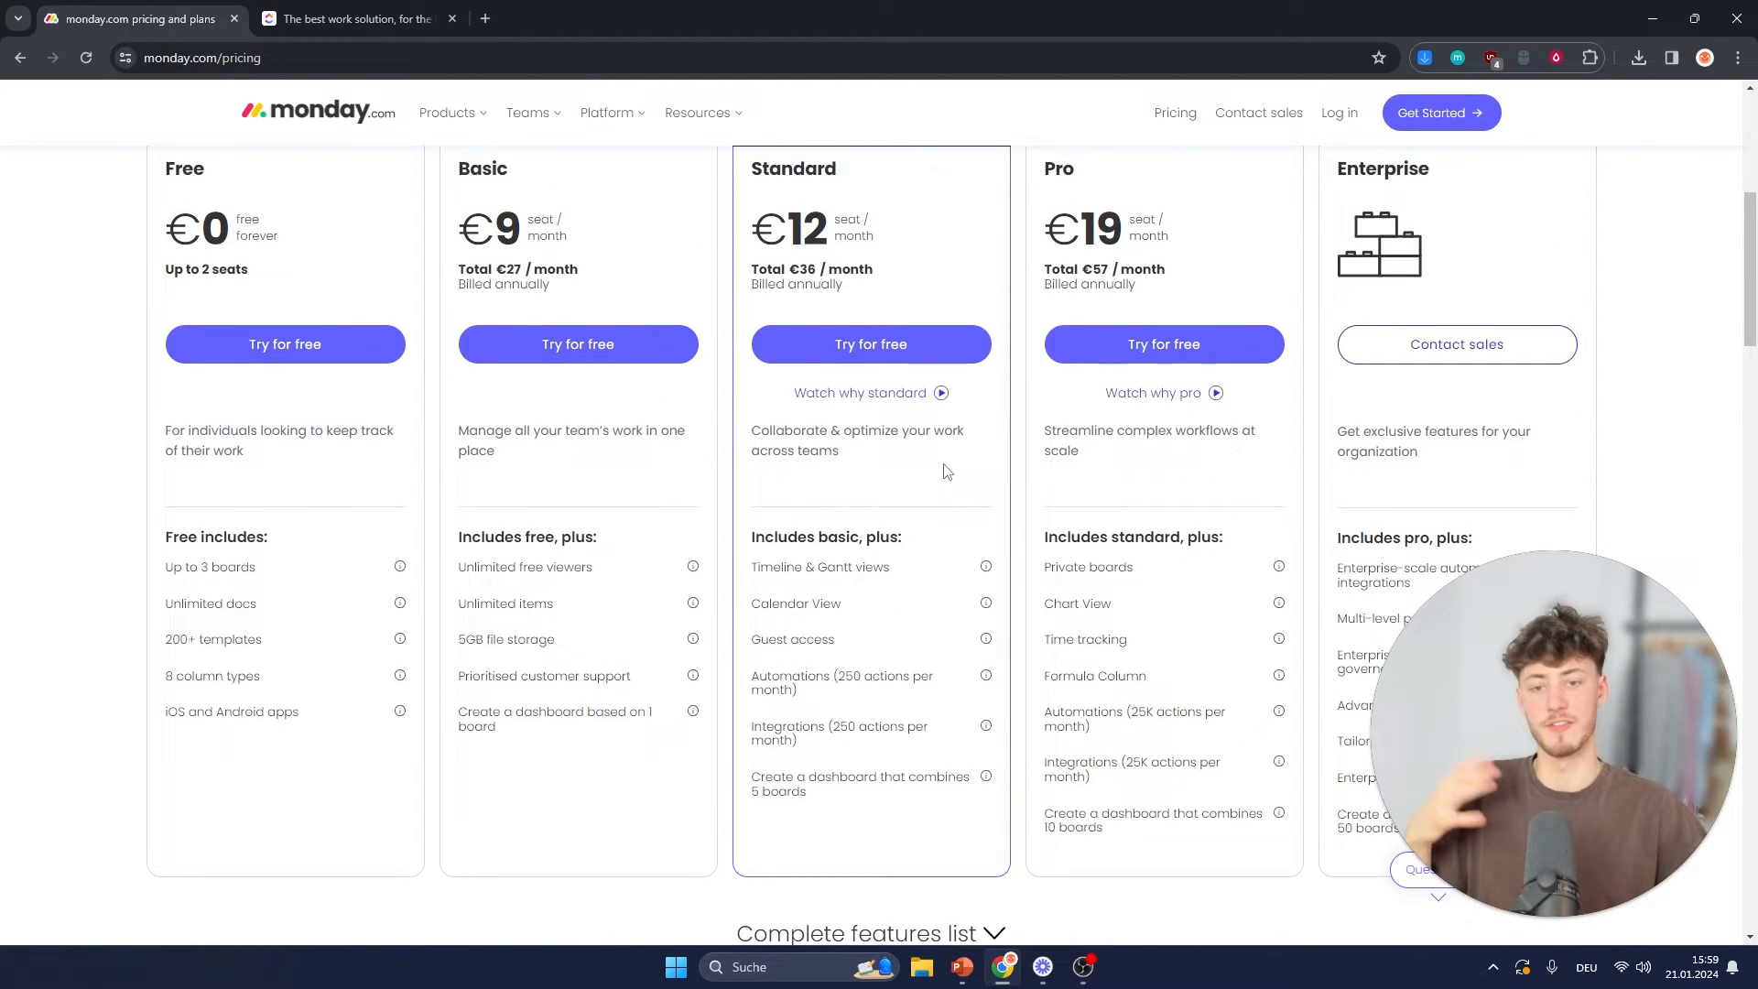
click(354, 19)
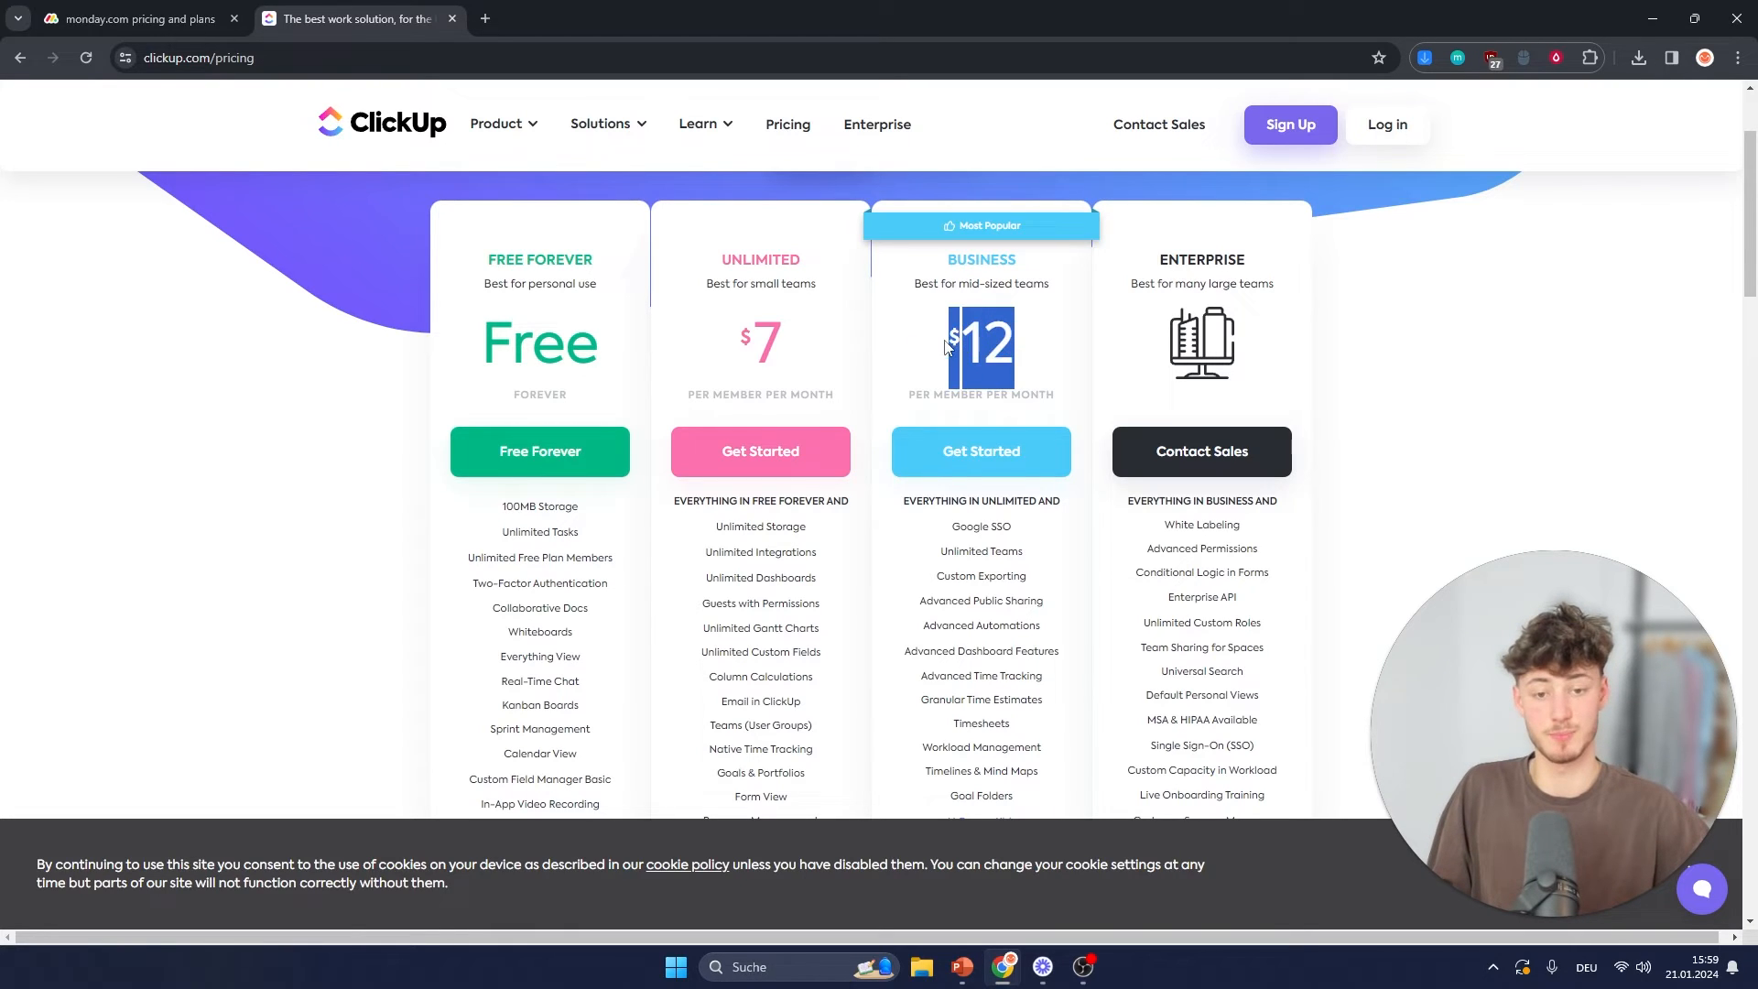
click(134, 19)
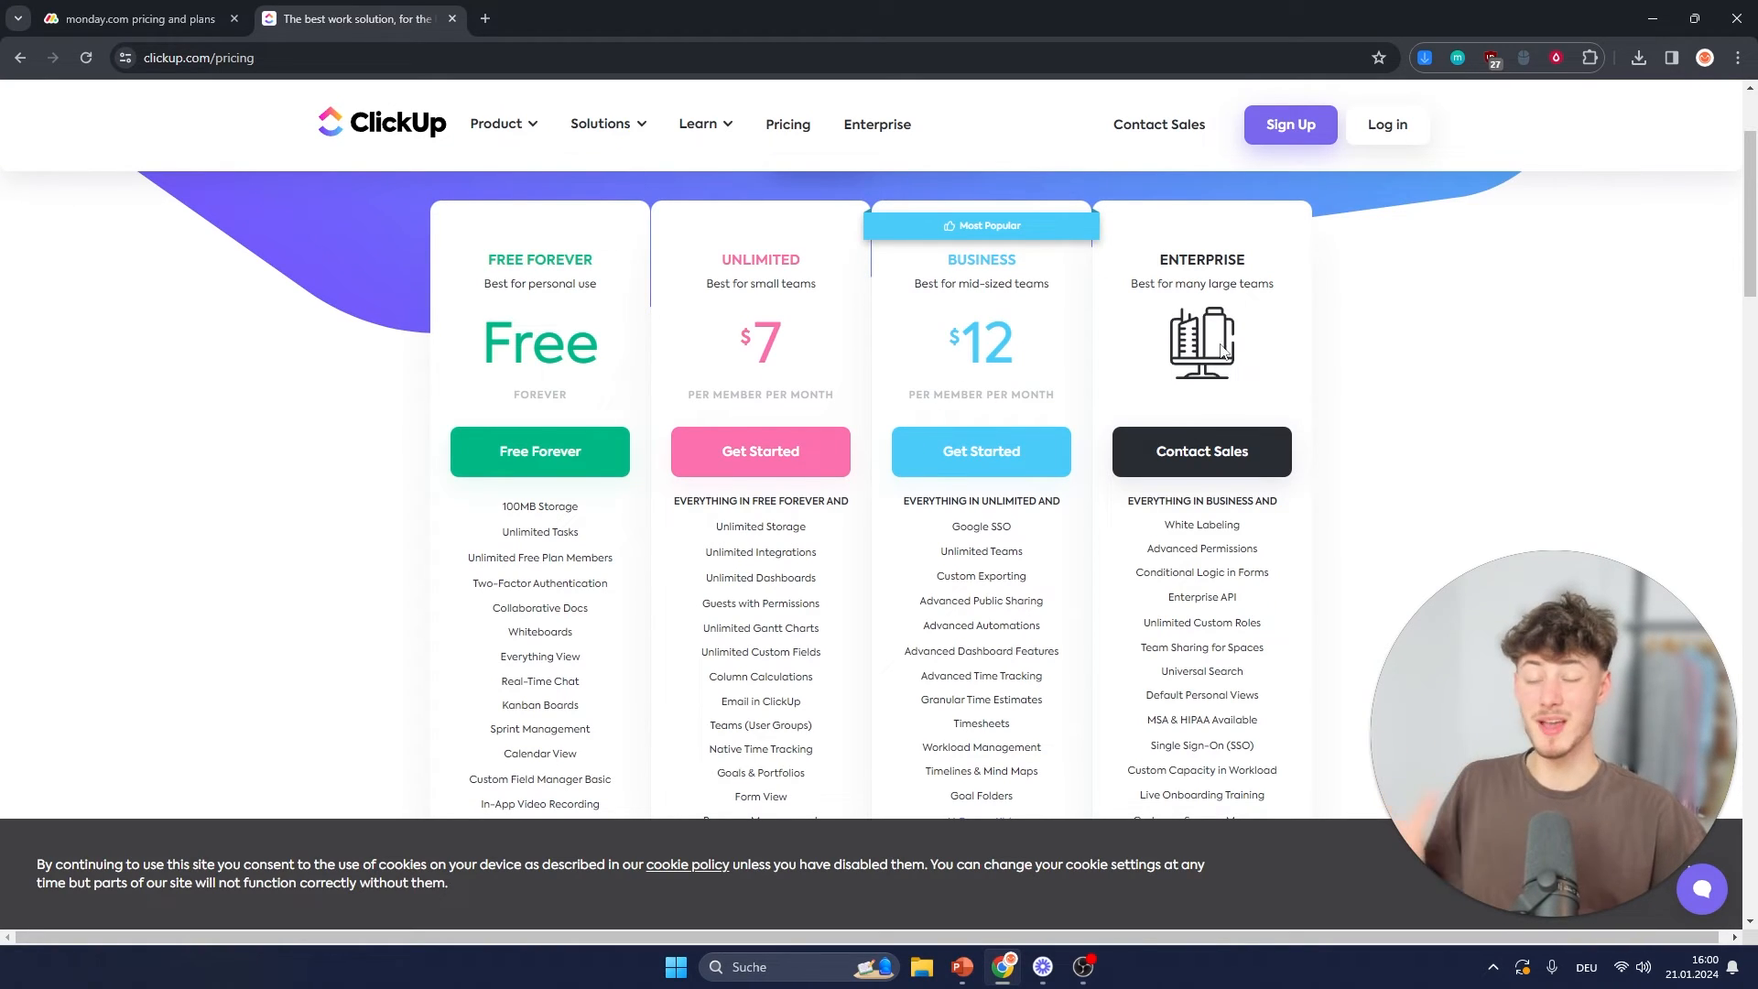
mouse_move(1025, 326)
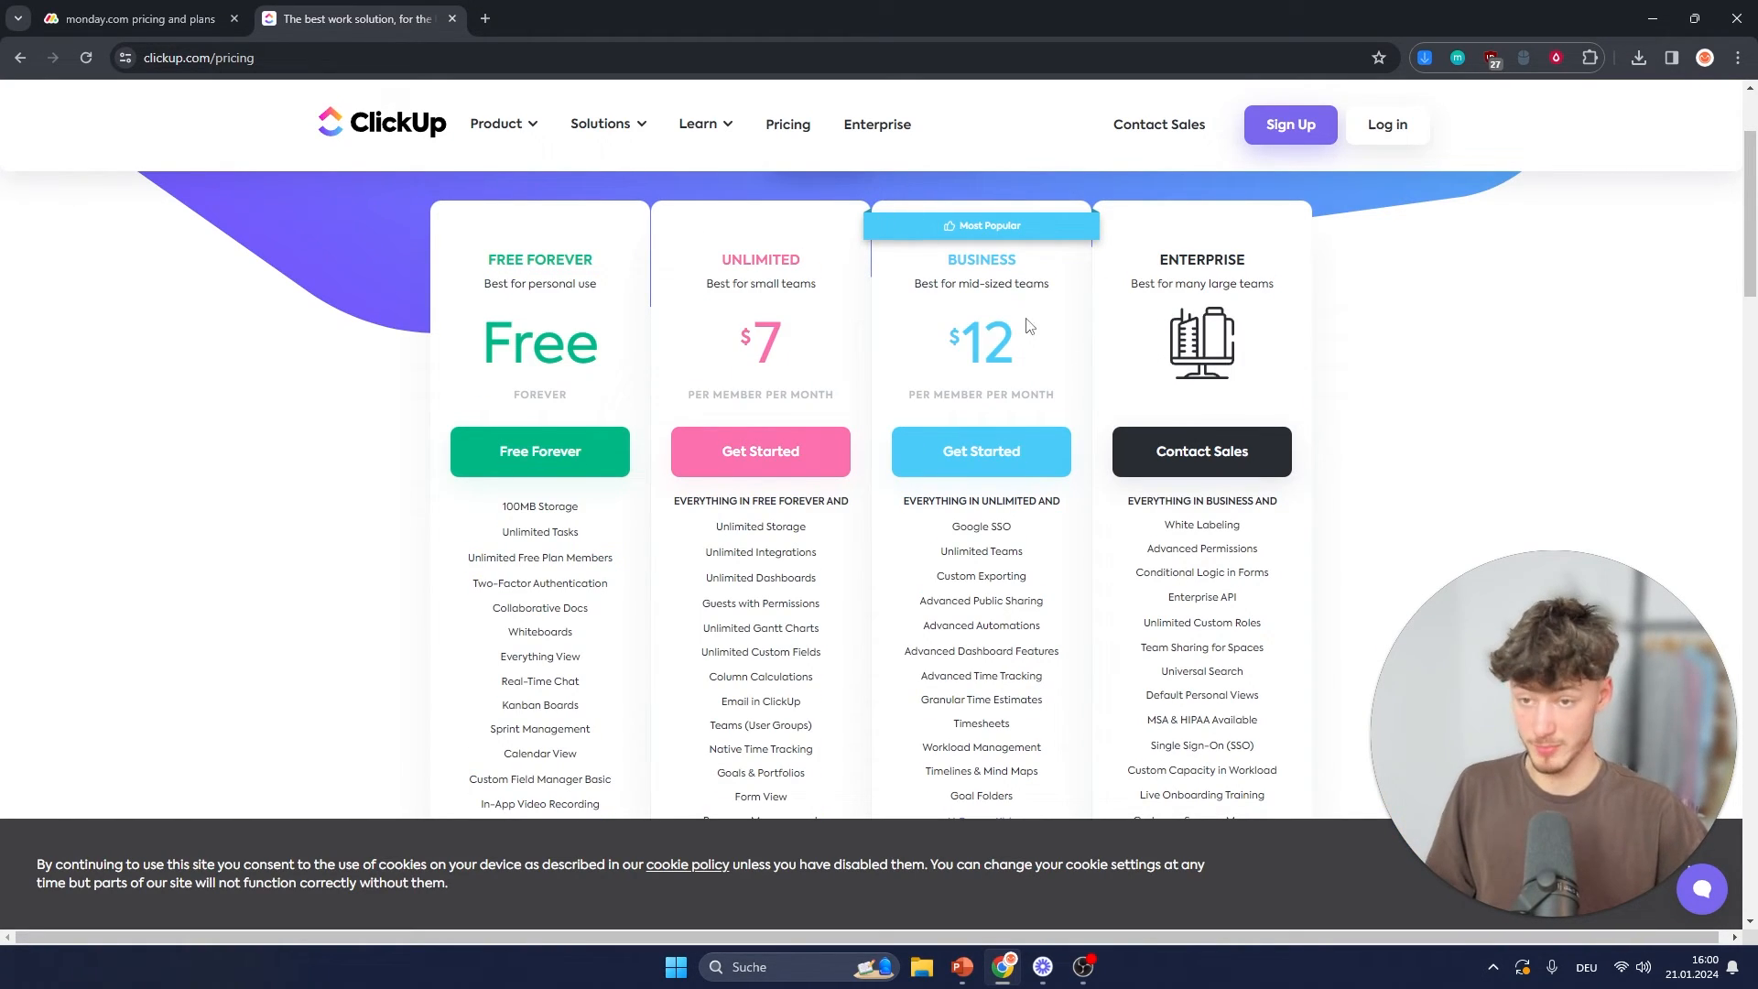
click(134, 19)
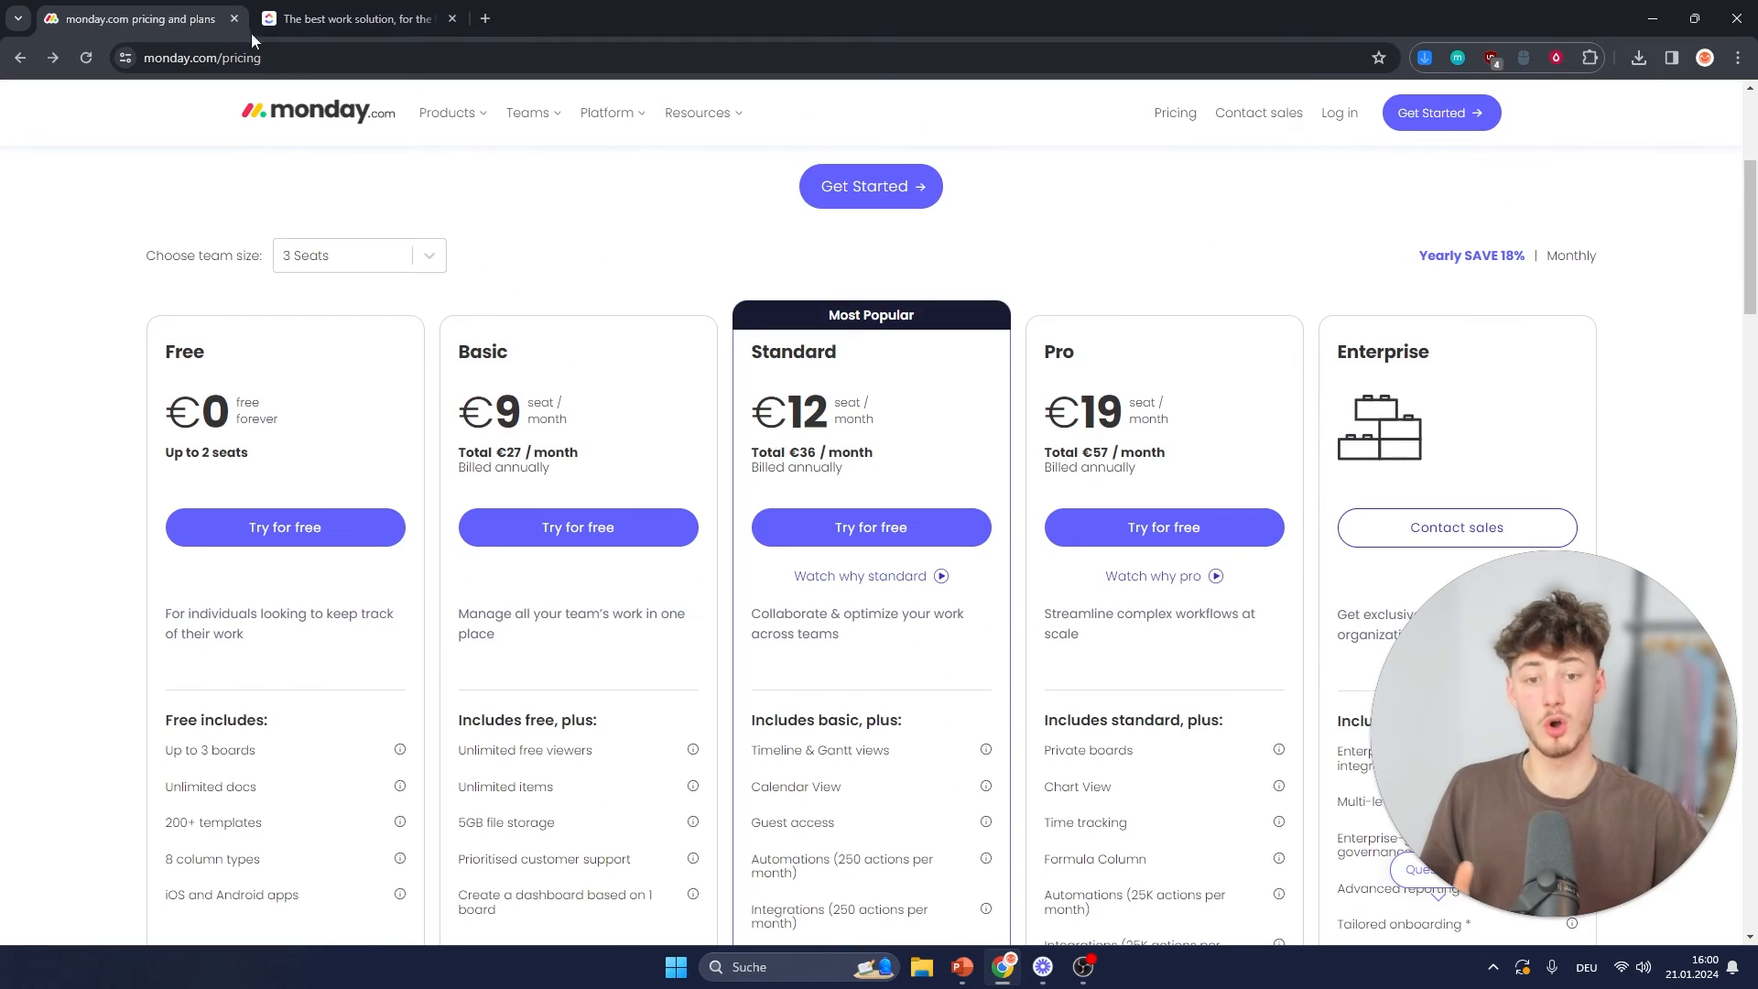